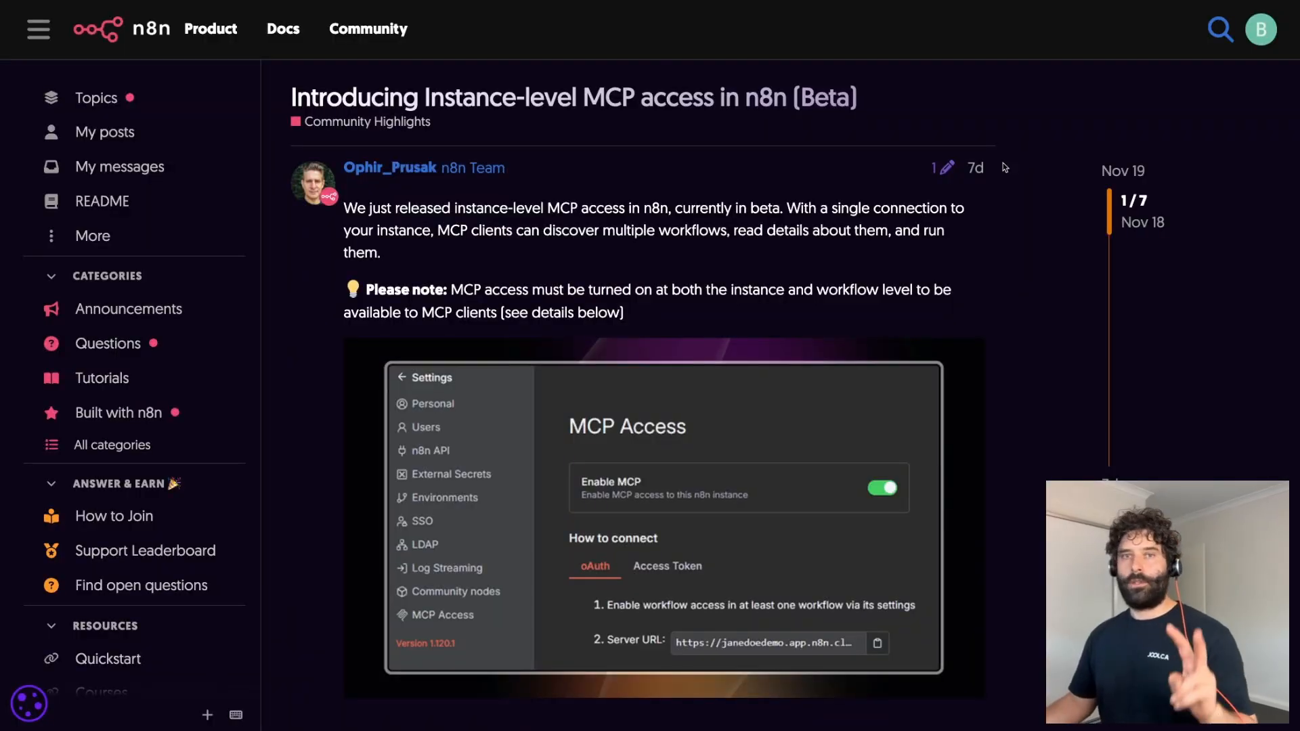
mouse_move(884, 145)
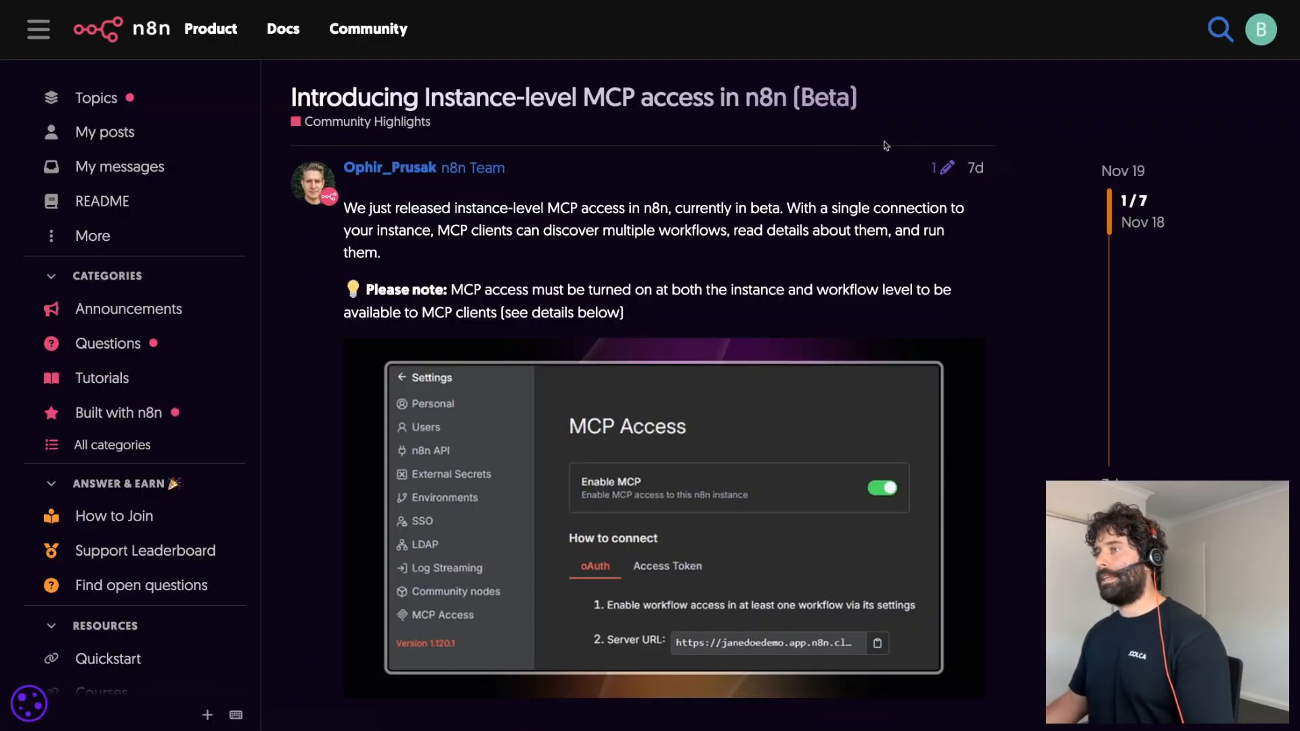
mouse_move(723, 136)
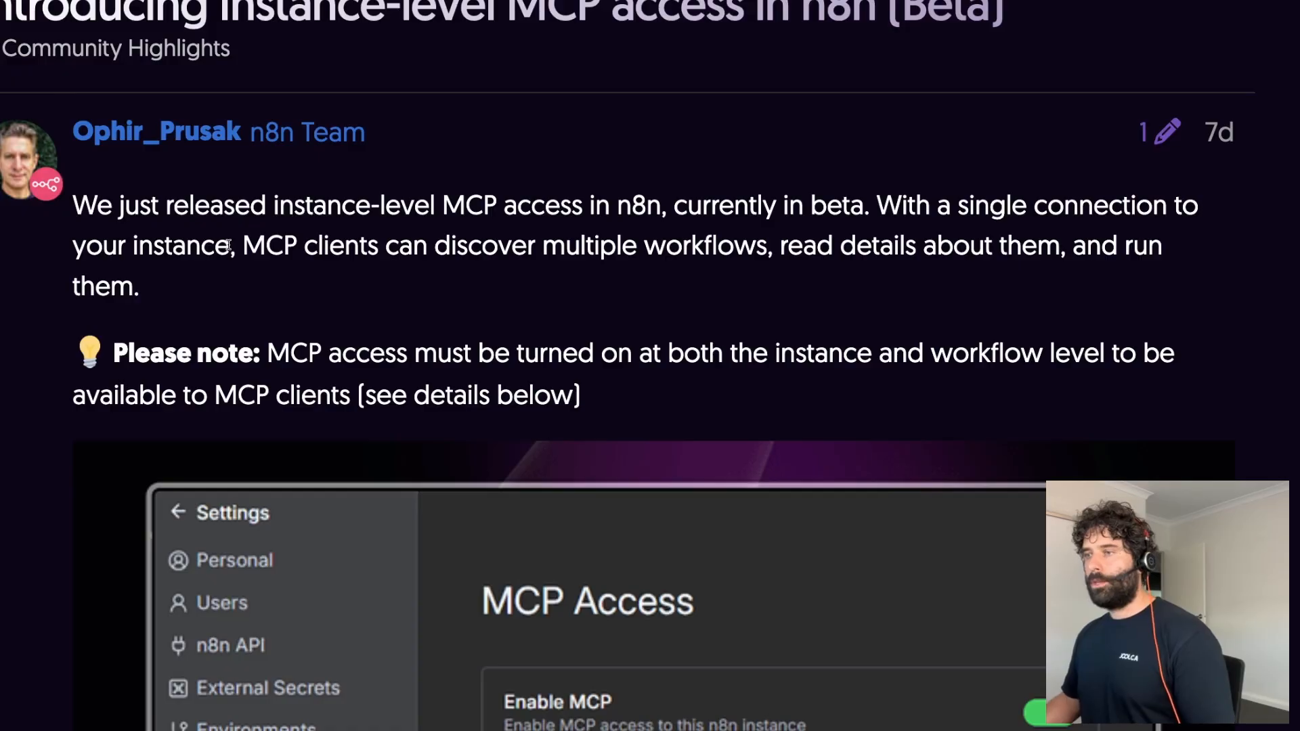
- Highlight the forum sentence about what MCP clients can do with instance-level access
left_click_drag(241, 245, 903, 245)
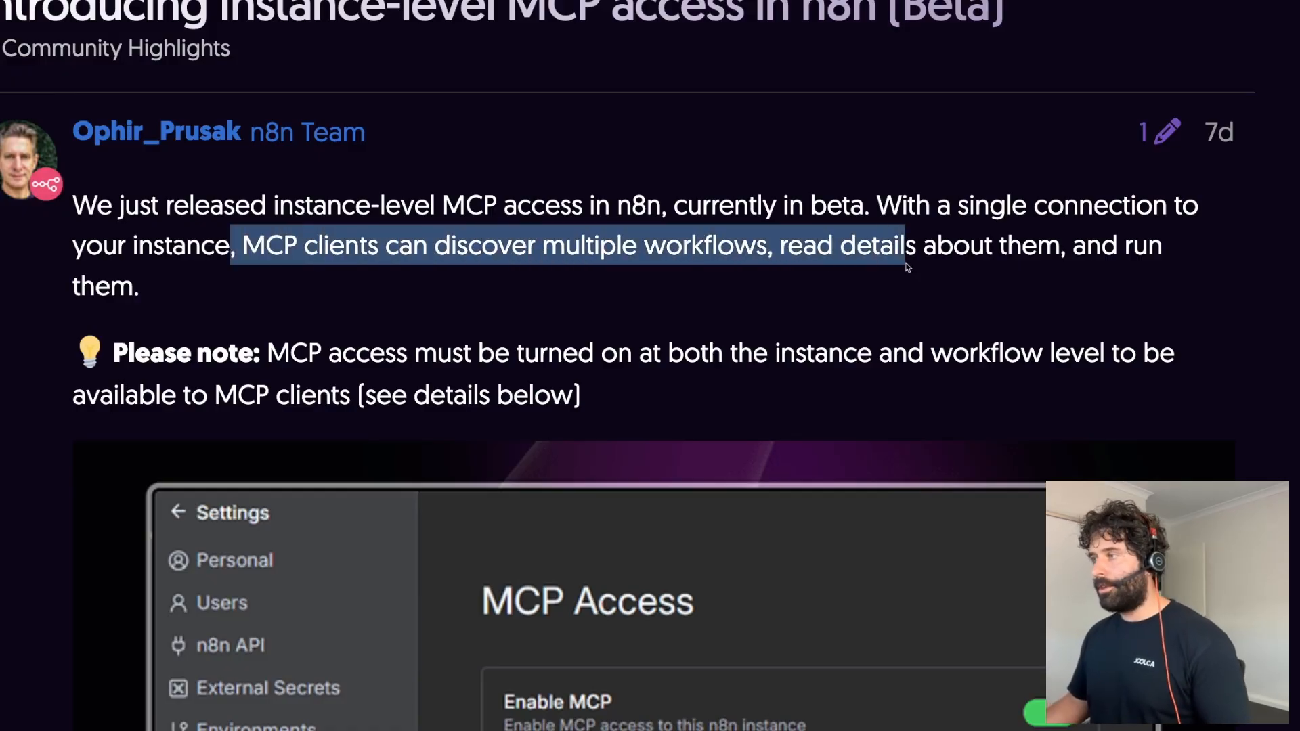
left_click_drag(245, 245, 903, 245)
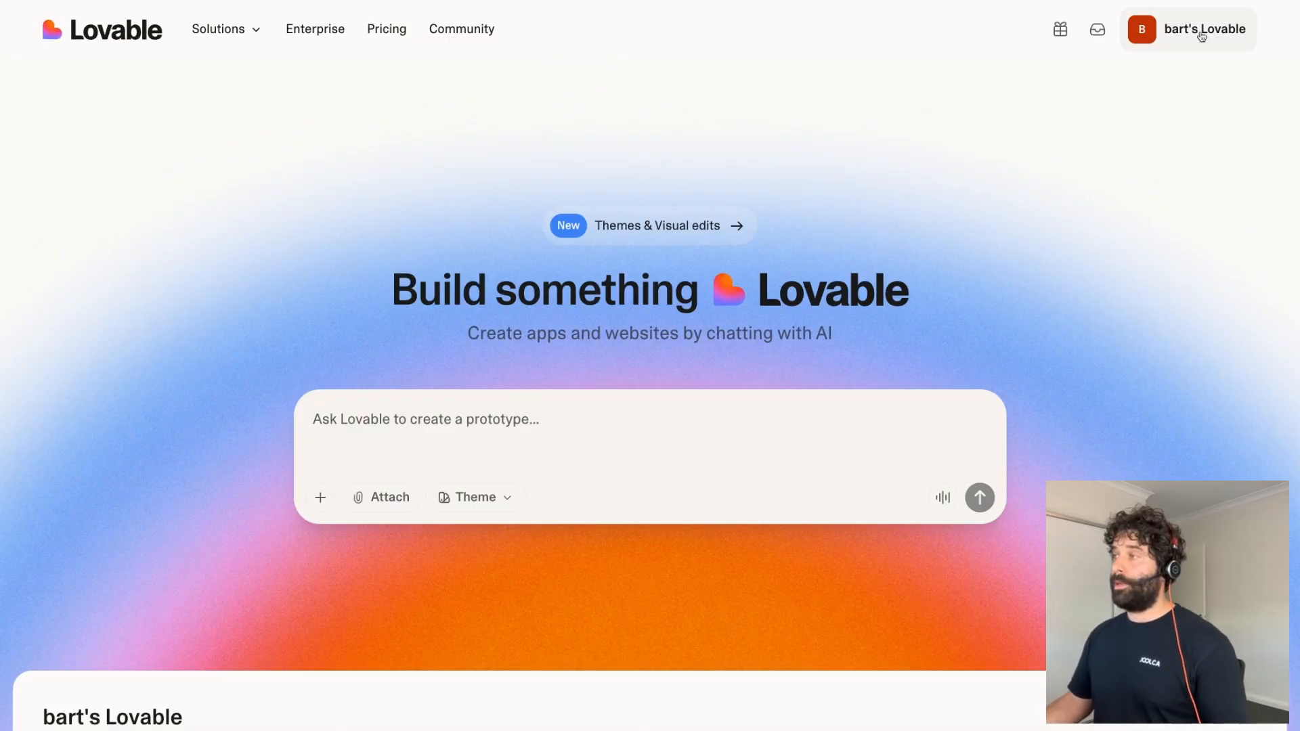
left_click(1188, 28)
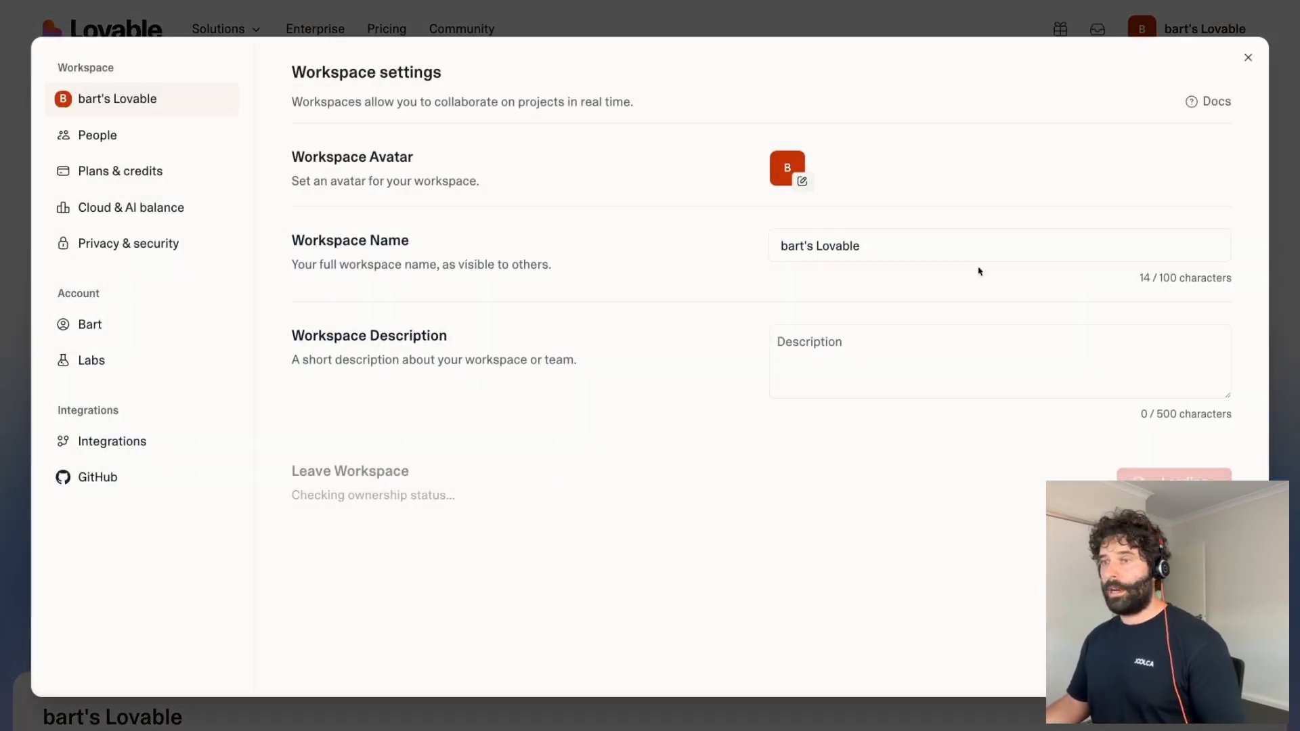
left_click(111, 440)
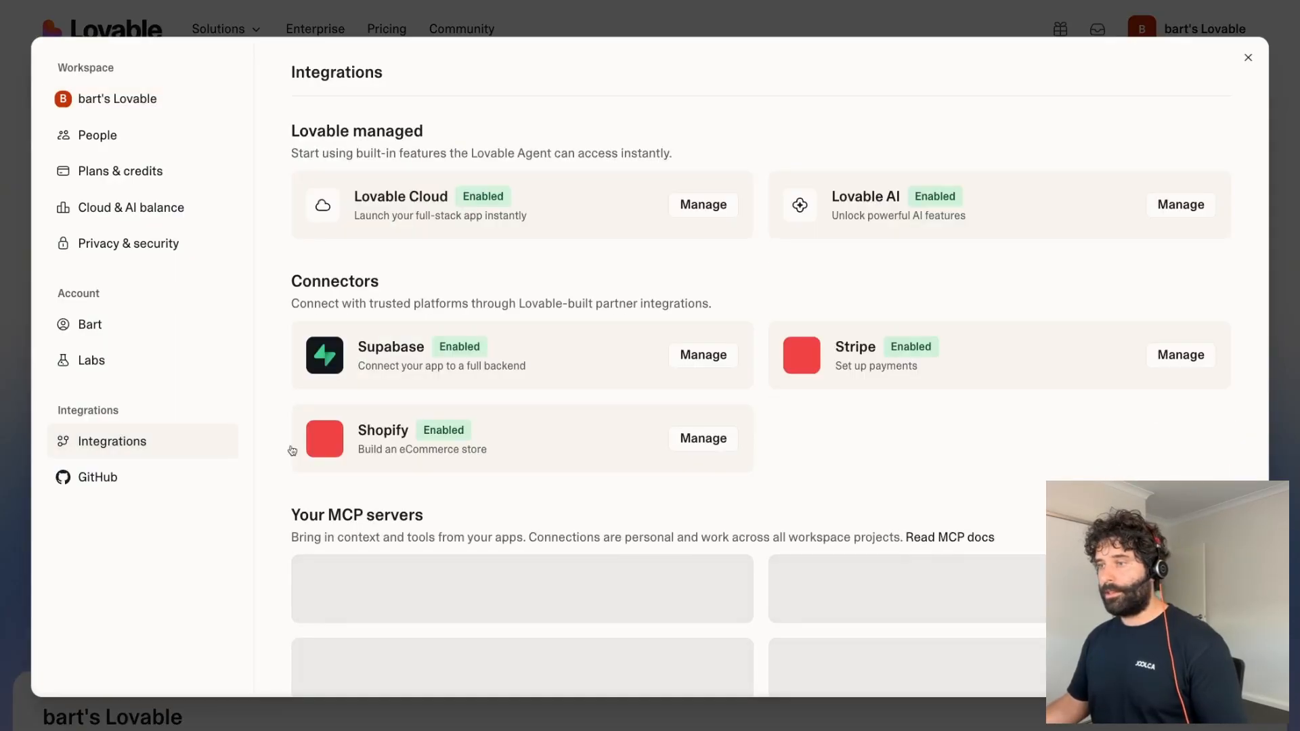
scroll("down", 3)
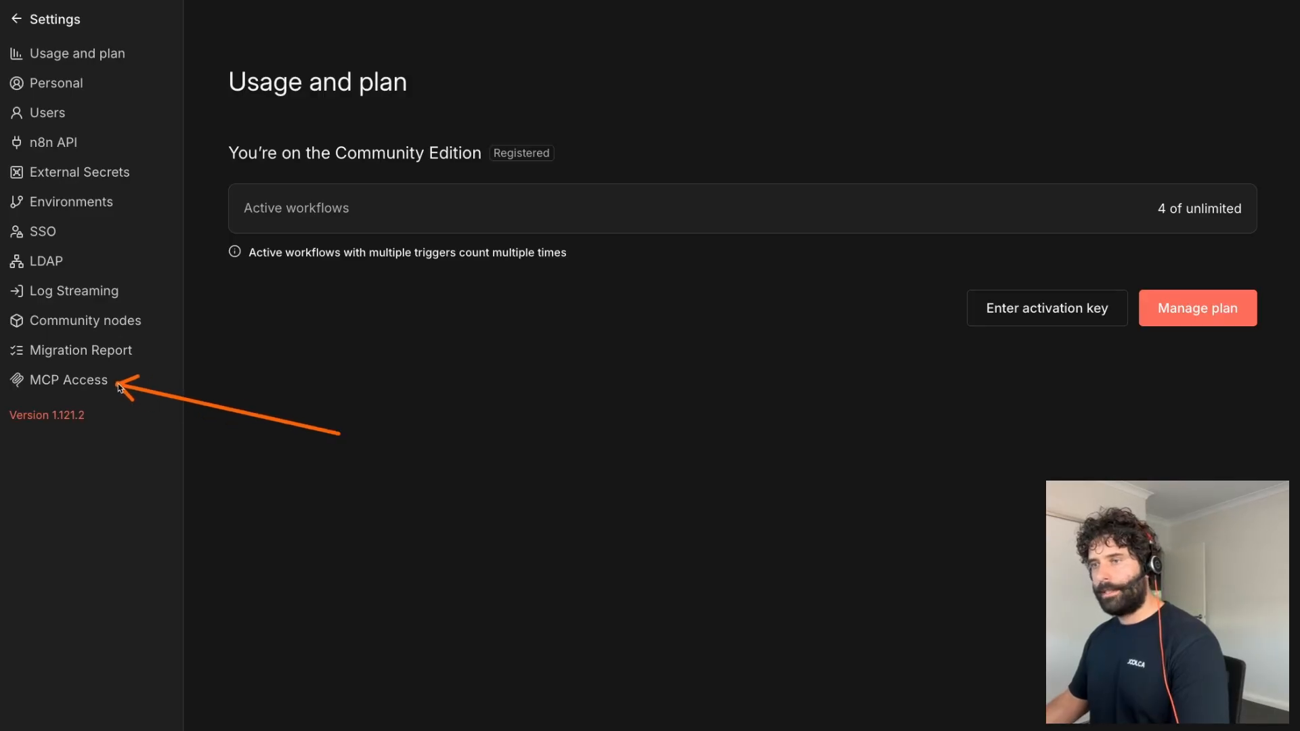
- Enable instance-level MCP access in n8n's MCP Access settings
left_click(68, 379)
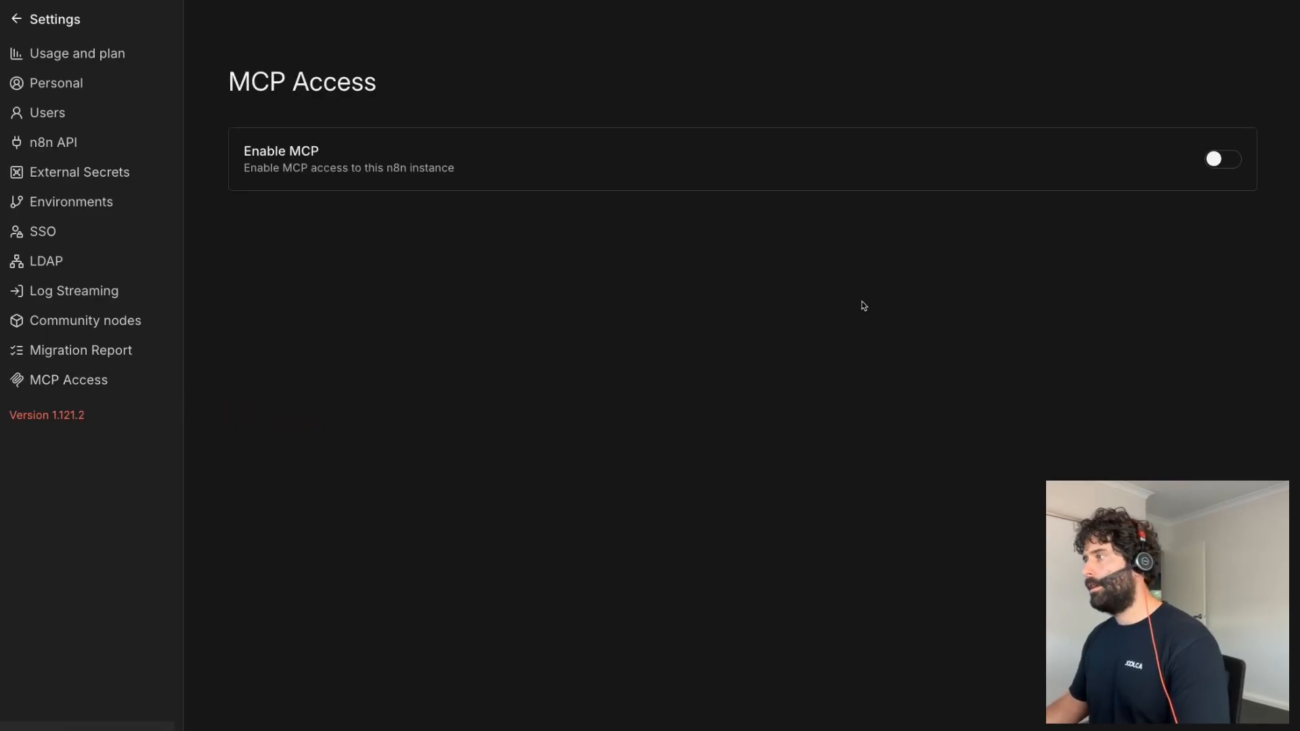
left_click(1221, 159)
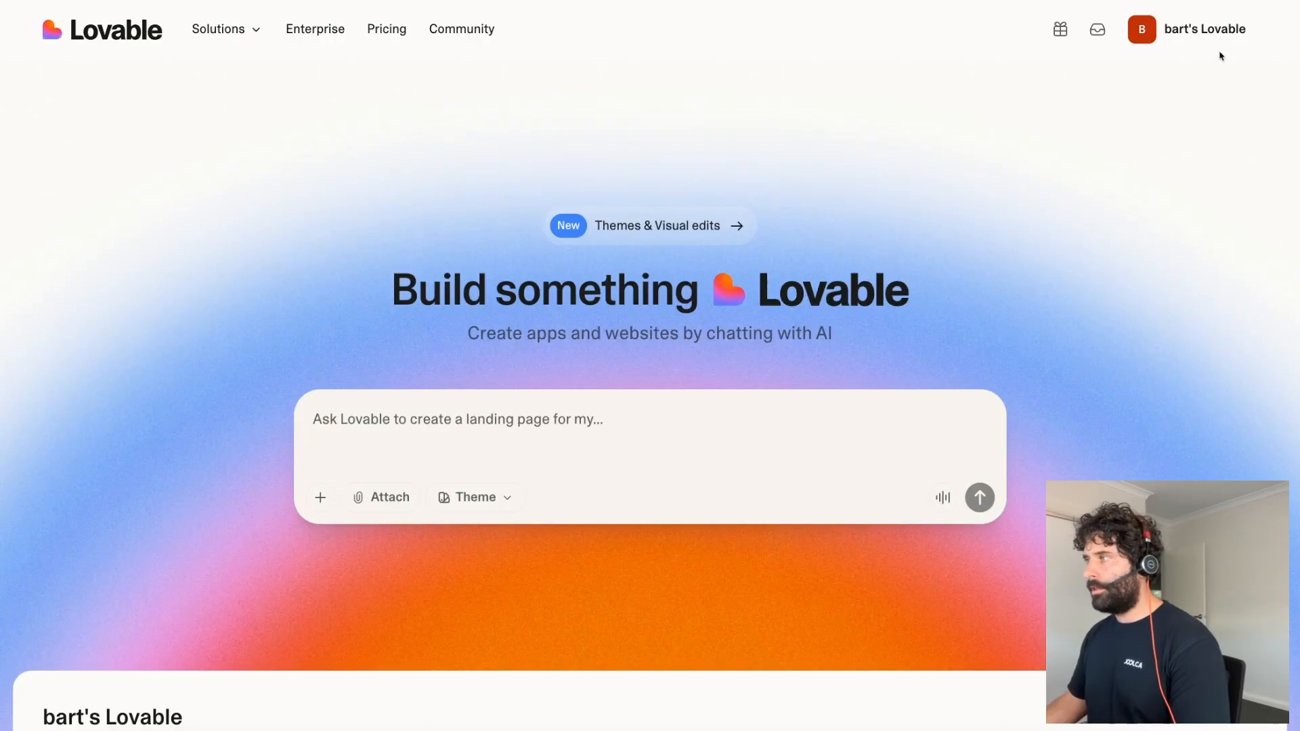
- Start the n8n MCP server setup in Lovable Integrations and copy n8n's Server URL
left_click(1187, 28)
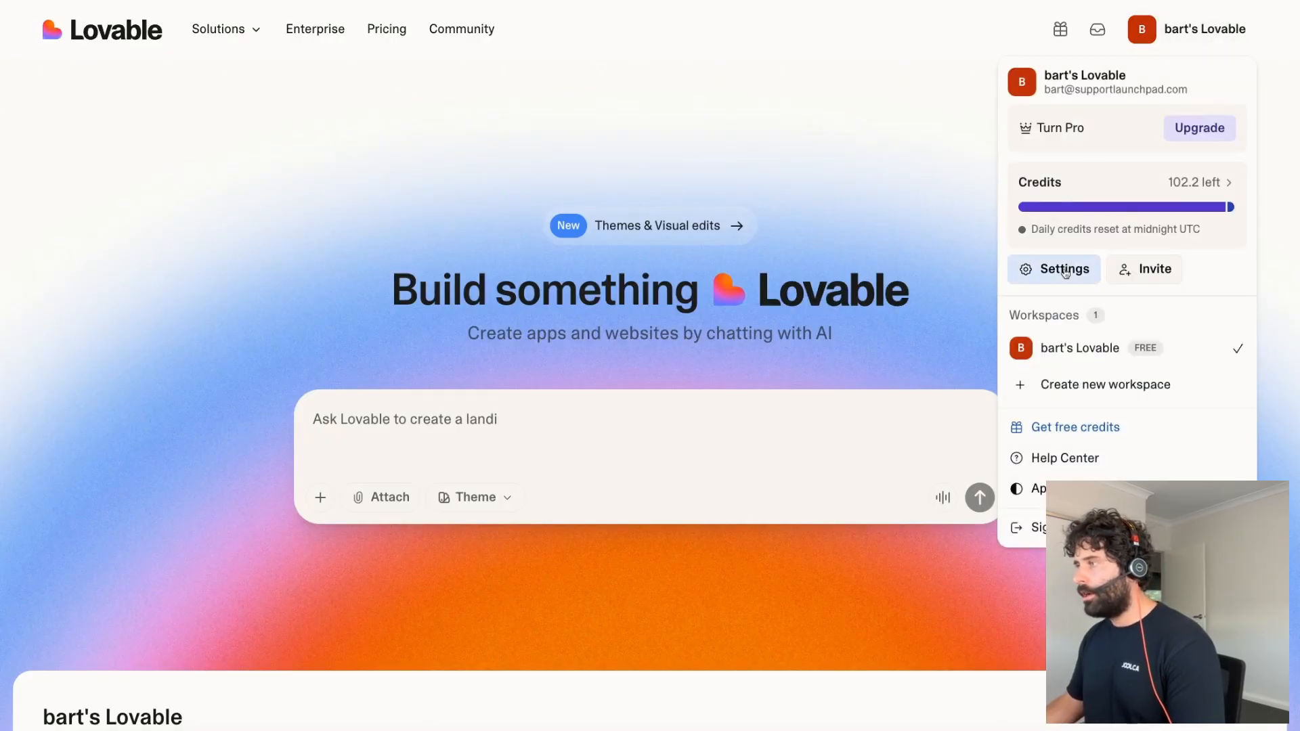
left_click(1064, 268)
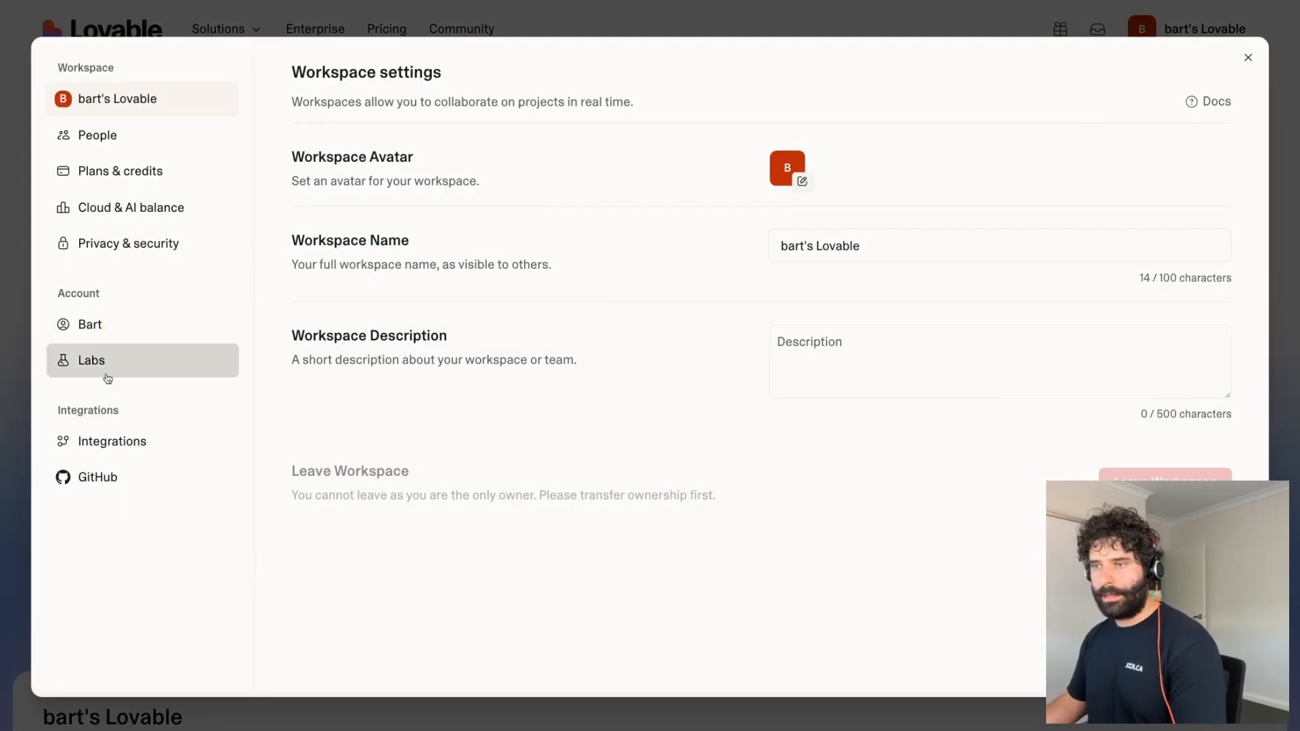
left_click(111, 440)
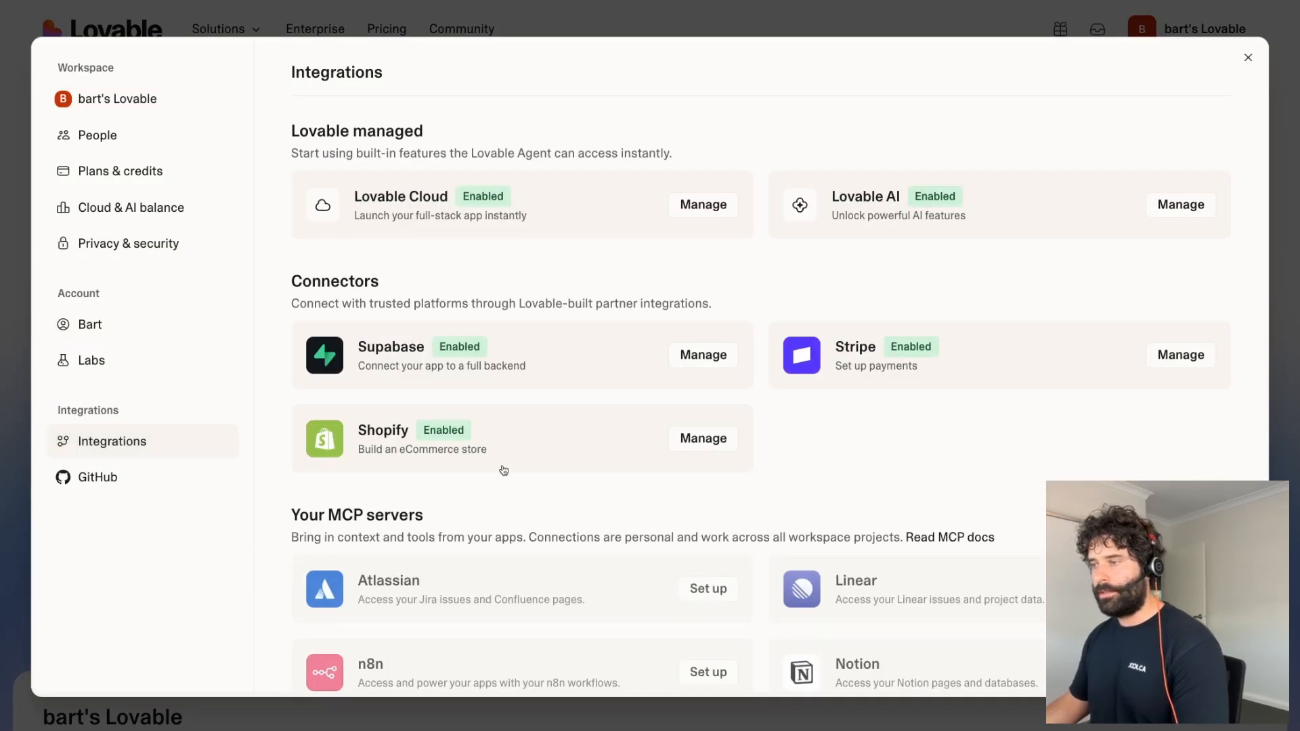
scroll("down", 3)
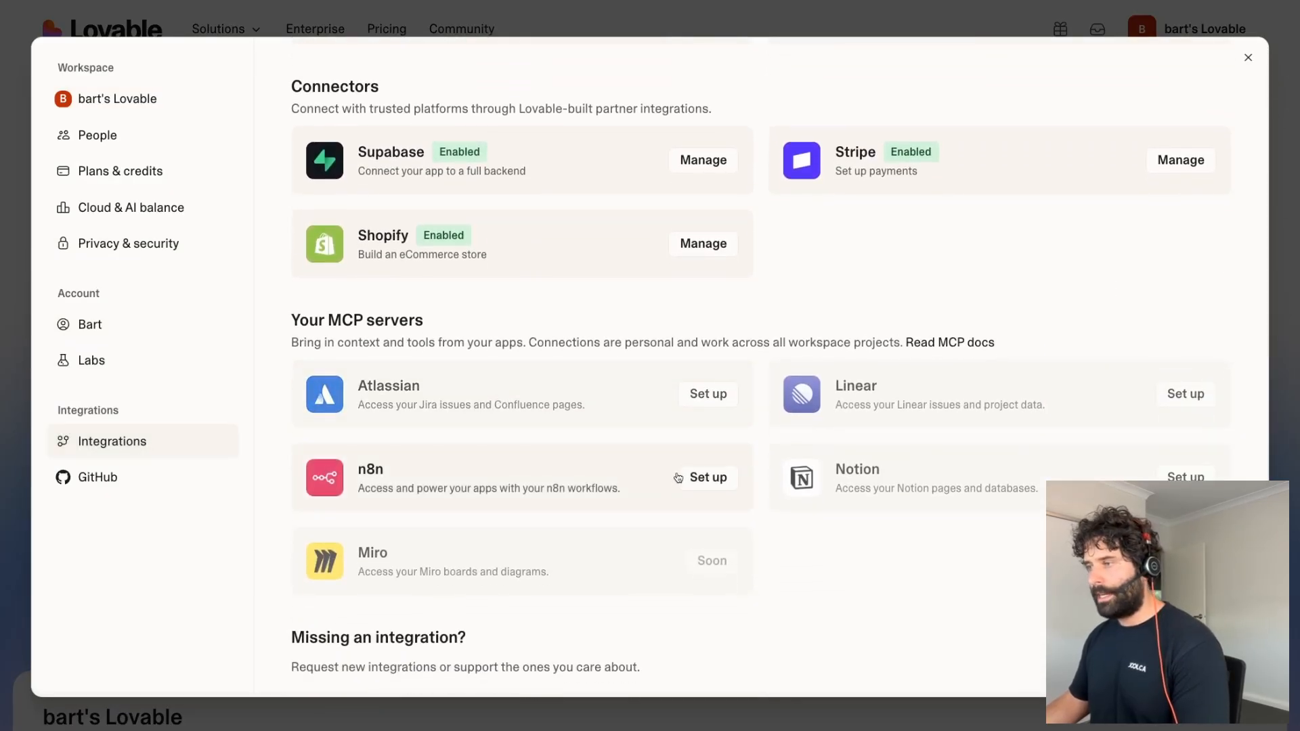
left_click(706, 477)
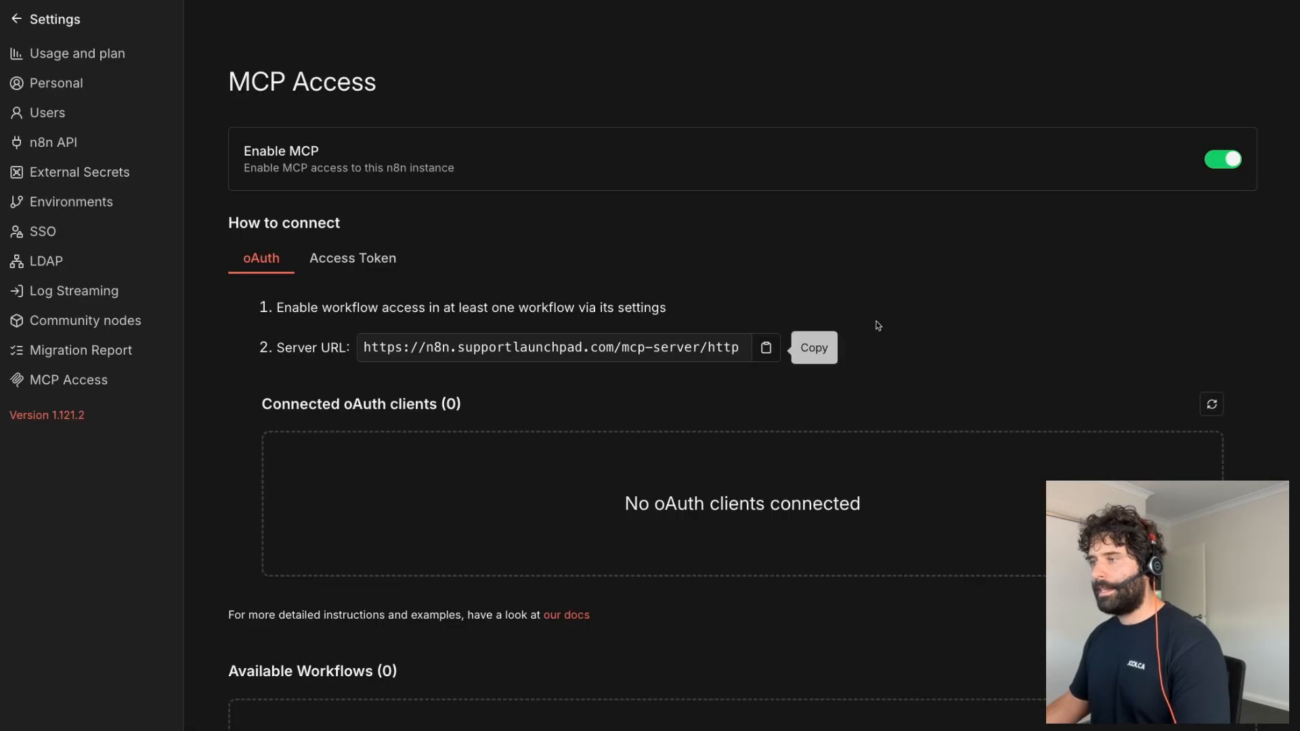
left_click(765, 348)
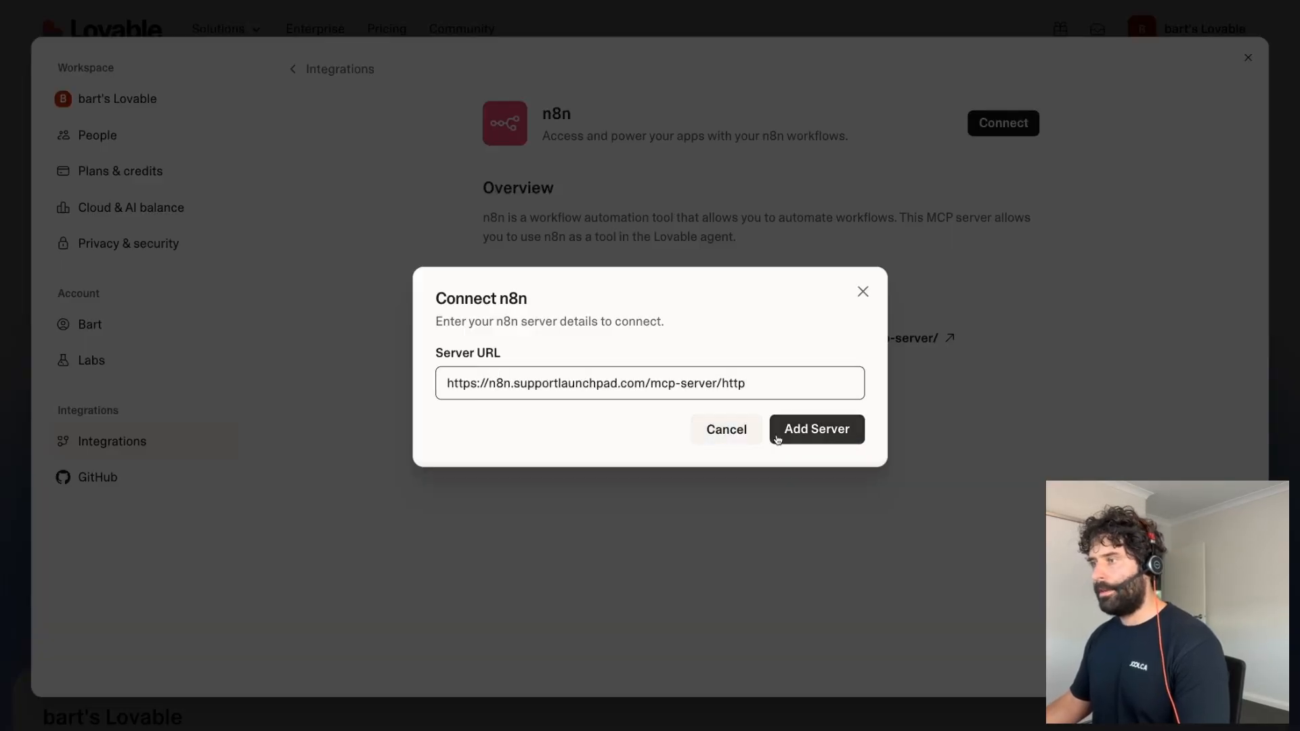
- Add the n8n server, allow Lovable's access, confirm it as an n8n client, and return to workflows
left_click(815, 429)
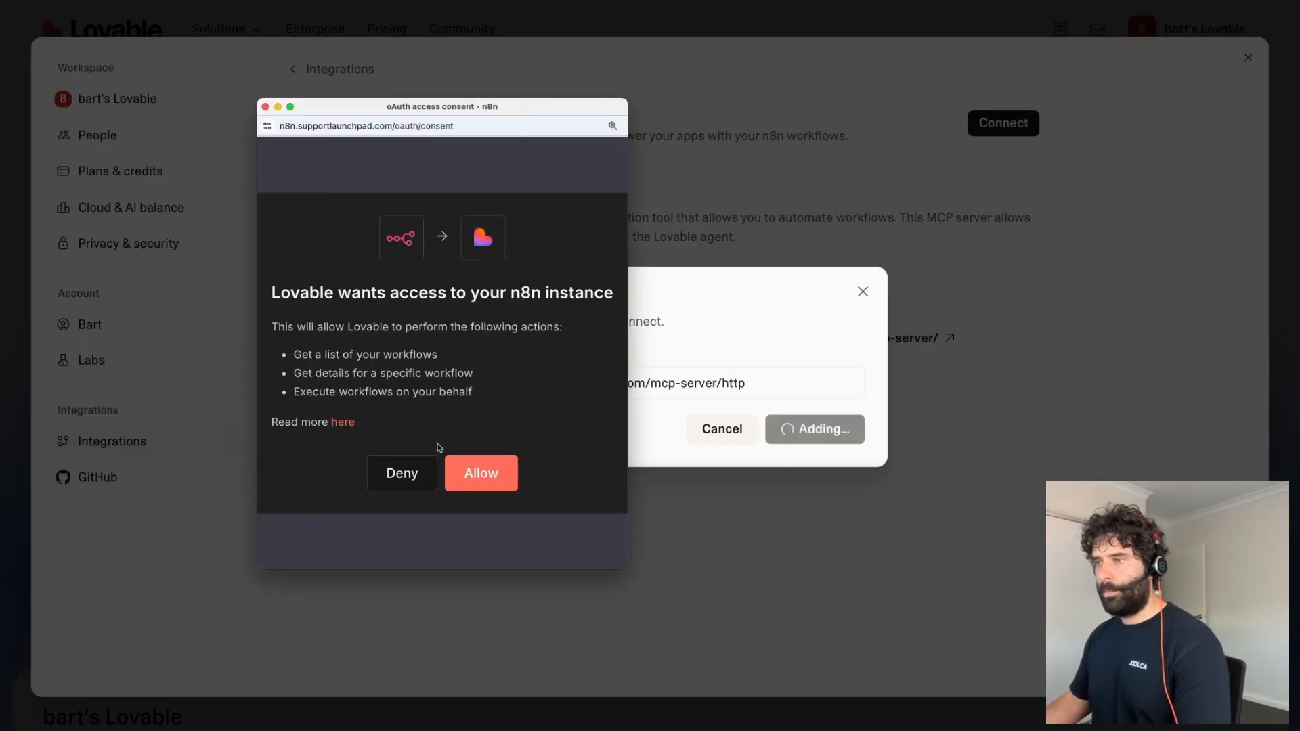
left_click(480, 472)
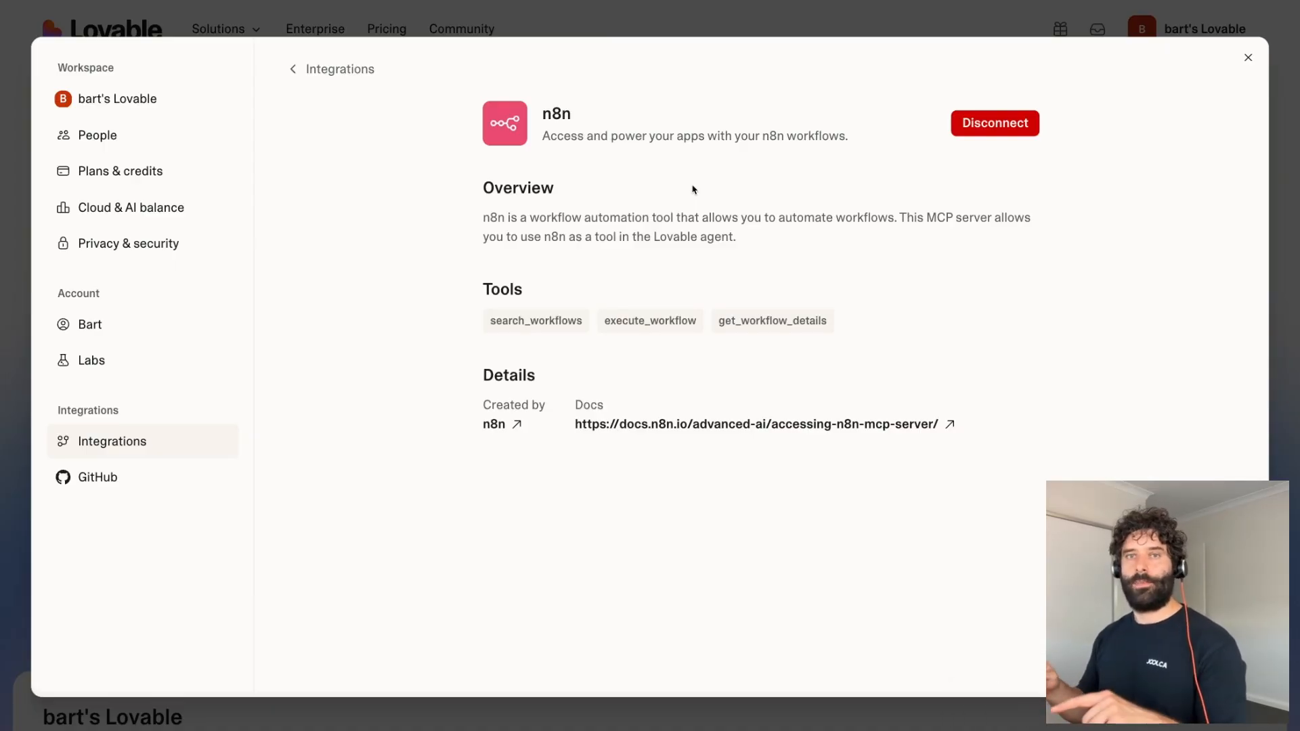
mouse_move(917, 299)
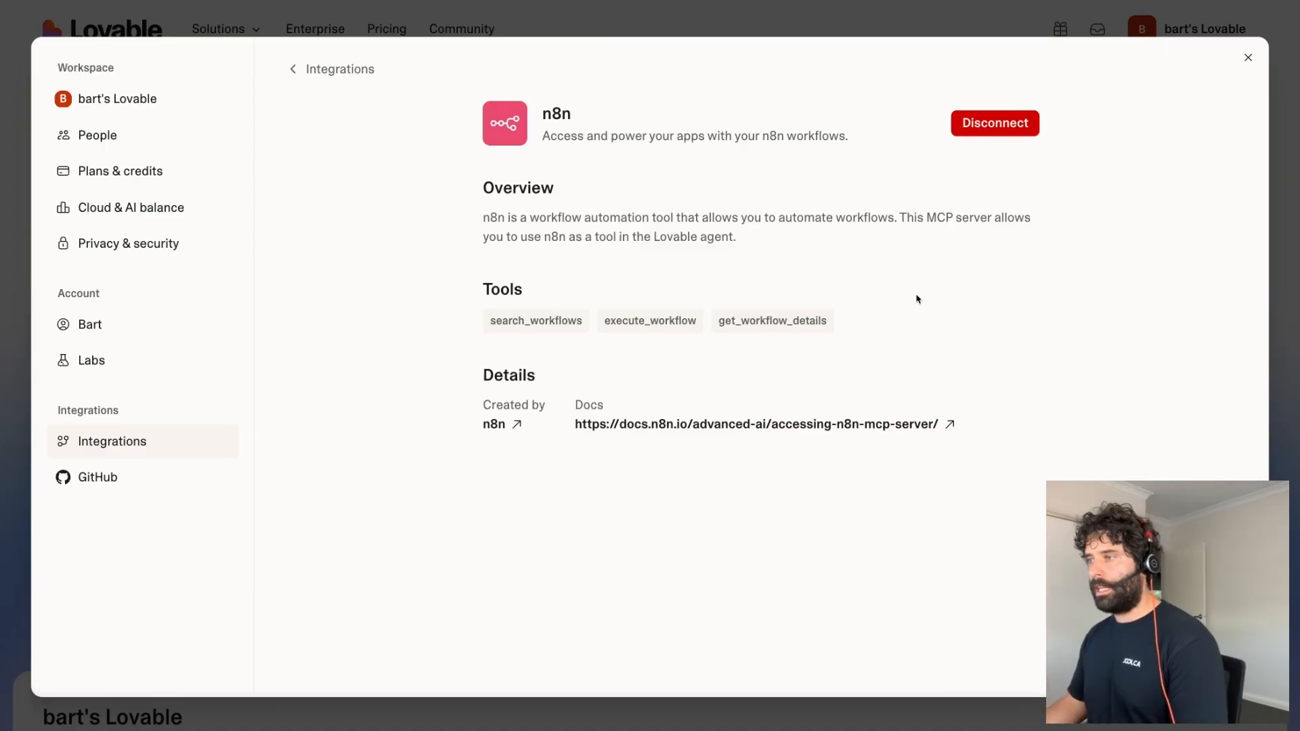
mouse_move(514, 341)
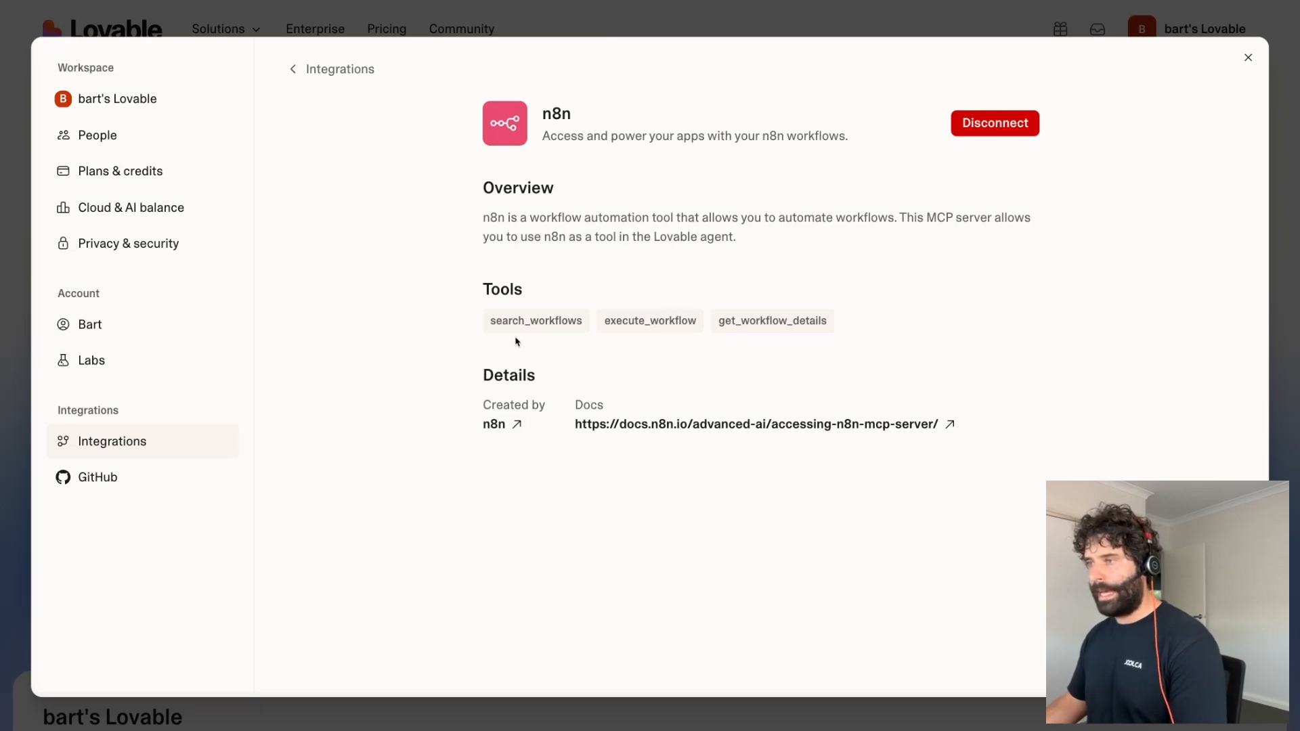
double_click(534, 321)
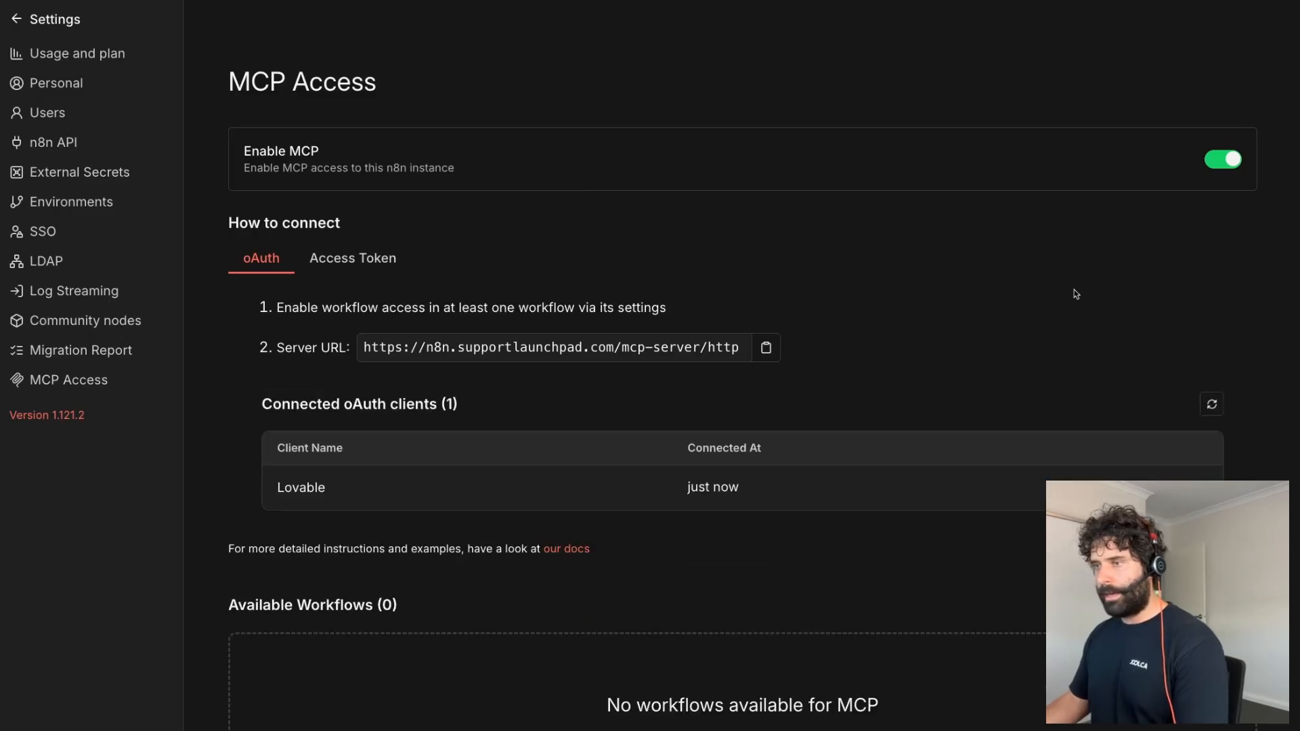
mouse_move(545, 490)
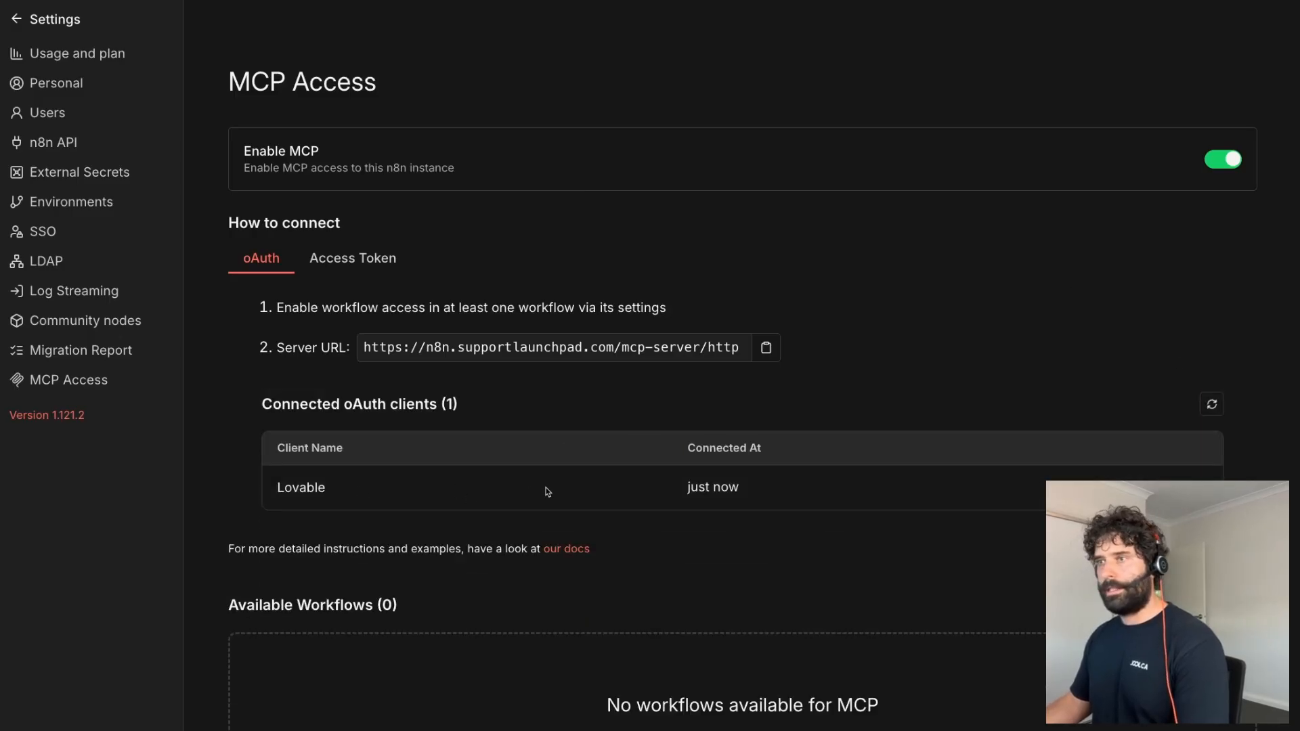
mouse_move(54, 18)
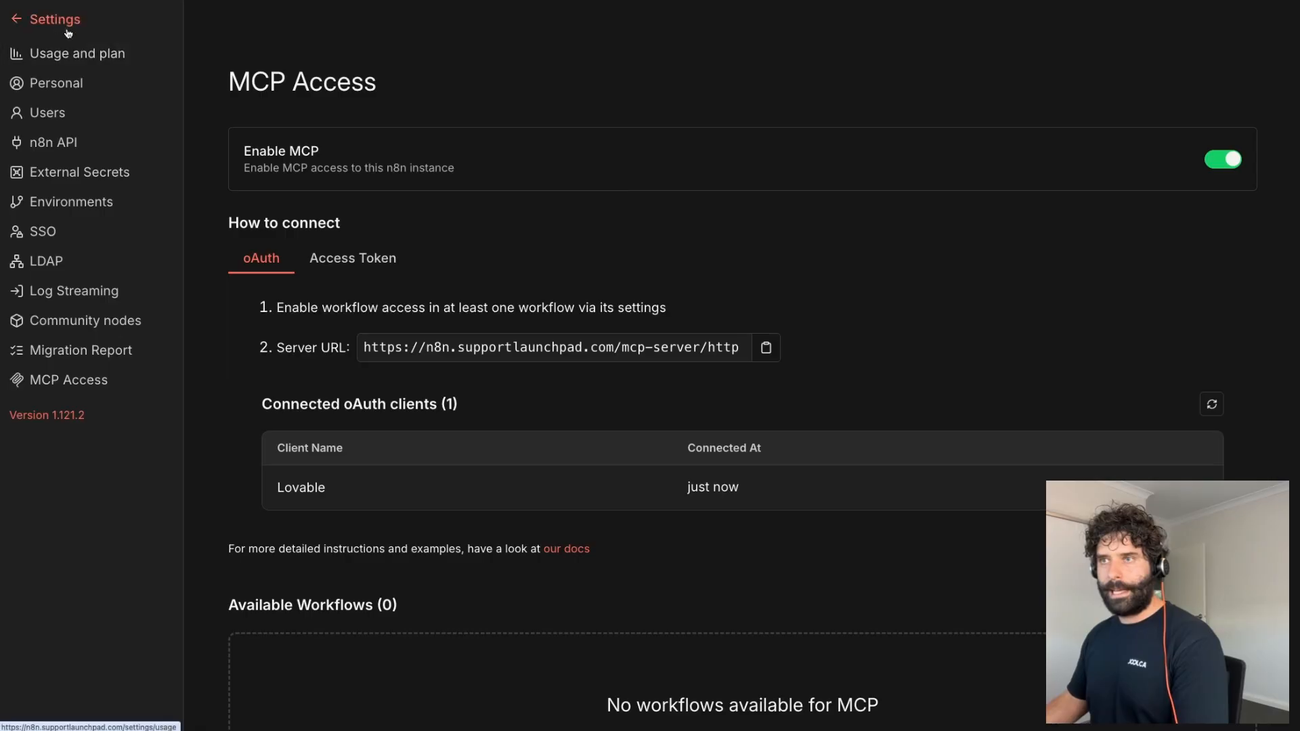
left_click(14, 18)
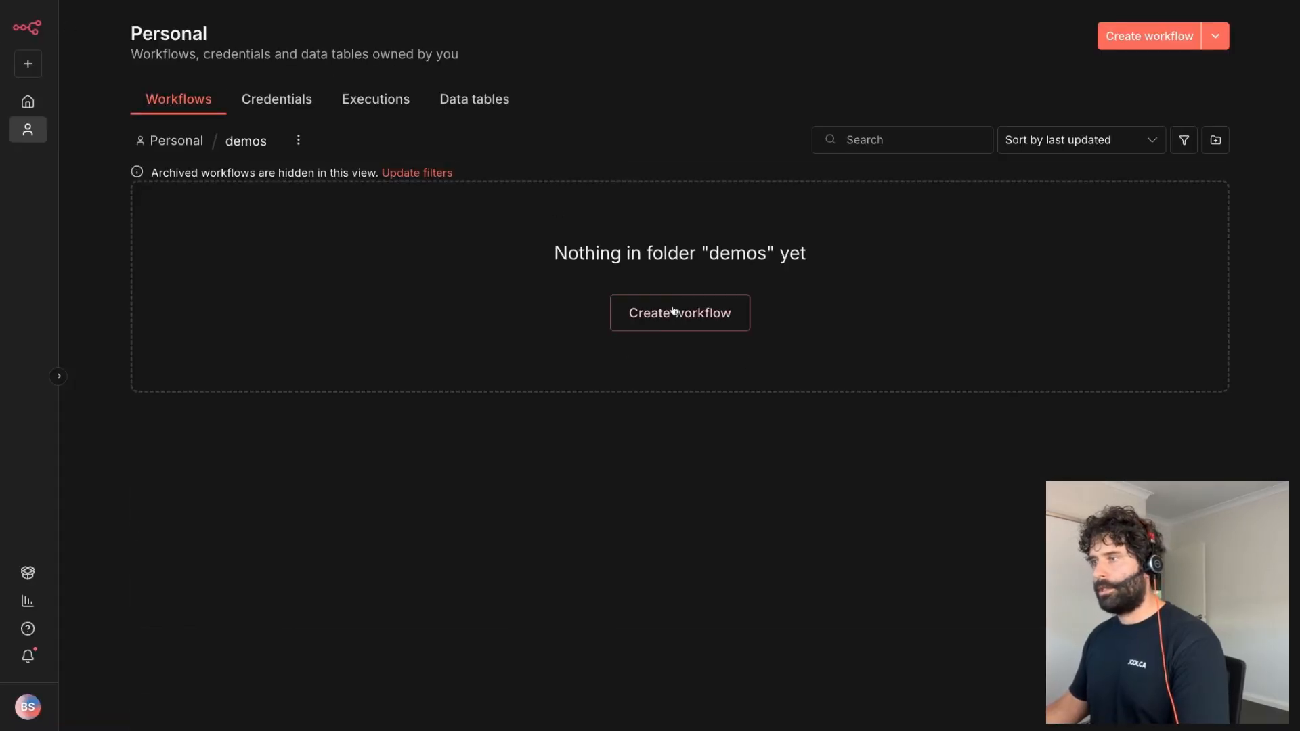
- Create a new workflow in the demos folder triggered by a Webhook
left_click(678, 313)
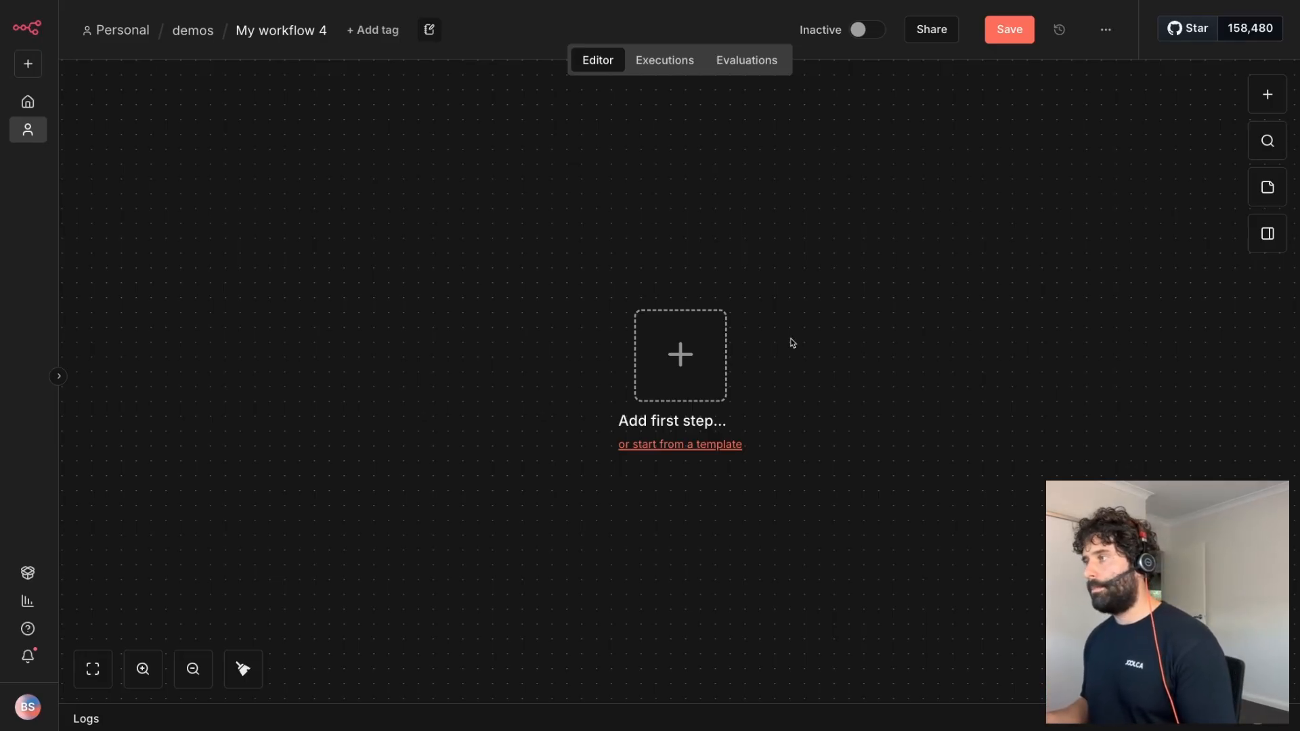
mouse_move(680, 354)
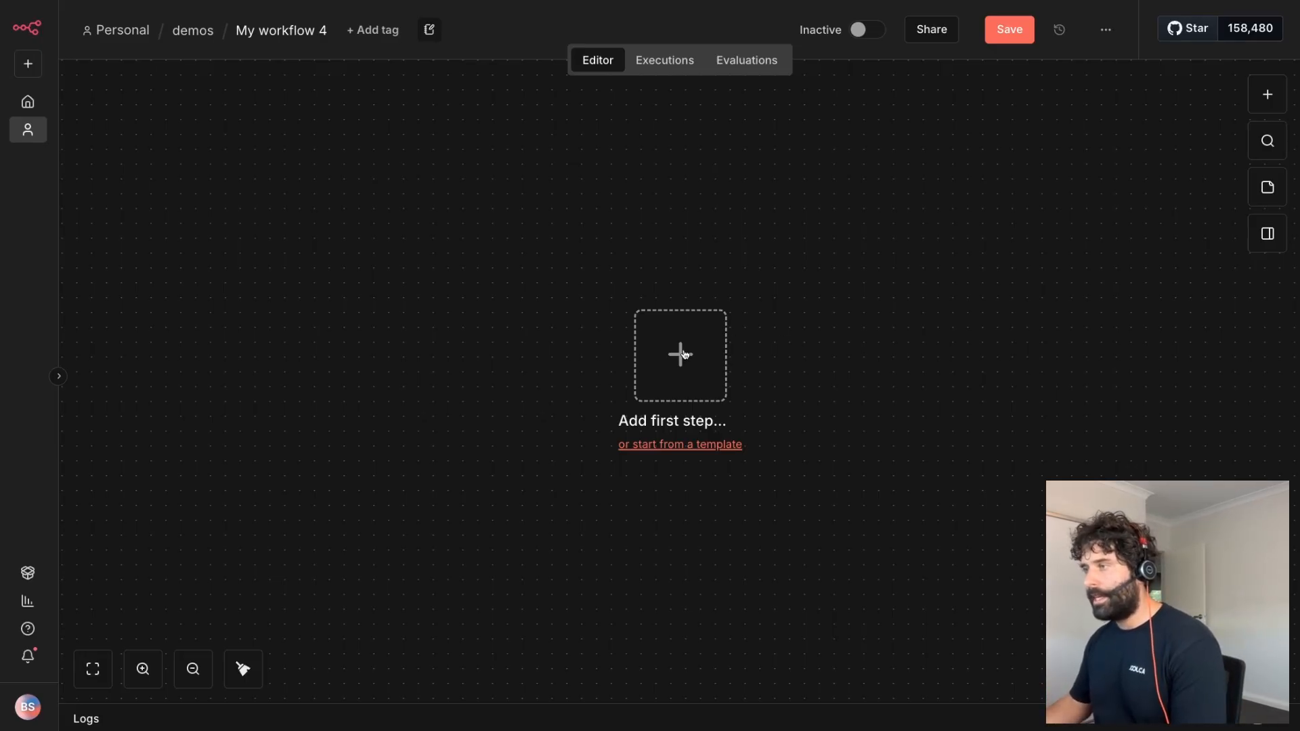
type("web")
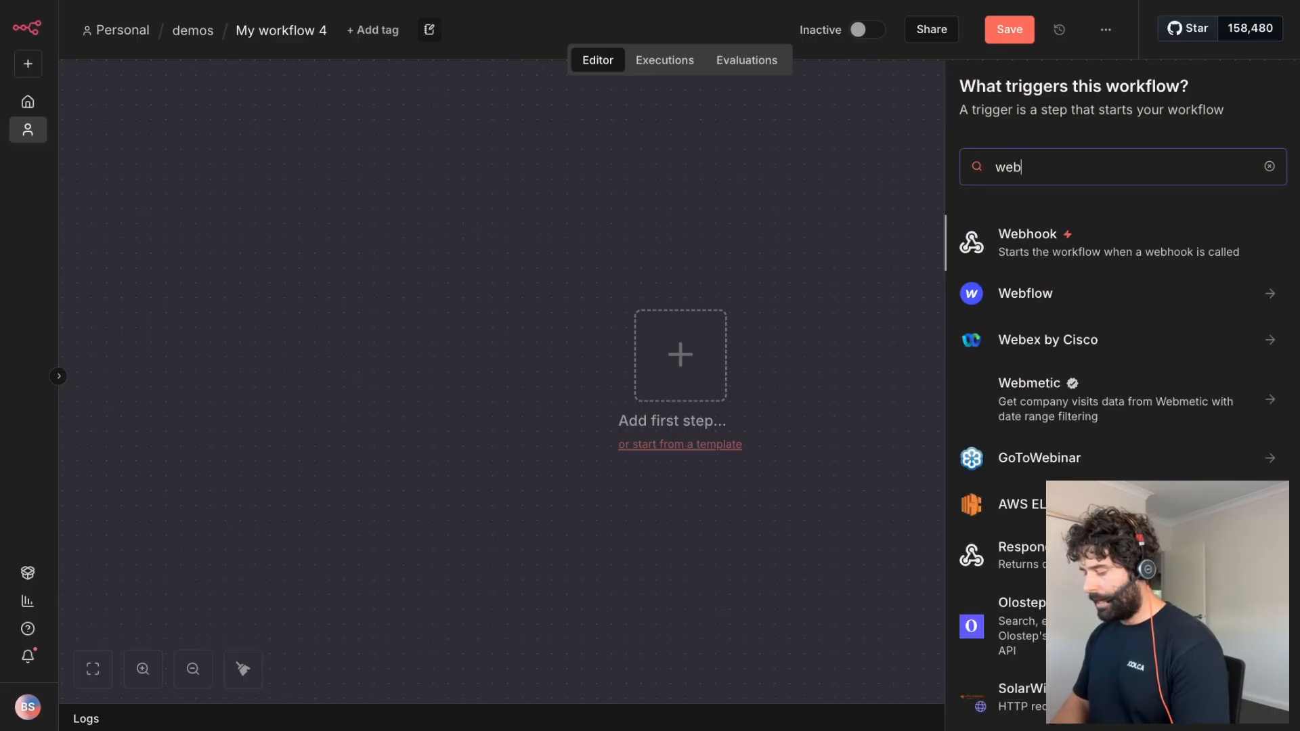
left_click(1028, 243)
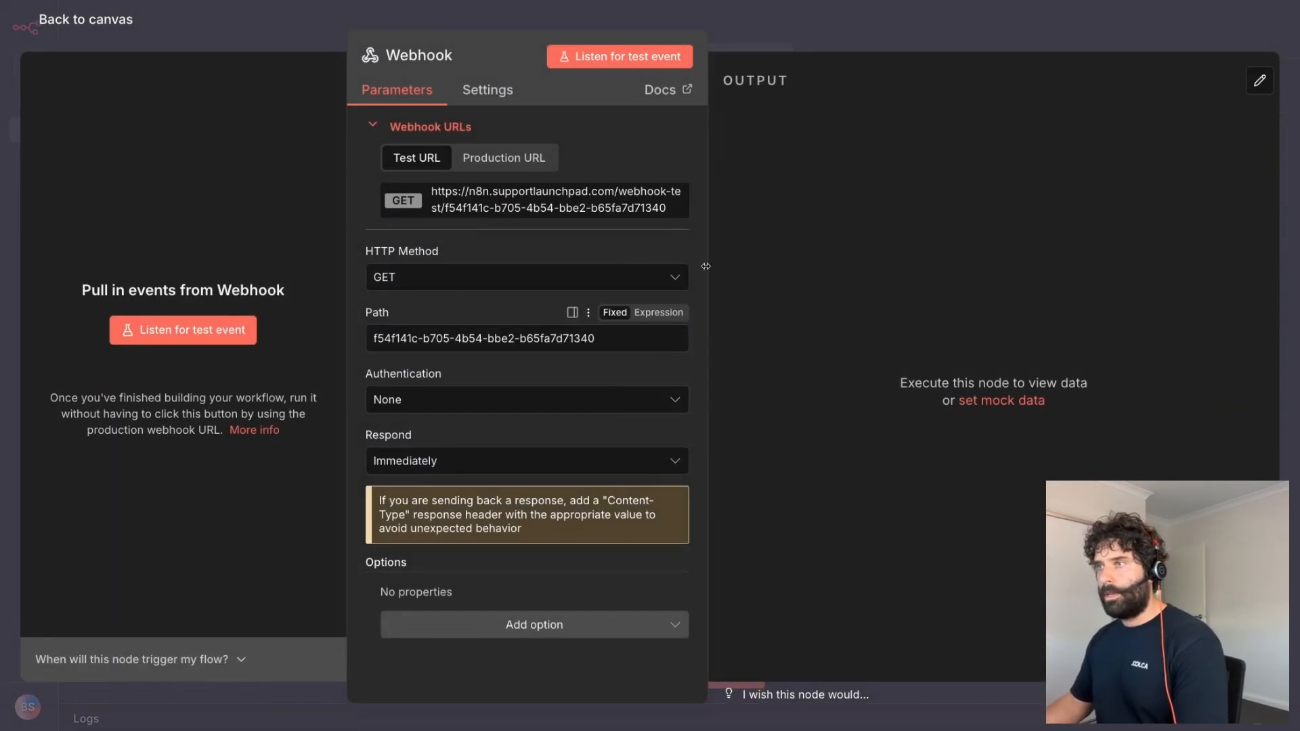
left_click(526, 460)
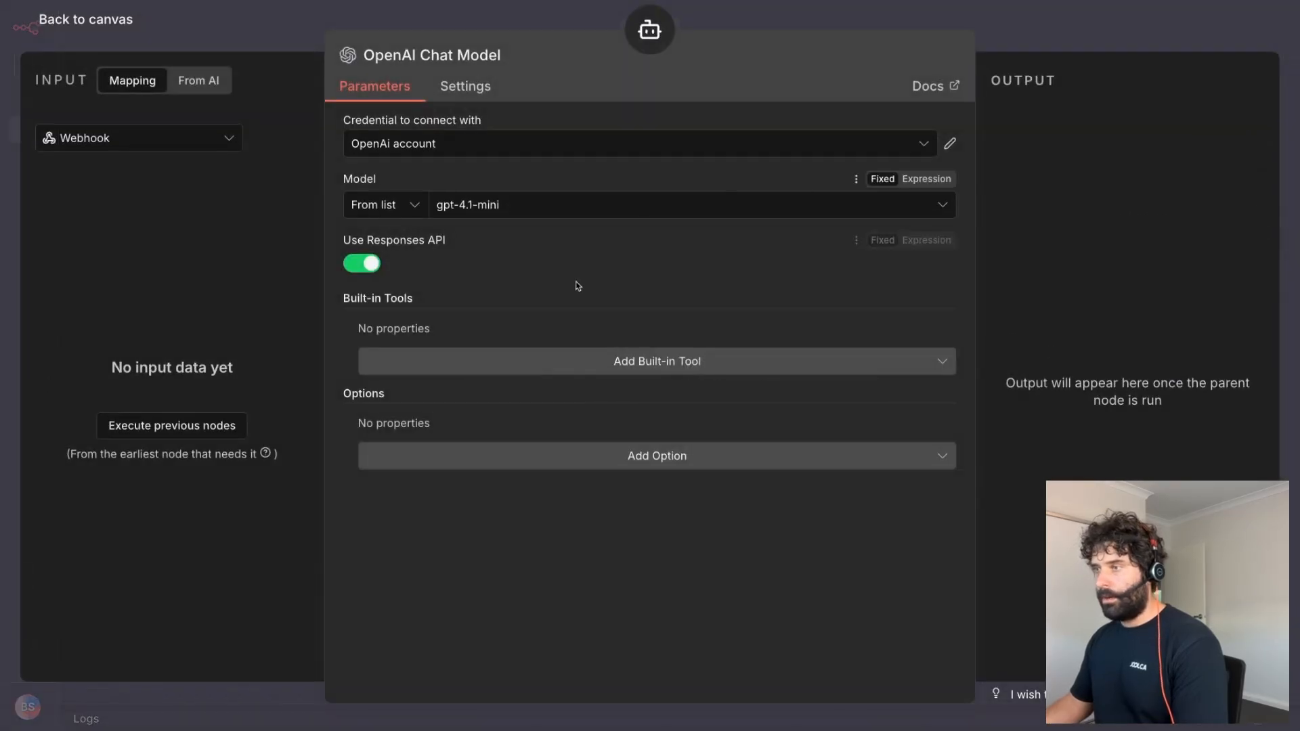
- Add a Respond to Webhook node after the AI Agent and return to the canvas
left_click(656, 360)
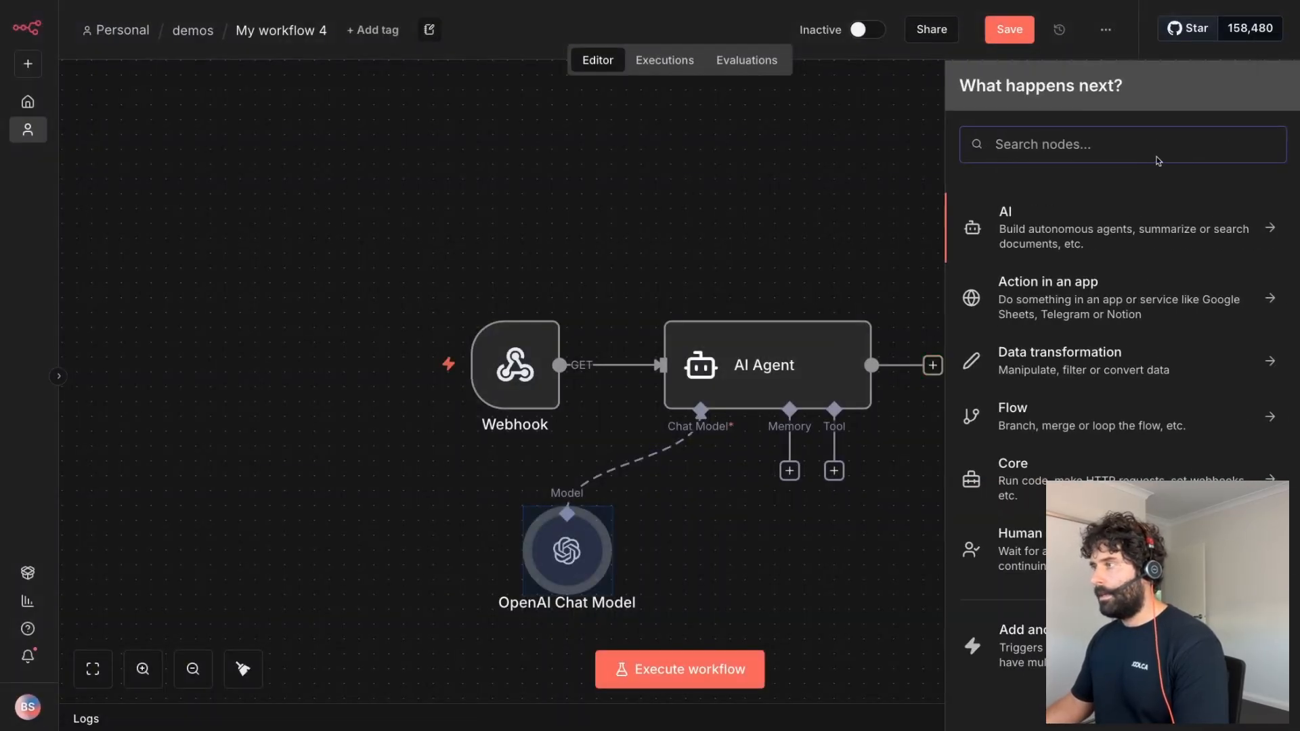
type("webh")
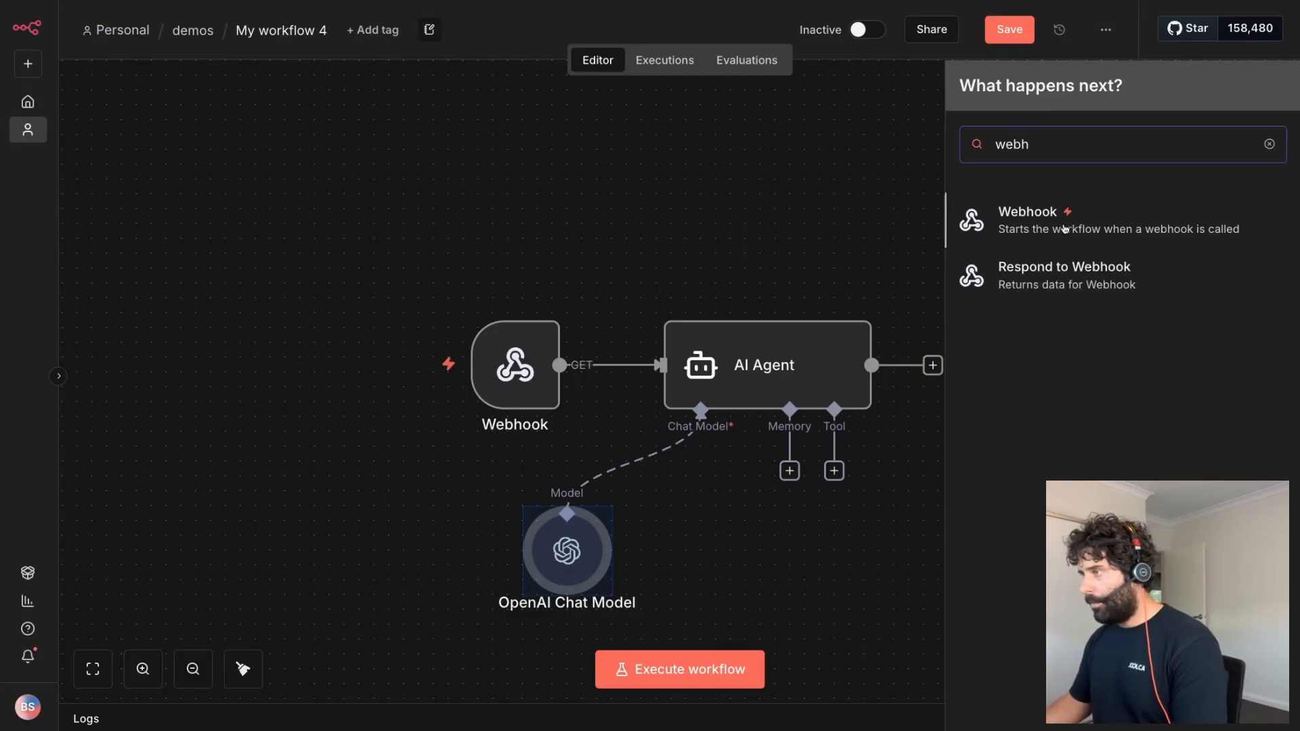
left_click(1064, 275)
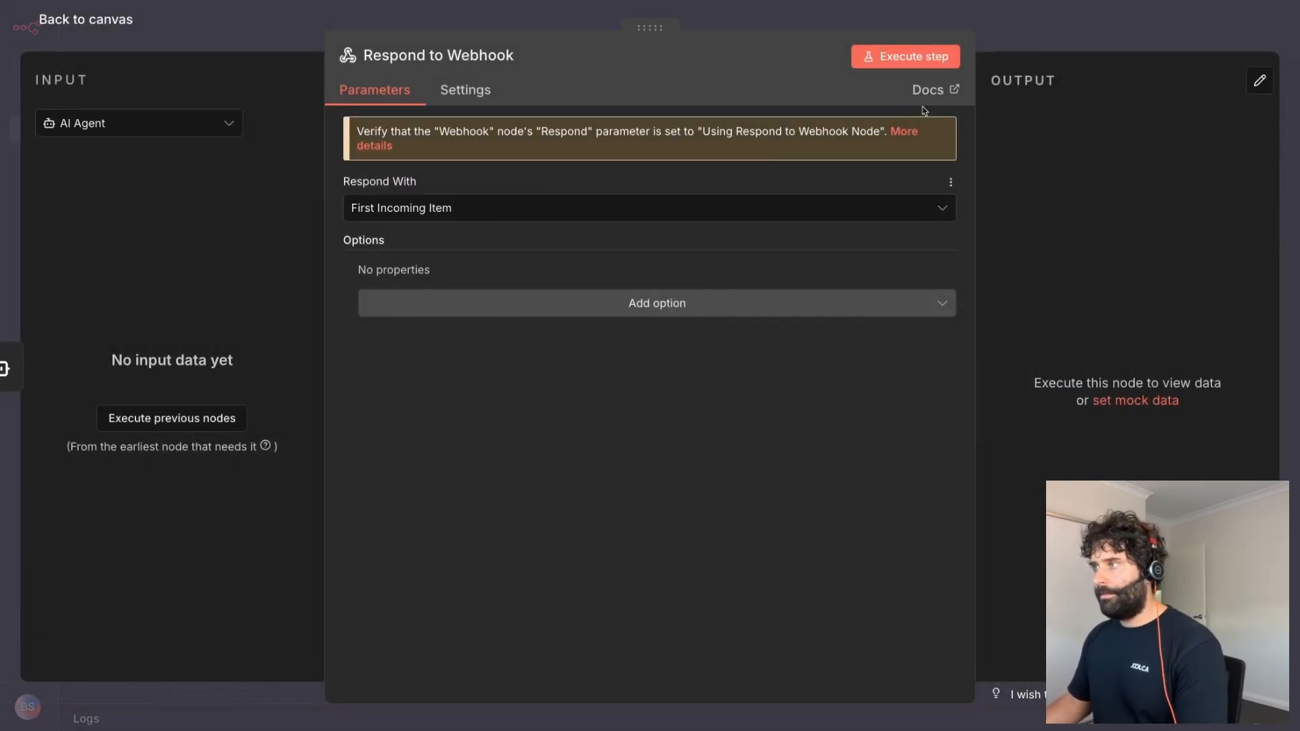
left_click(83, 18)
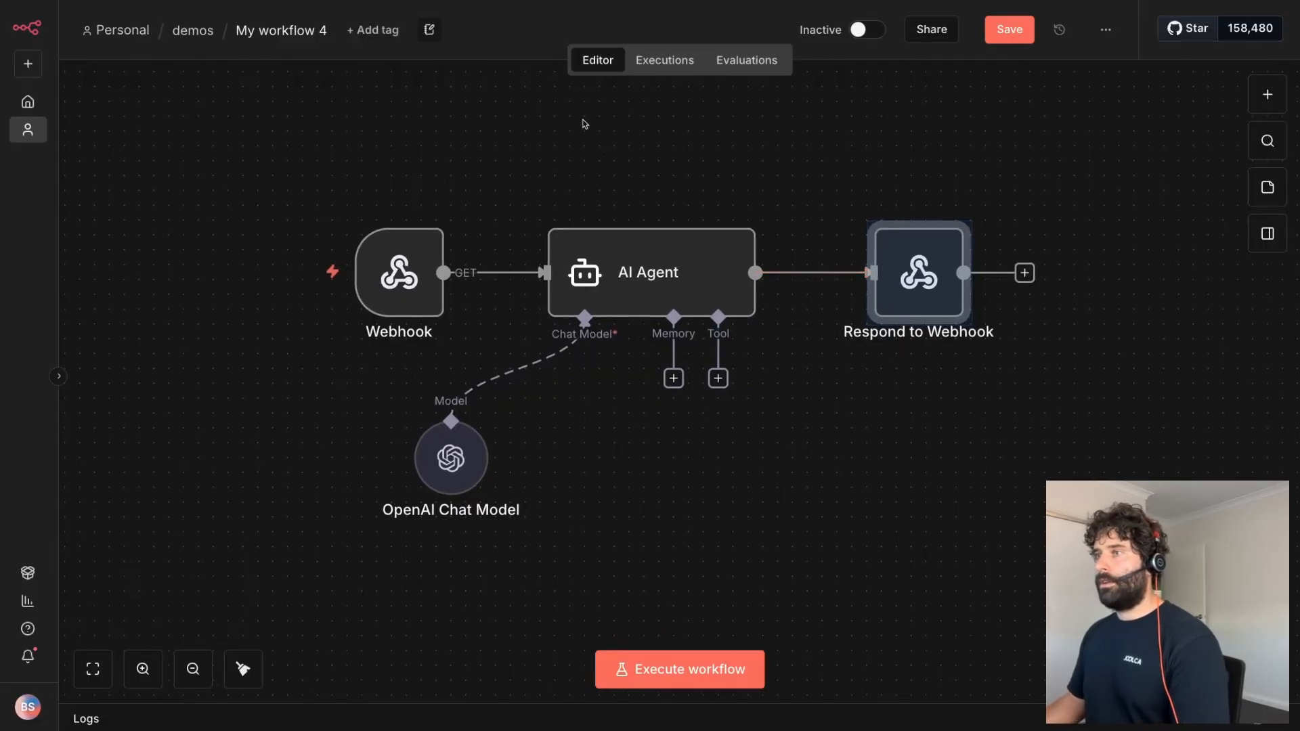
- Rename the workflow to 'AI Agent Chat' and start editing its description
left_click(281, 30)
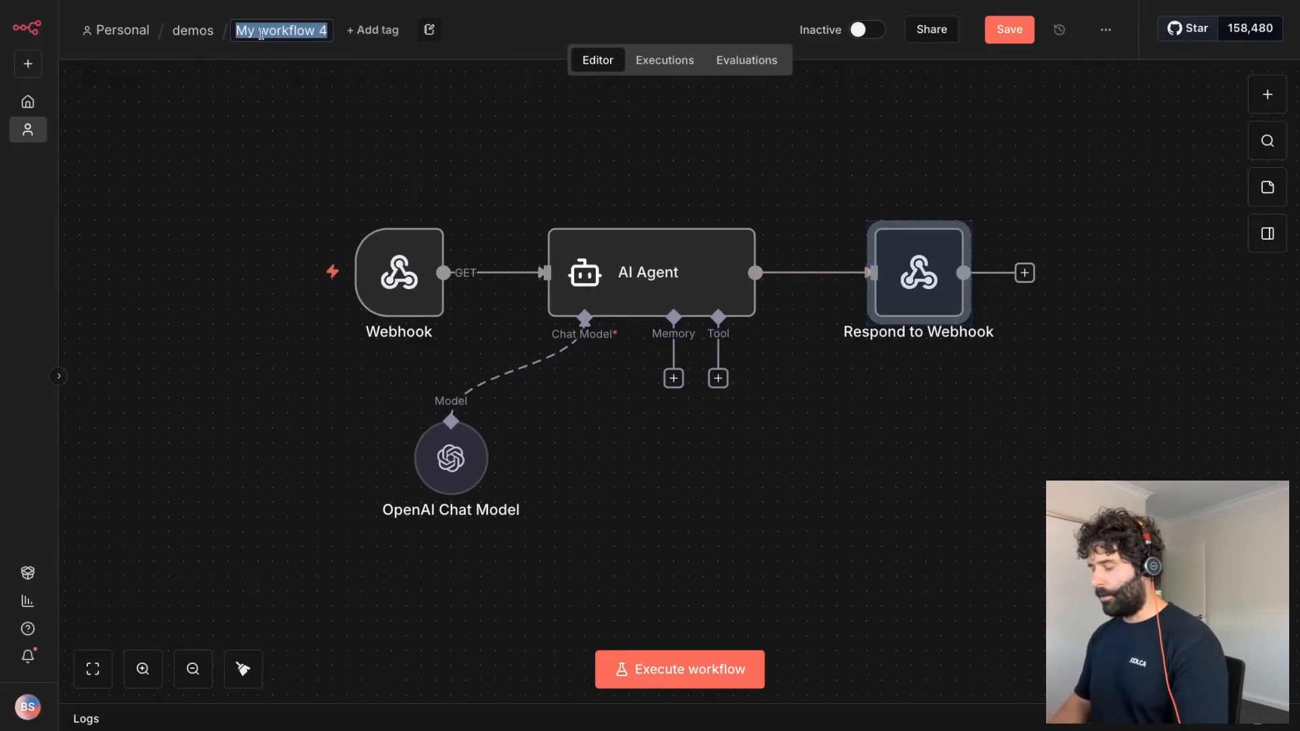
type("AIAgent")
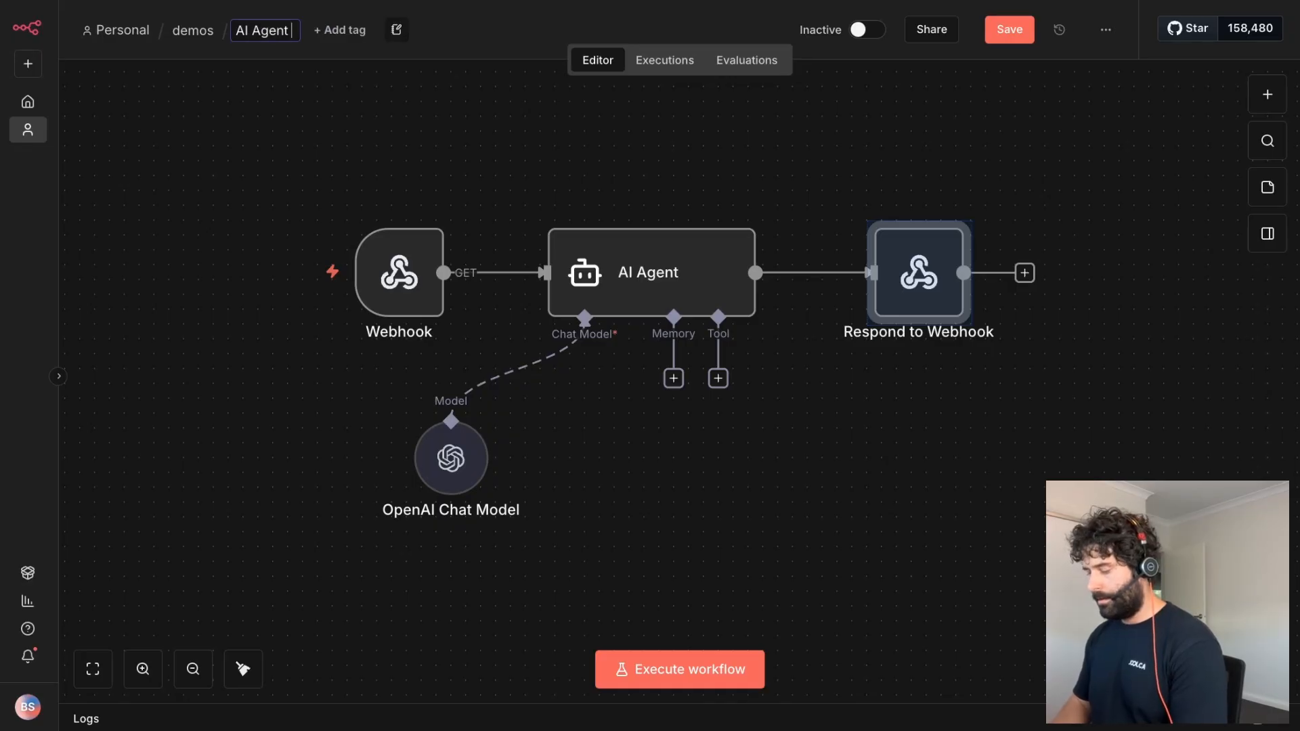
left_click(1007, 28)
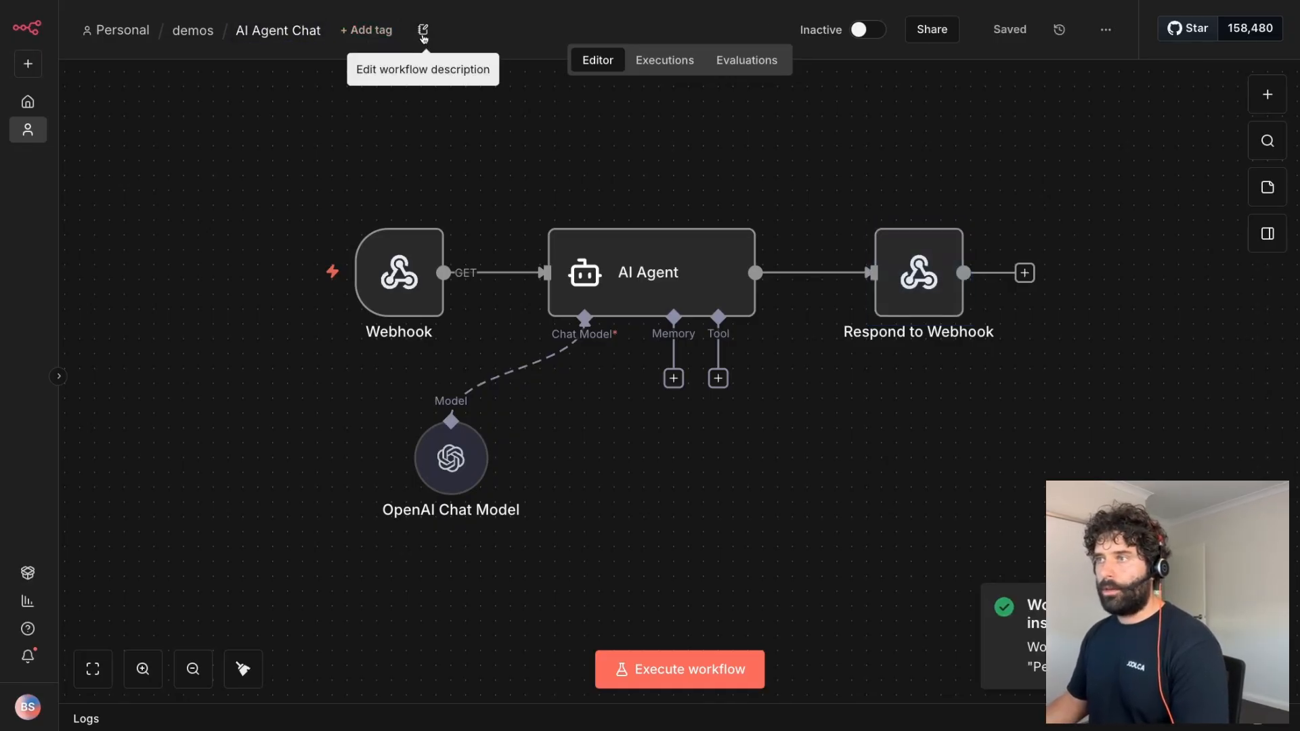
left_click(422, 29)
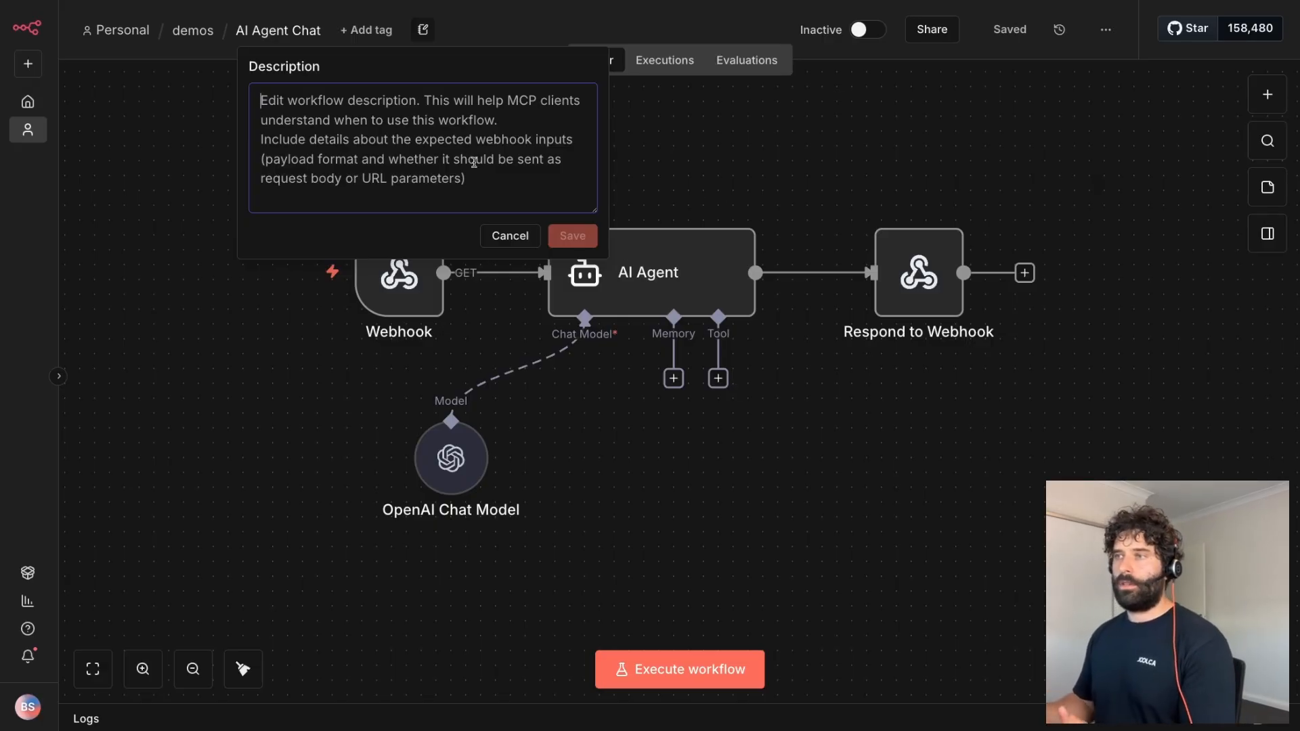
- Save the description 'This is an AI agent chat.' and bring up the Webhook node settings
type("This is")
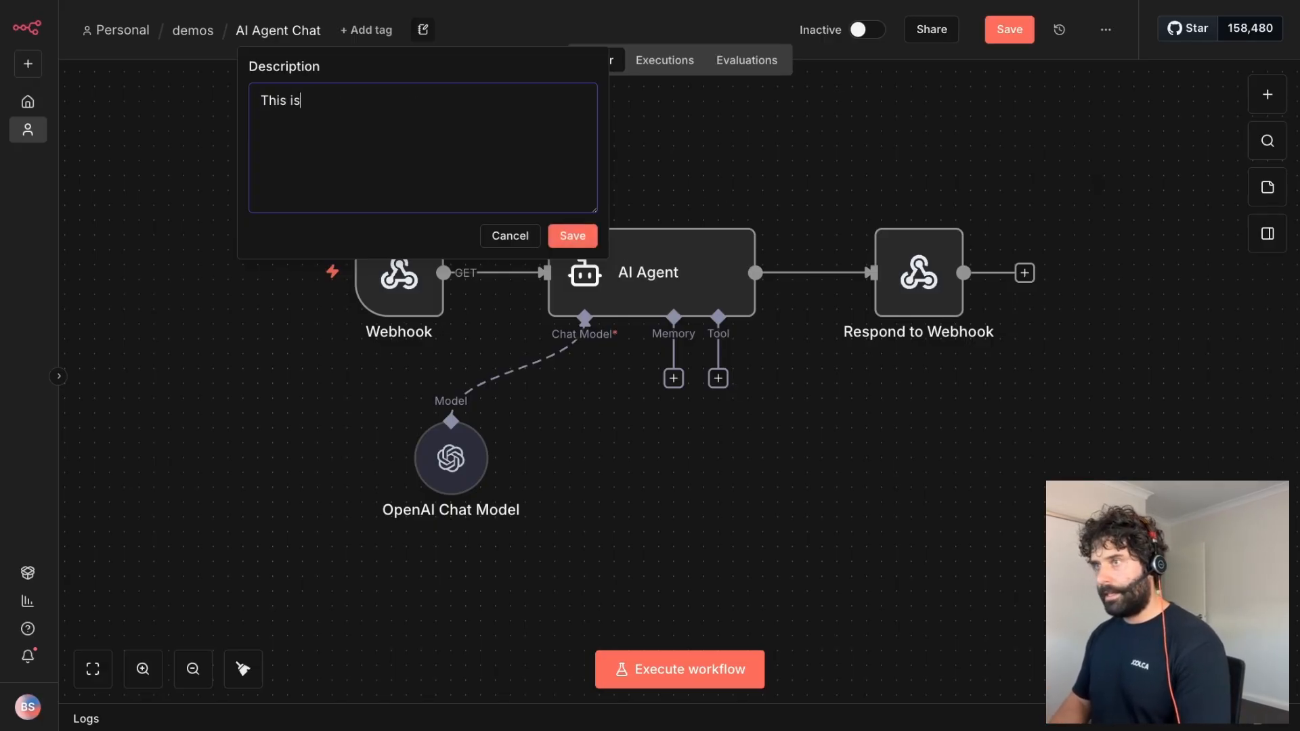
type("an Alagen")
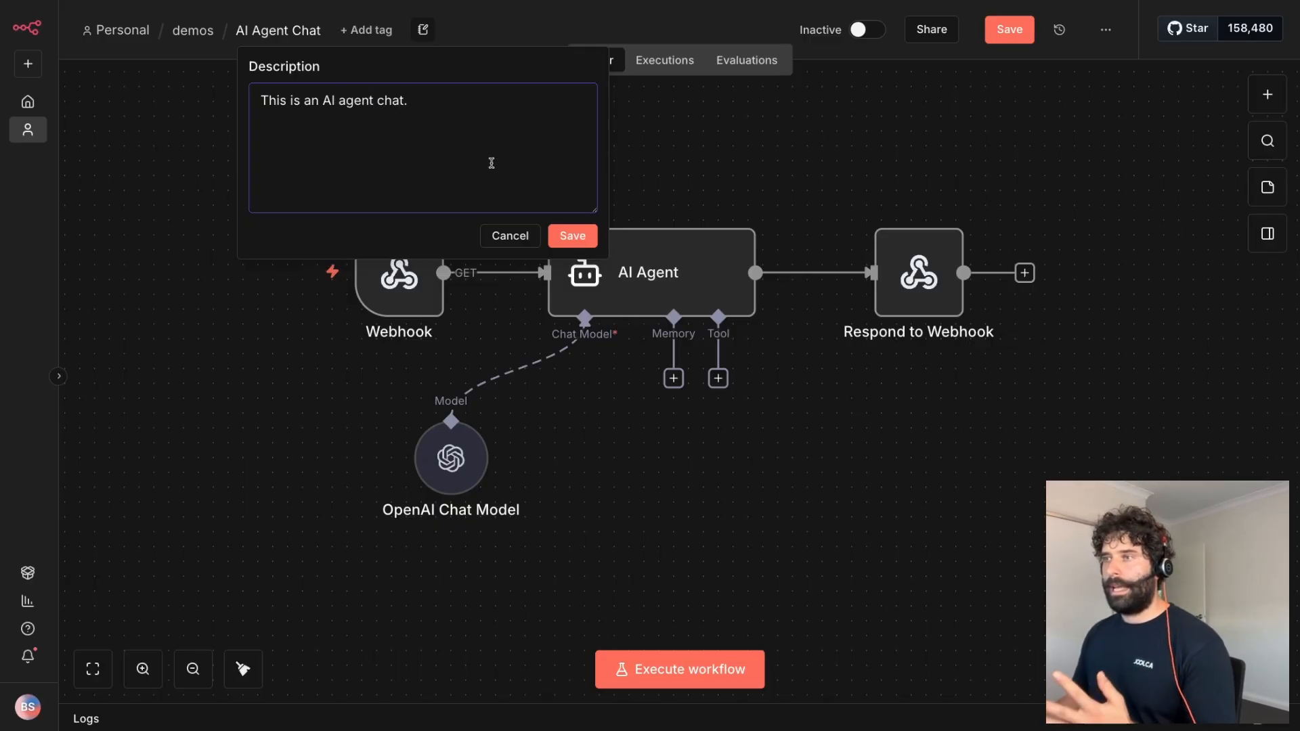
left_click(571, 235)
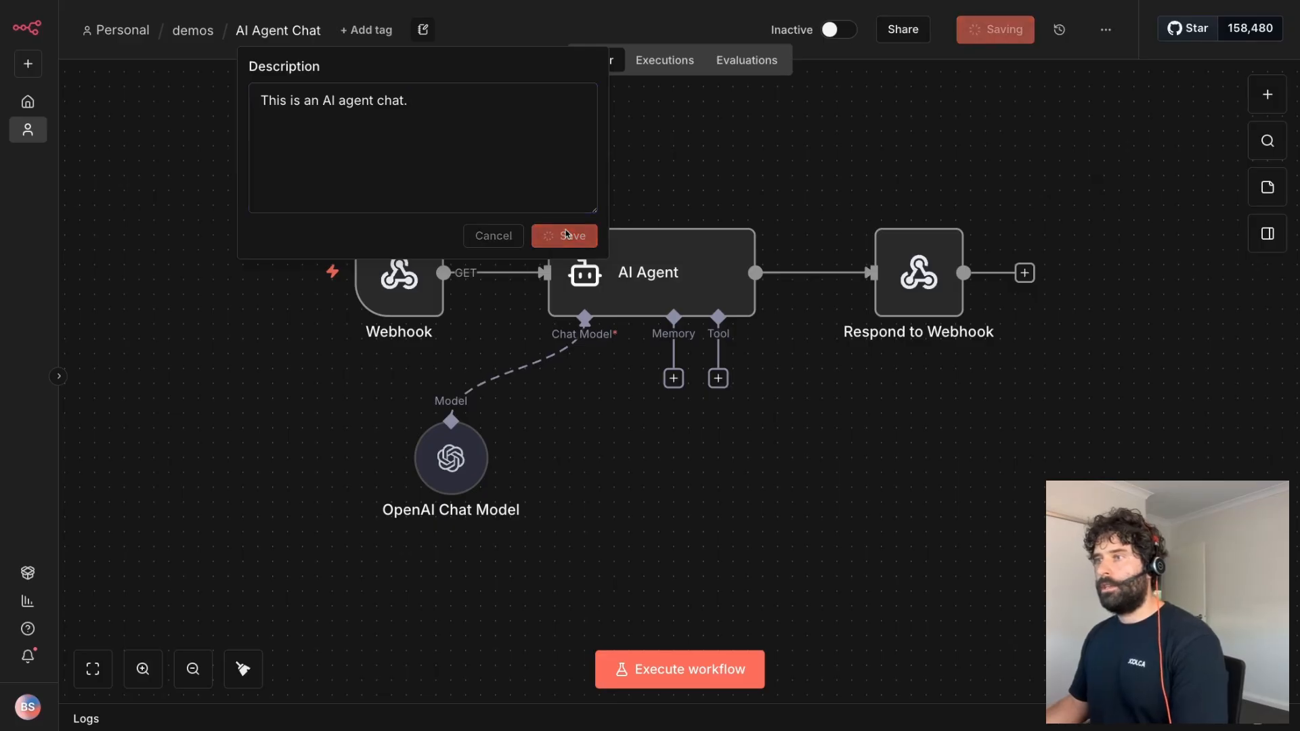
left_click(564, 235)
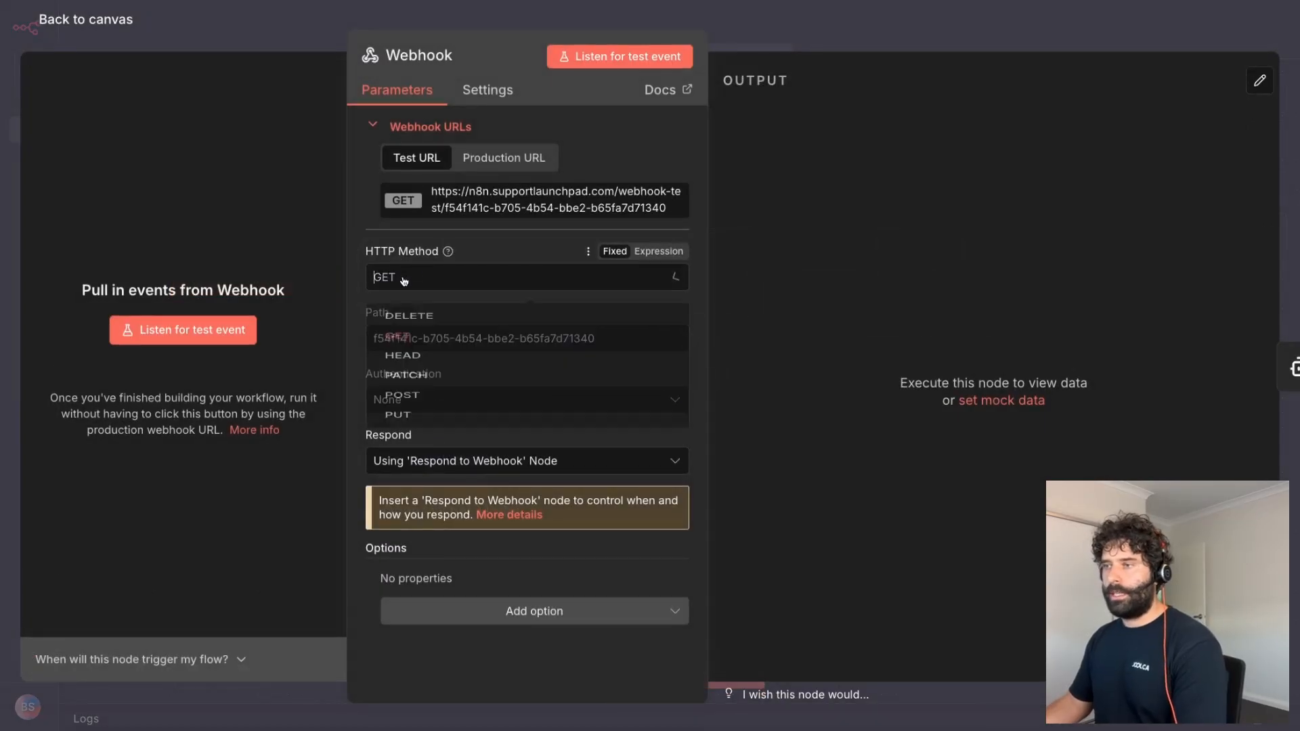
- Set the Webhook trigger's HTTP Method to POST
left_click(398, 396)
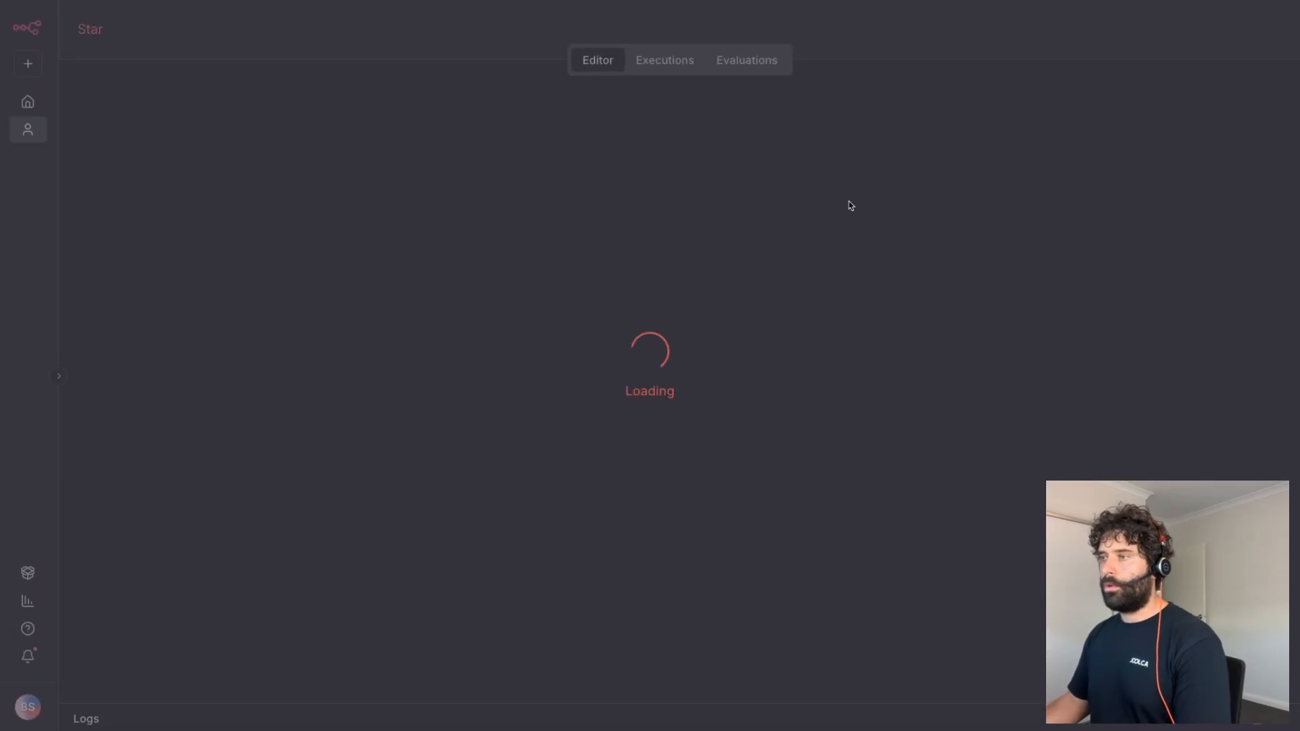
- Add an HTTP Request node posting to the webhook-test URL
type("h")
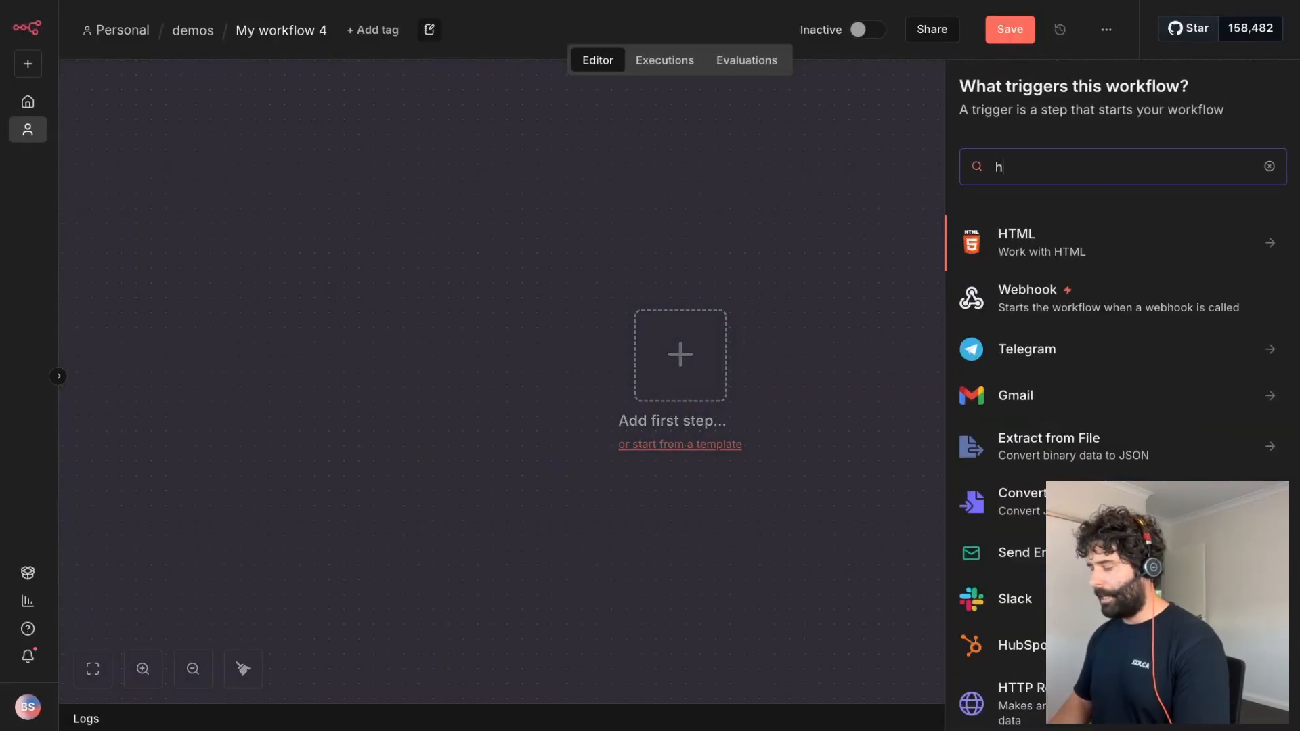
left_click(1020, 694)
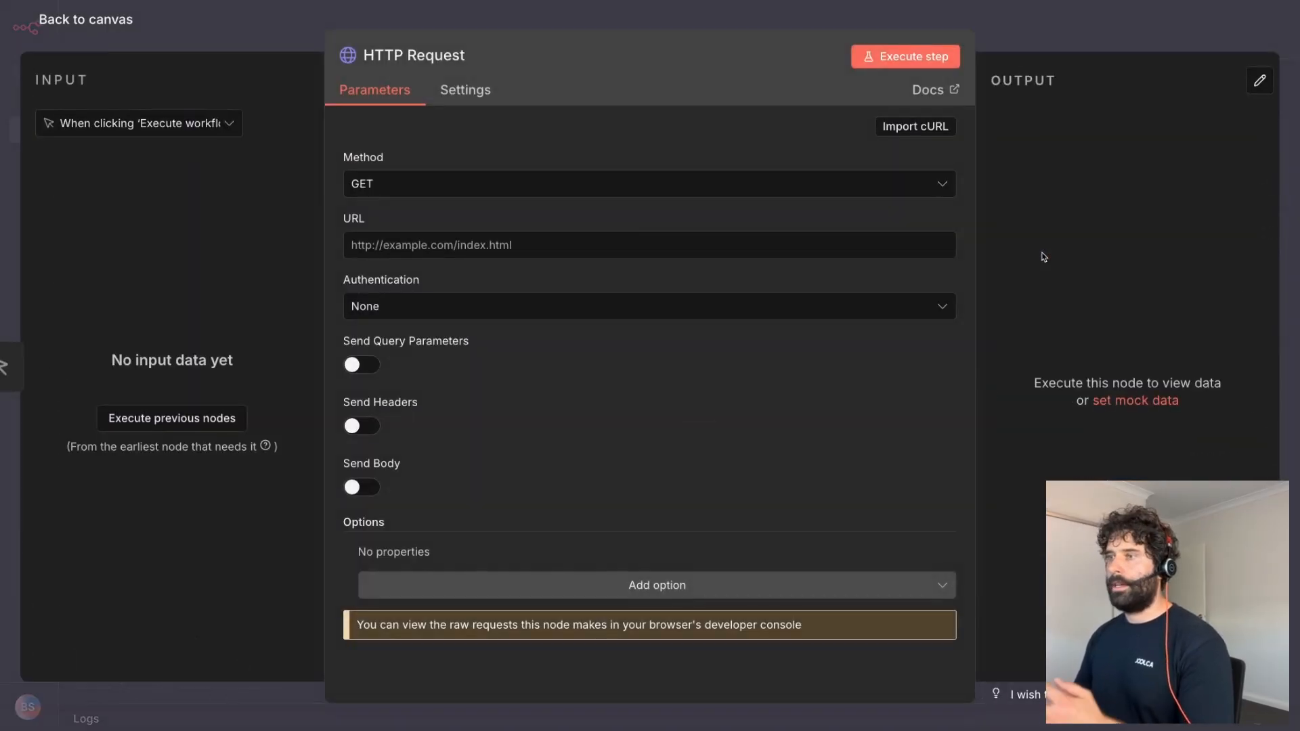
left_click(649, 183)
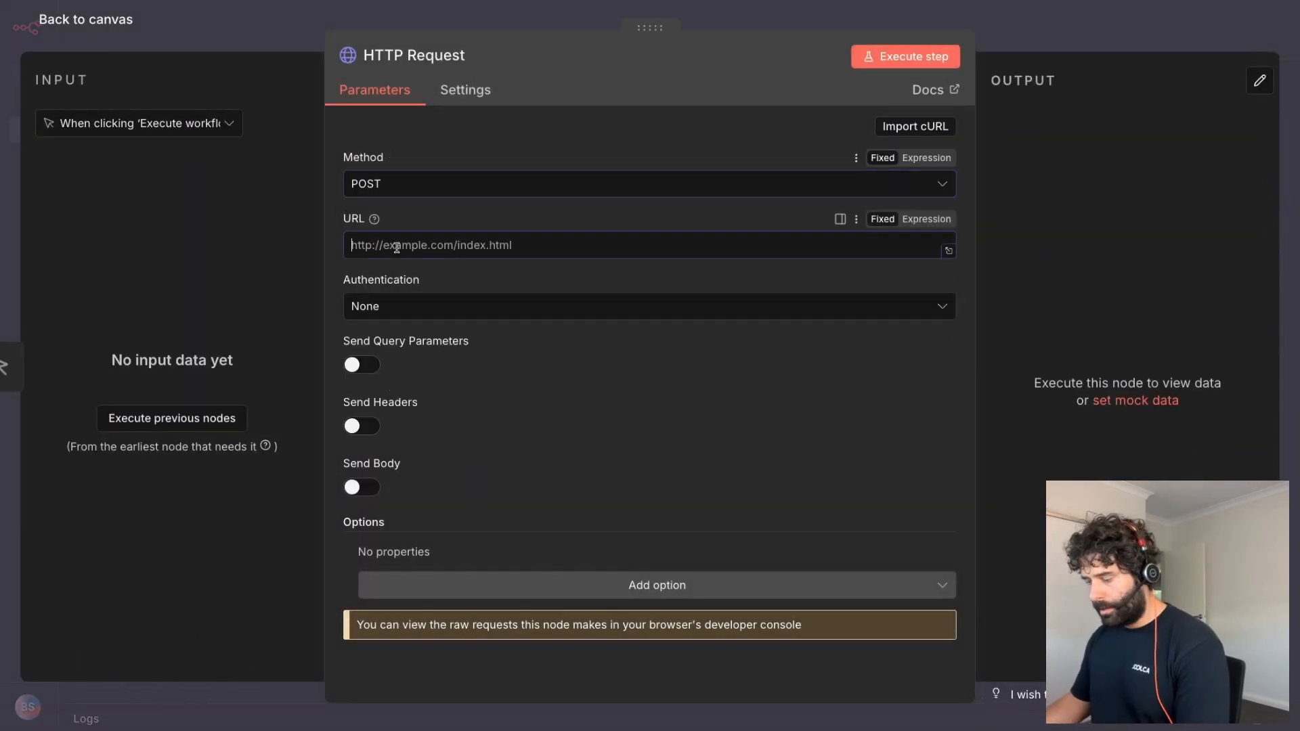
type("https://n8n.supportlaunchpad.com/webhook-test/f54f141c-b705-4b54-bbe2-b65fa7d71340")
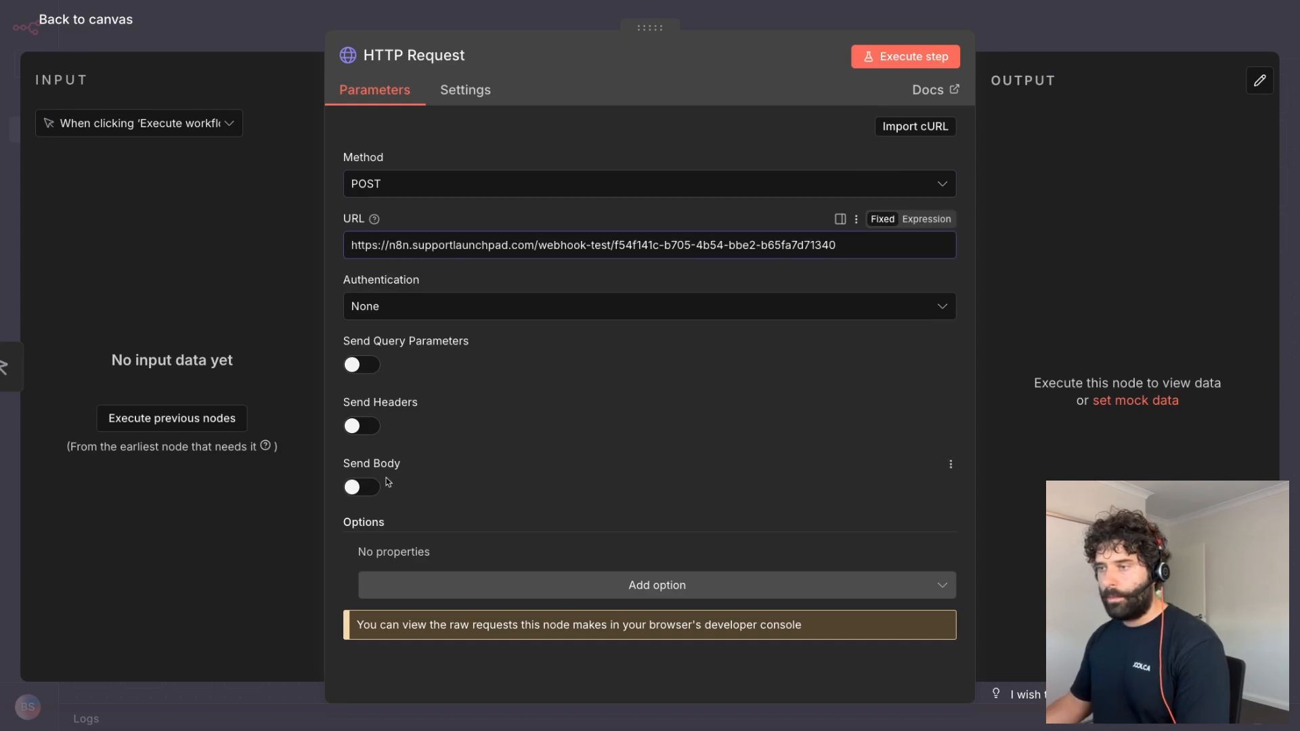
- Send a body field 'message' with value 'hi there' and execute the test request
left_click(360, 487)
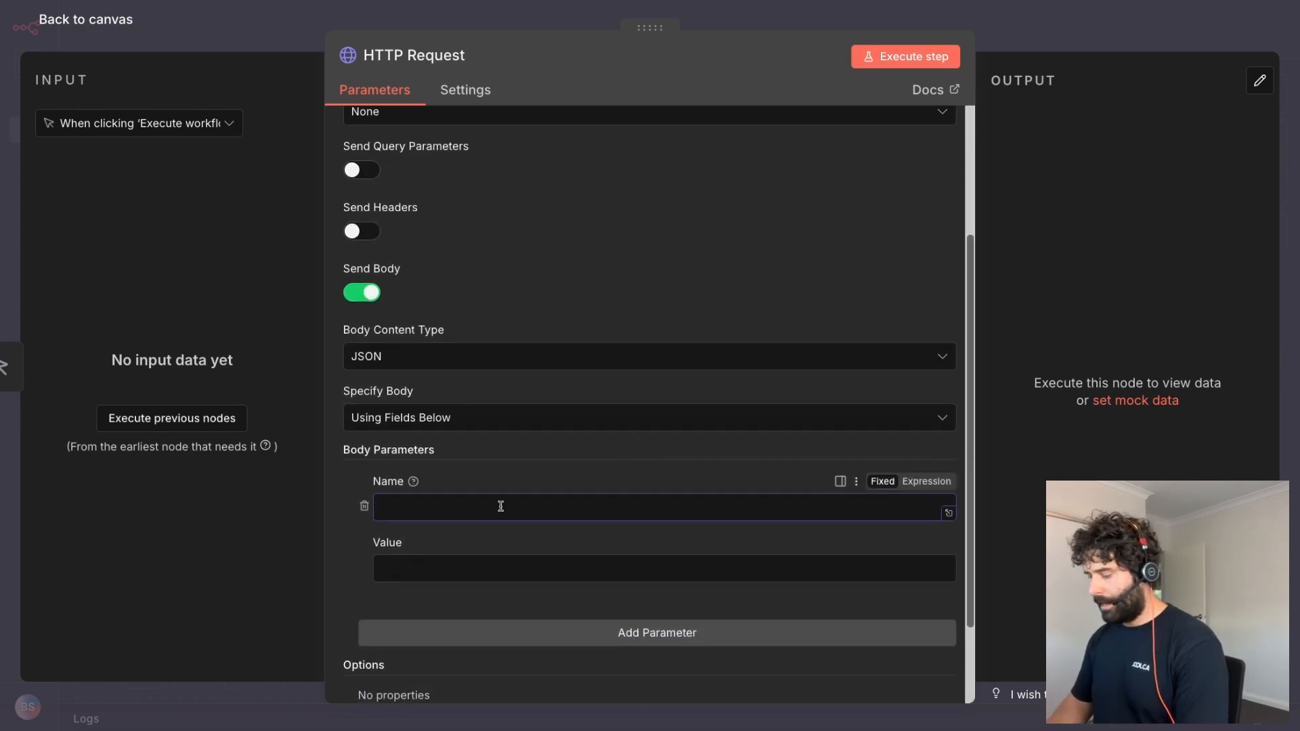
type("message")
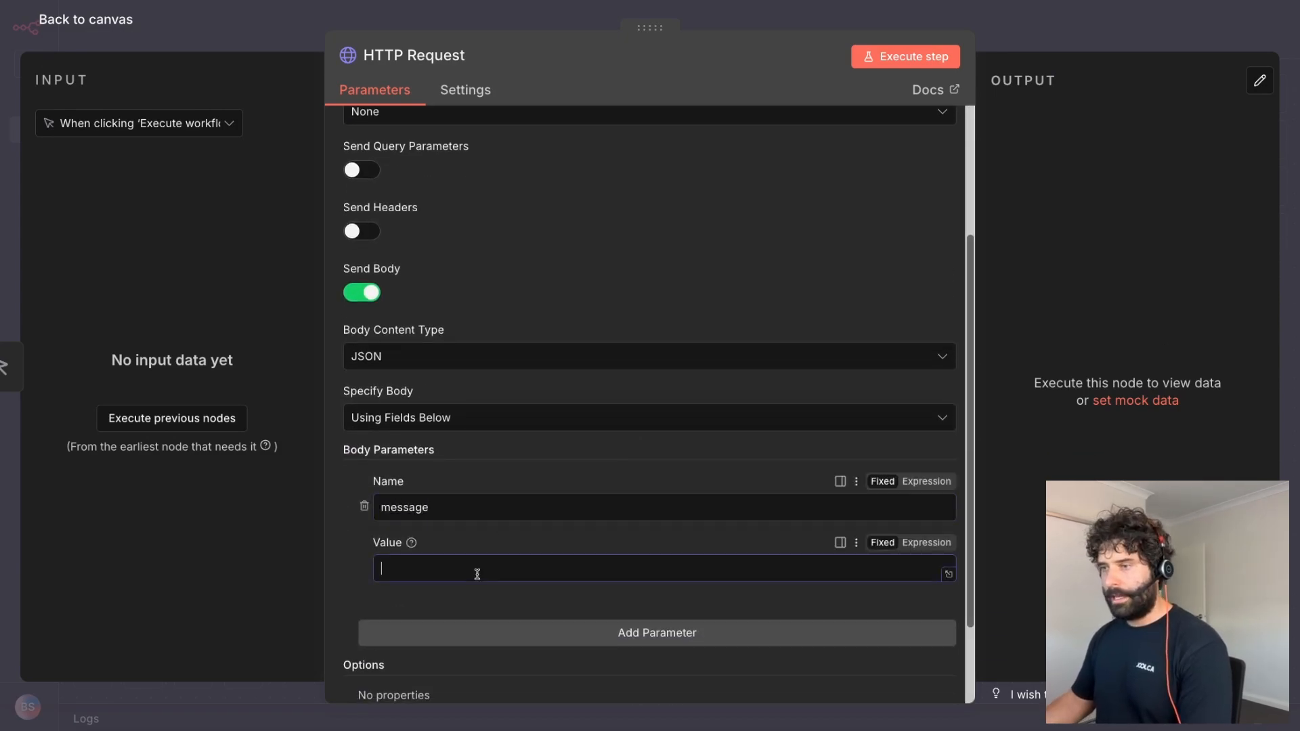
type("hi ther")
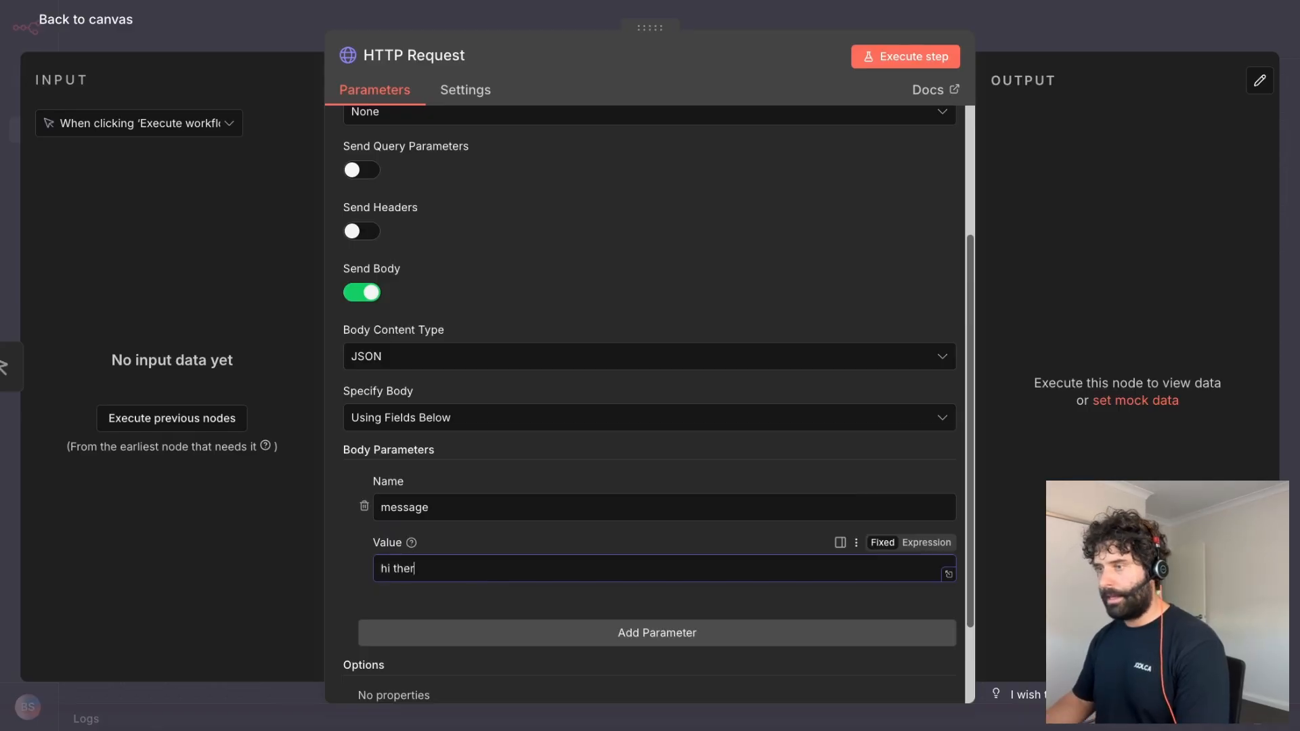
left_click(904, 57)
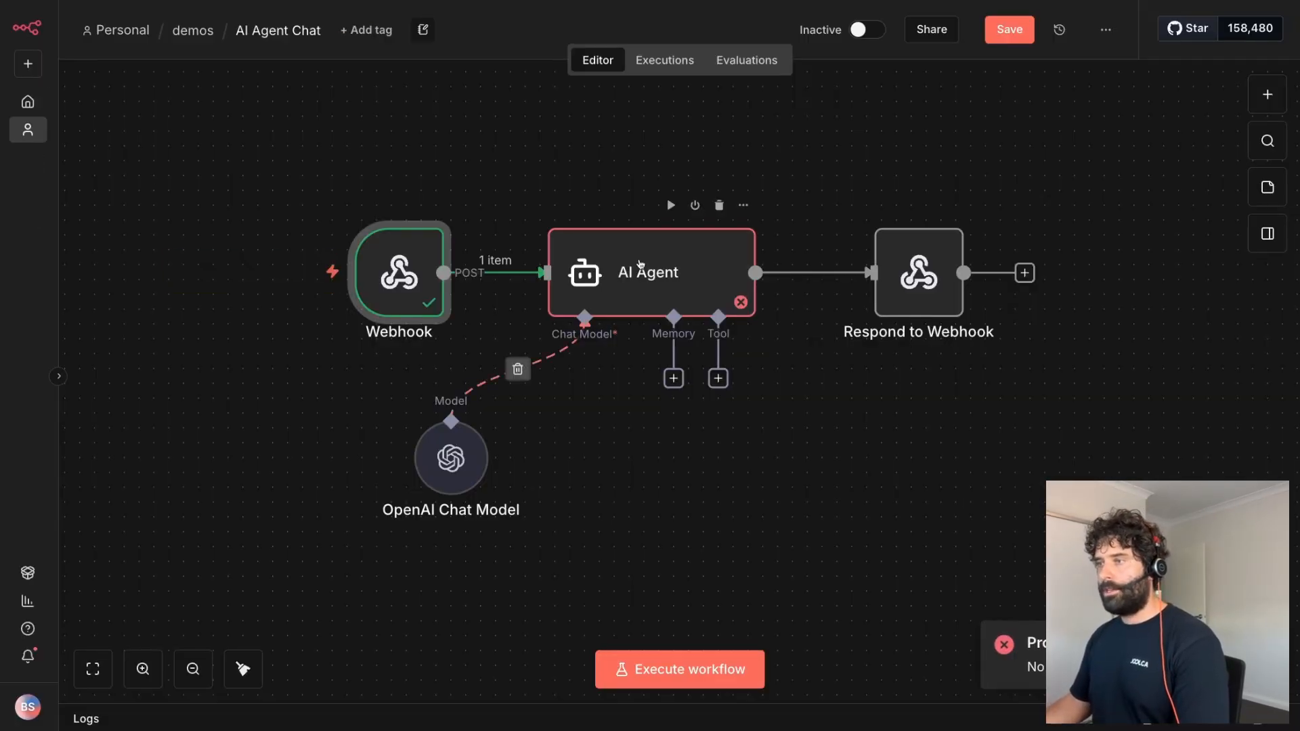
- Set the AI Agent prompt to Define below with {{ $json.body.message }} and run it against a fresh test request
double_click(647, 273)
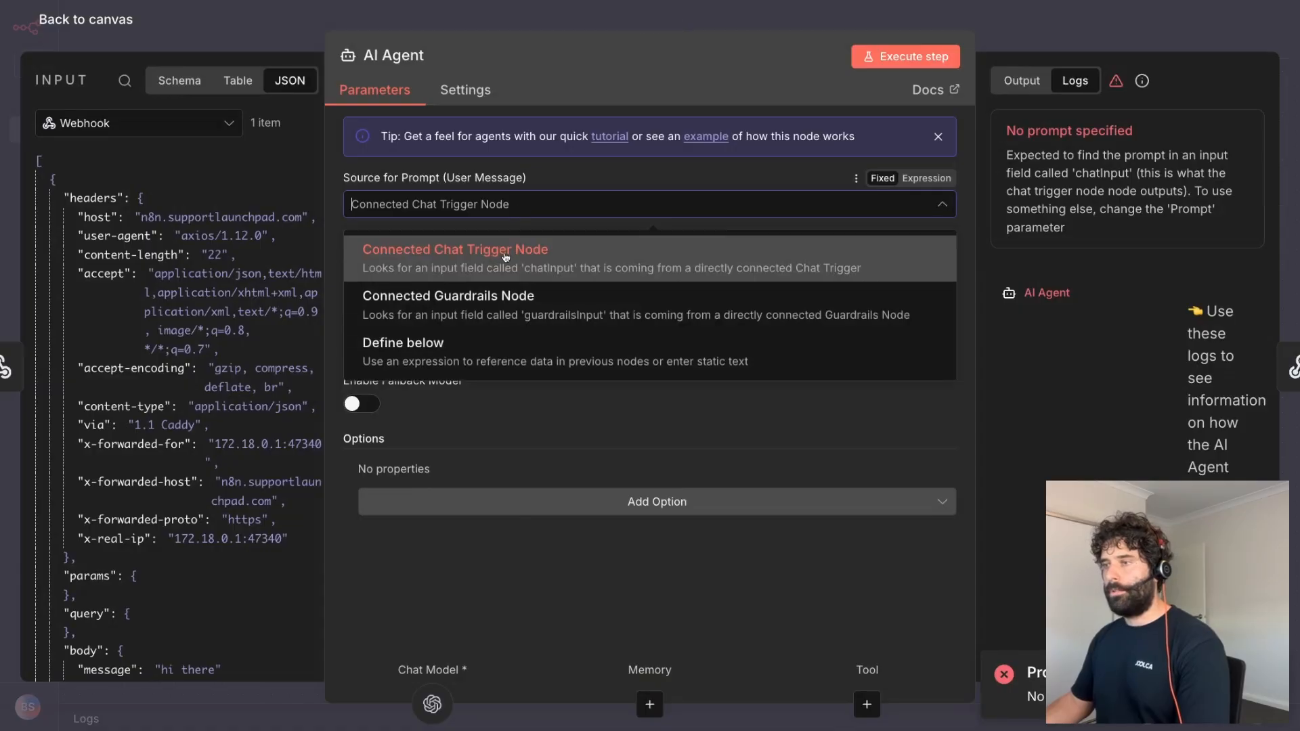
left_click(402, 343)
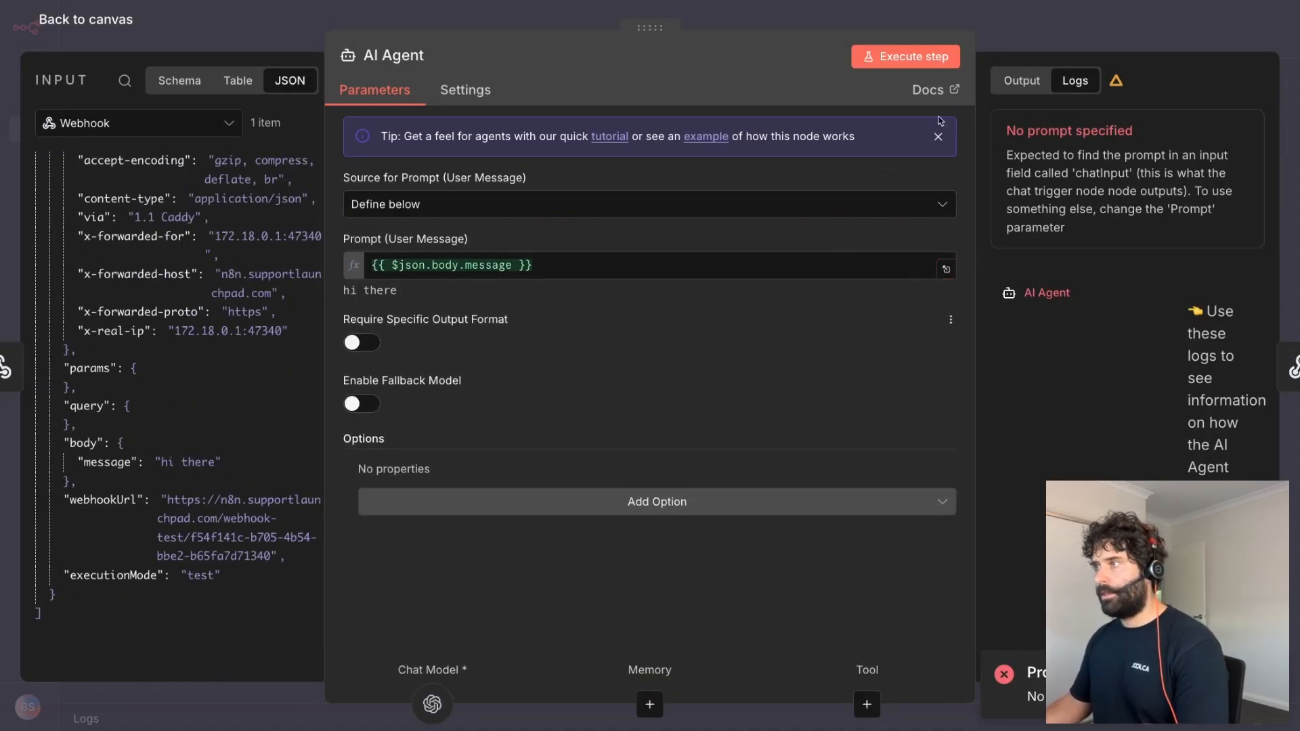
left_click(904, 57)
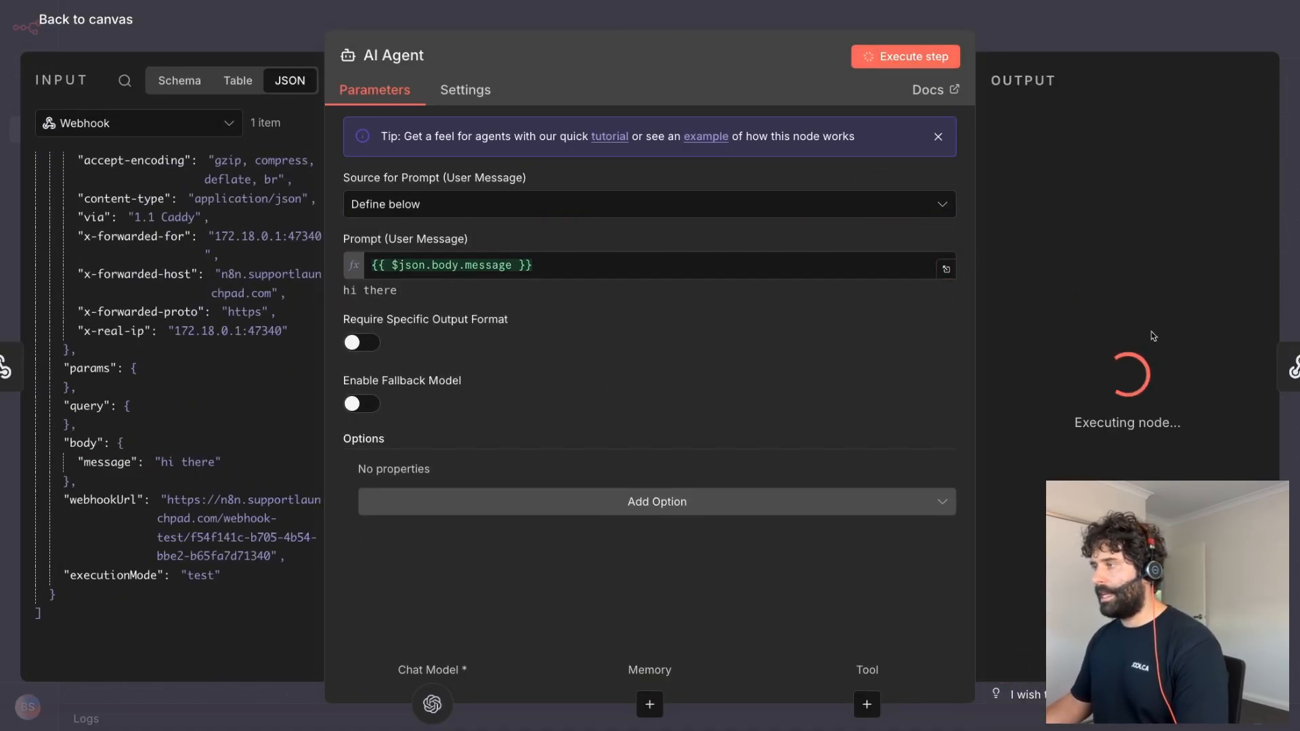
left_click(906, 57)
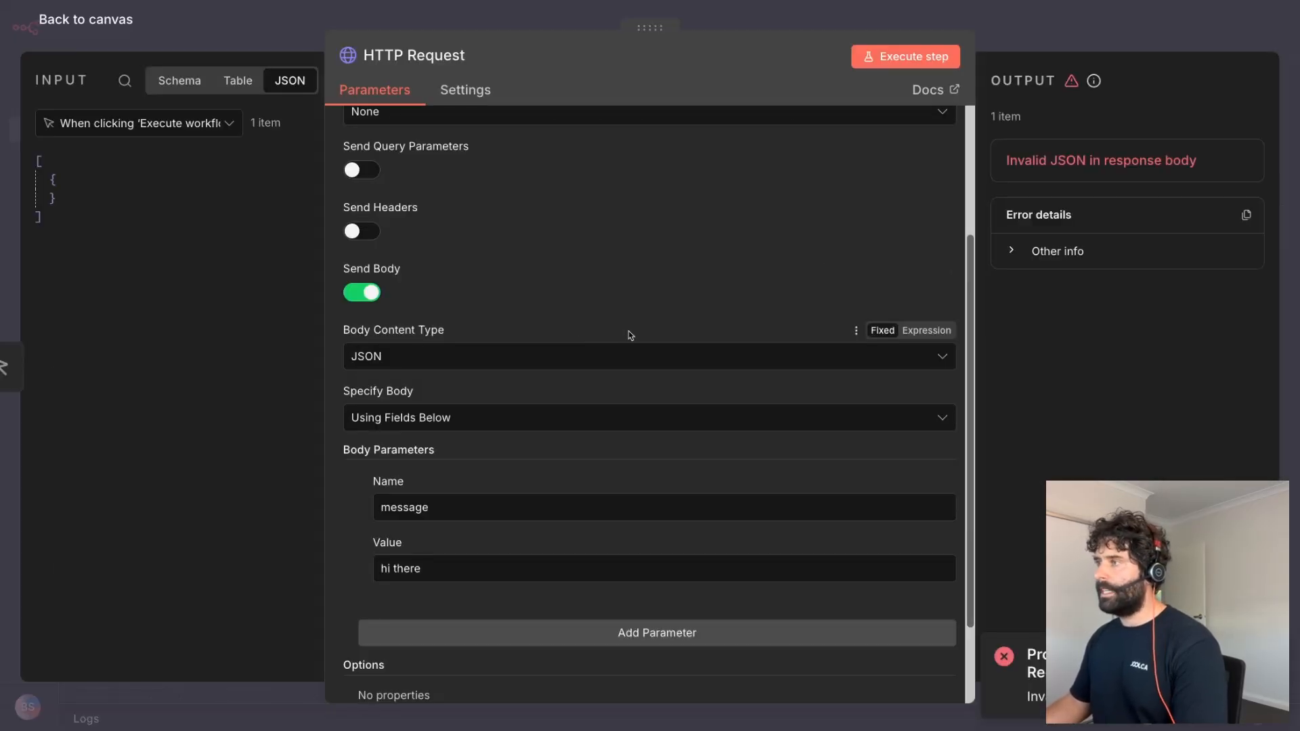
left_click(905, 56)
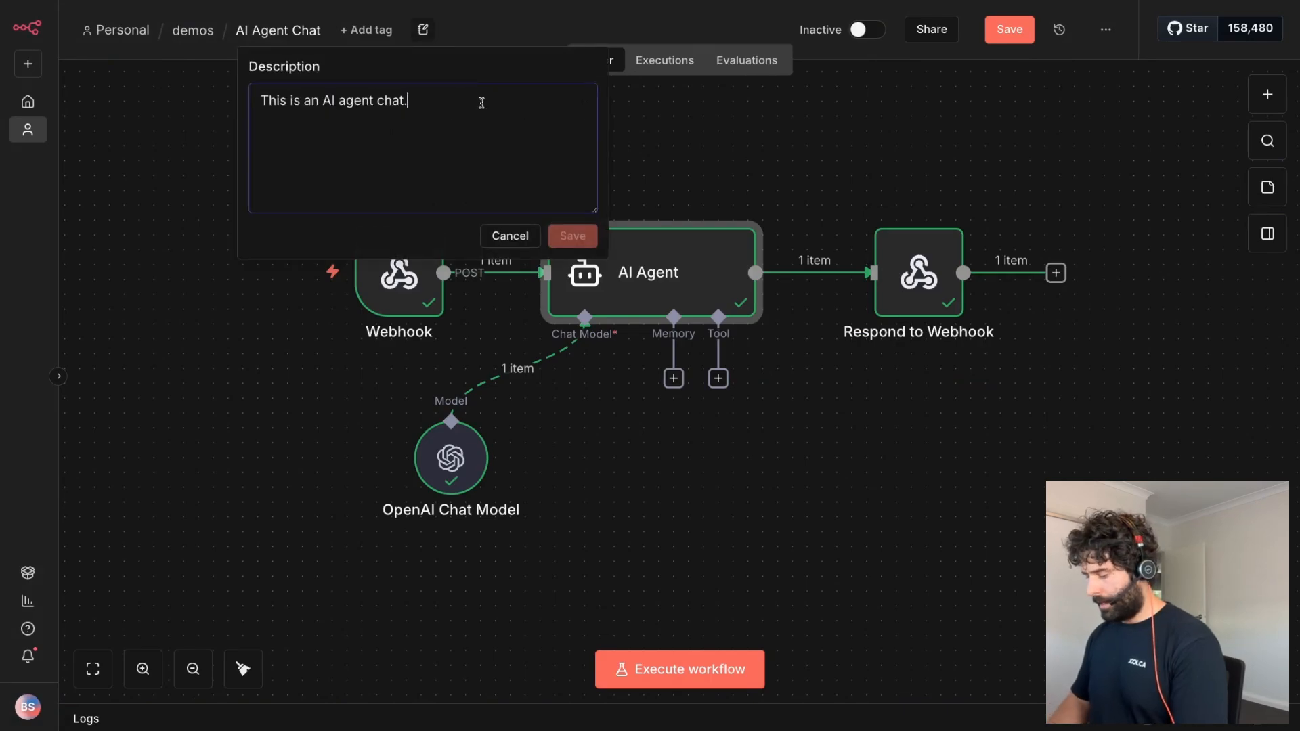
- Write the description text: send a 'message' key with the user's input, response returned in the 'output' key
type("To interact with this workflow,")
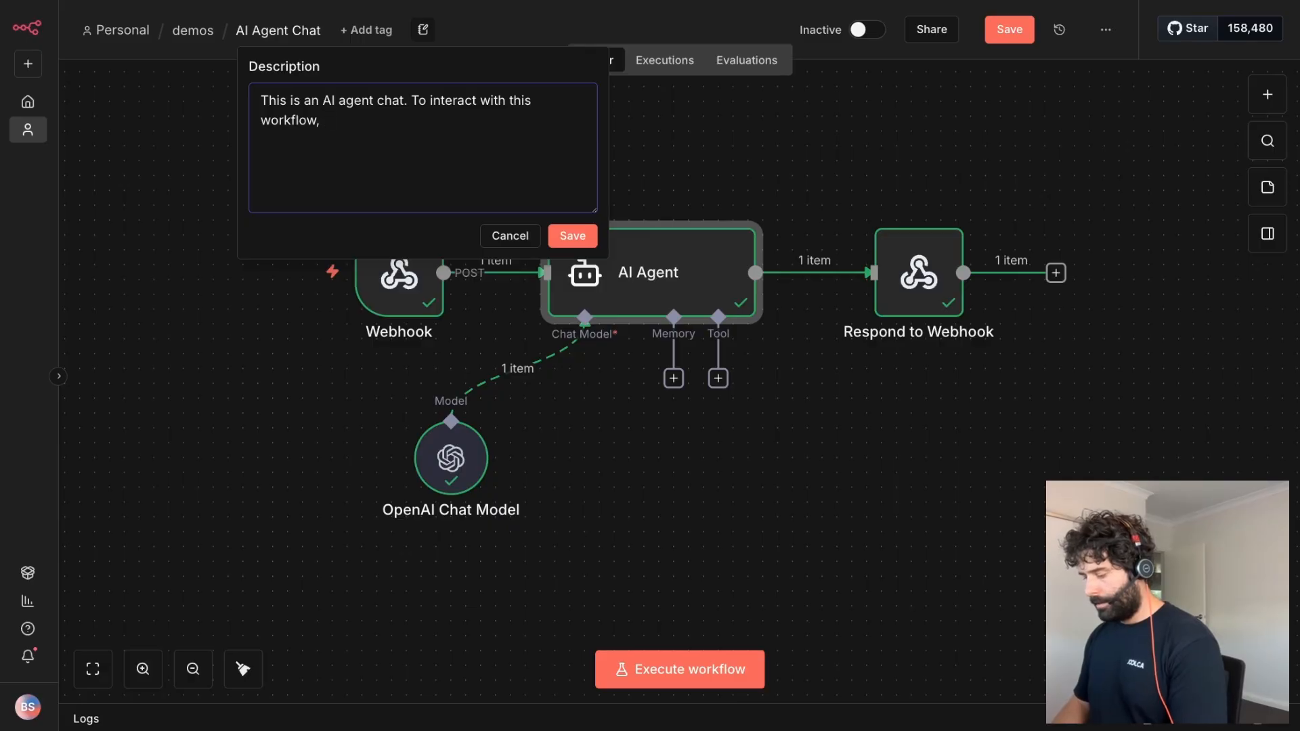
type("send a '")
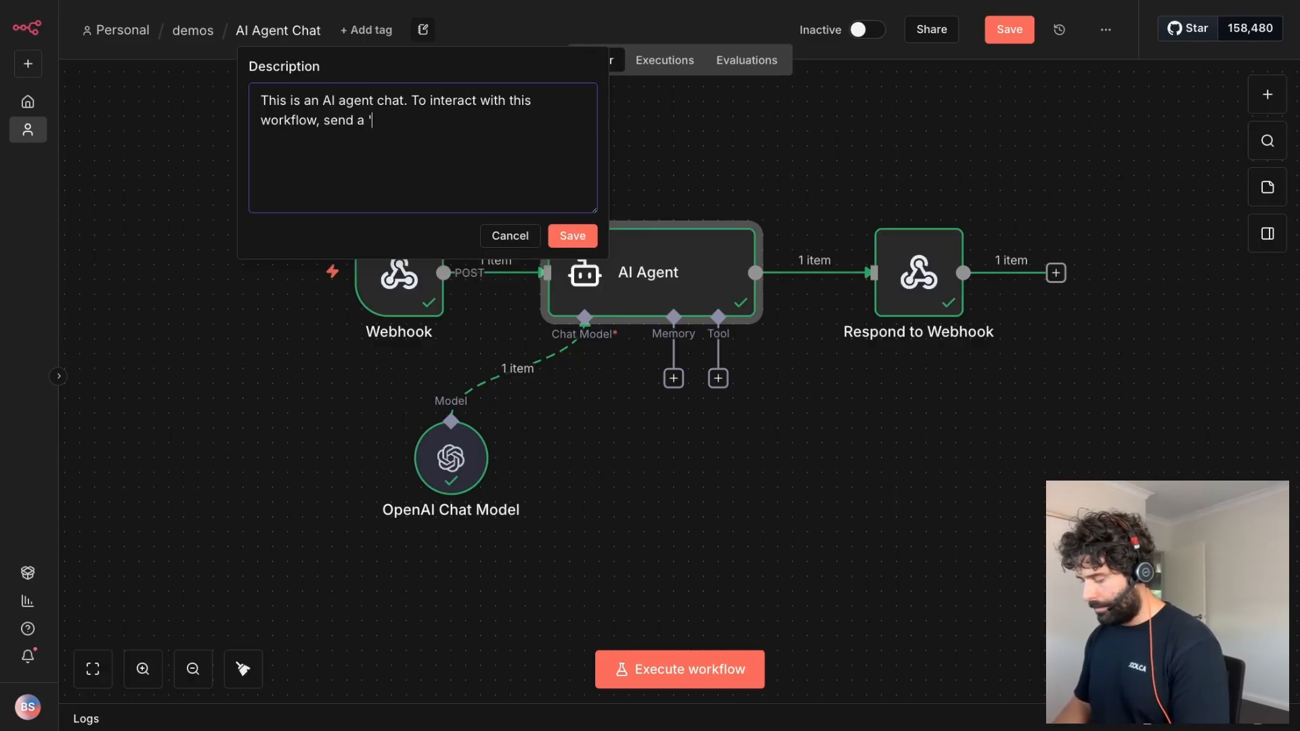
type("message'")
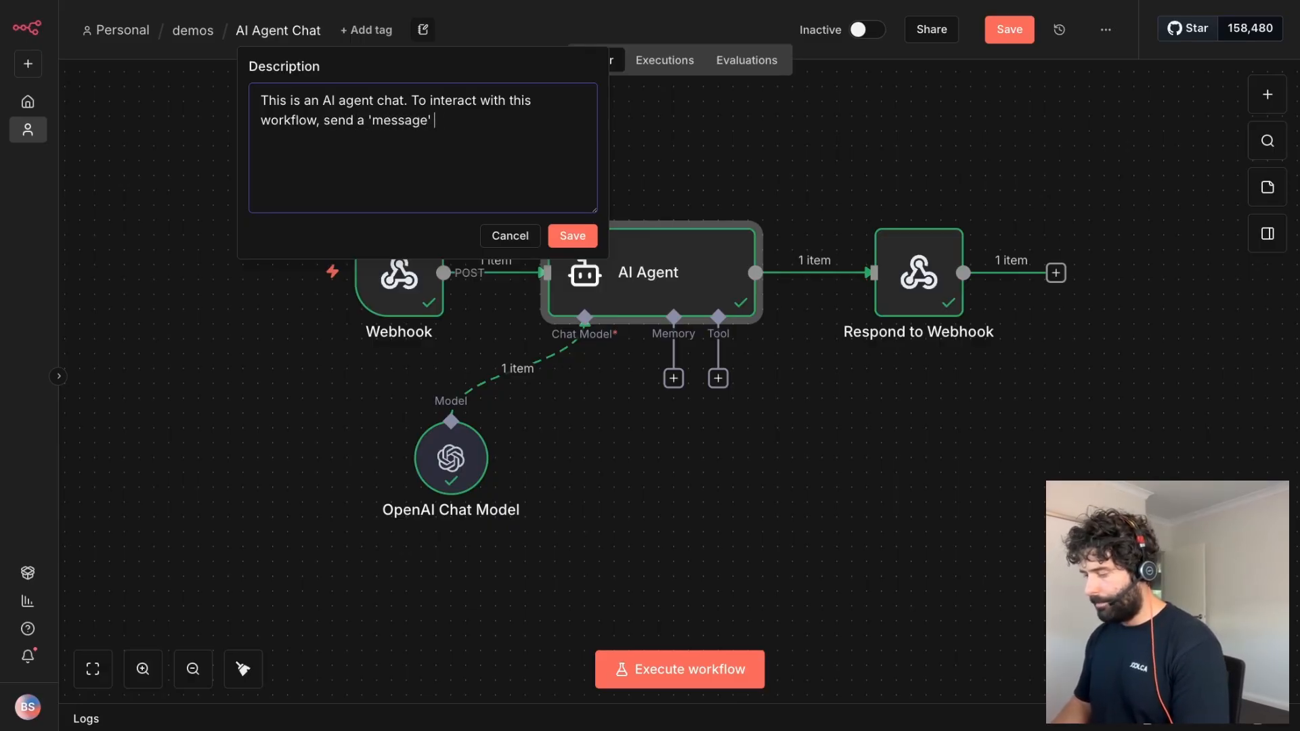
type("key")
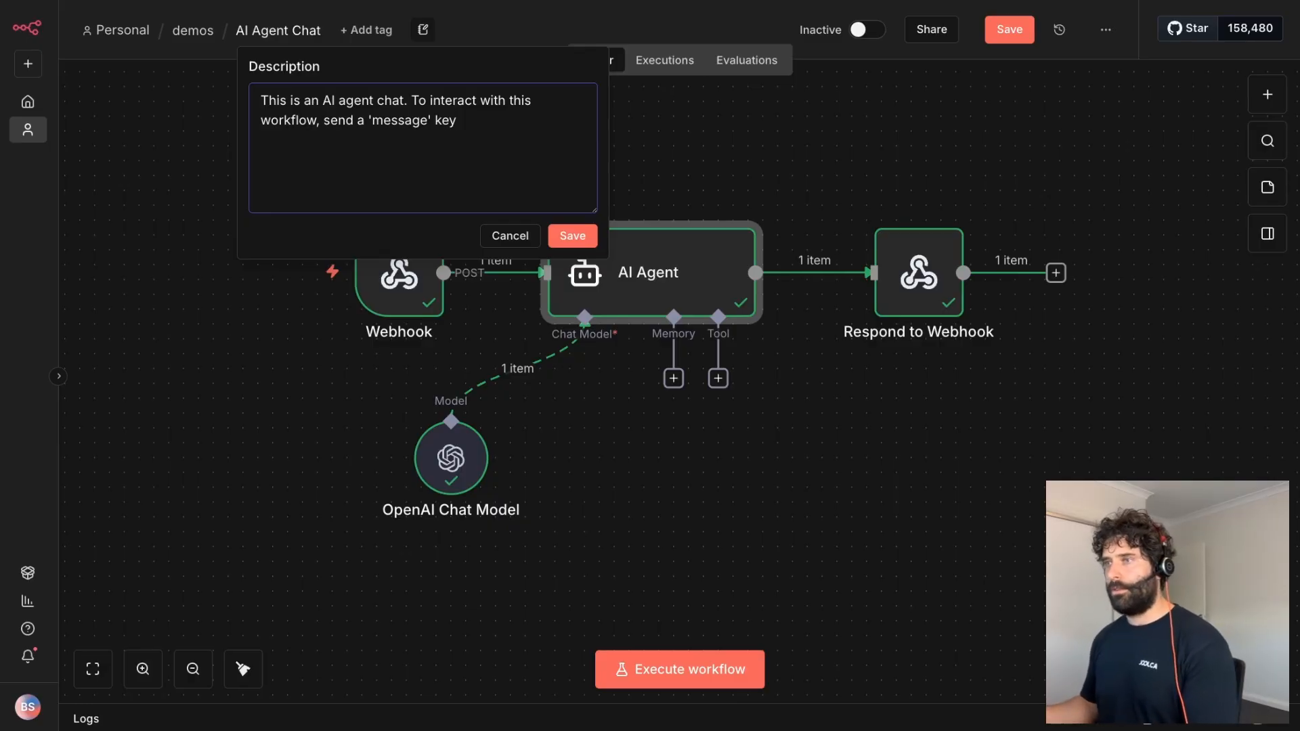
type("with the user")
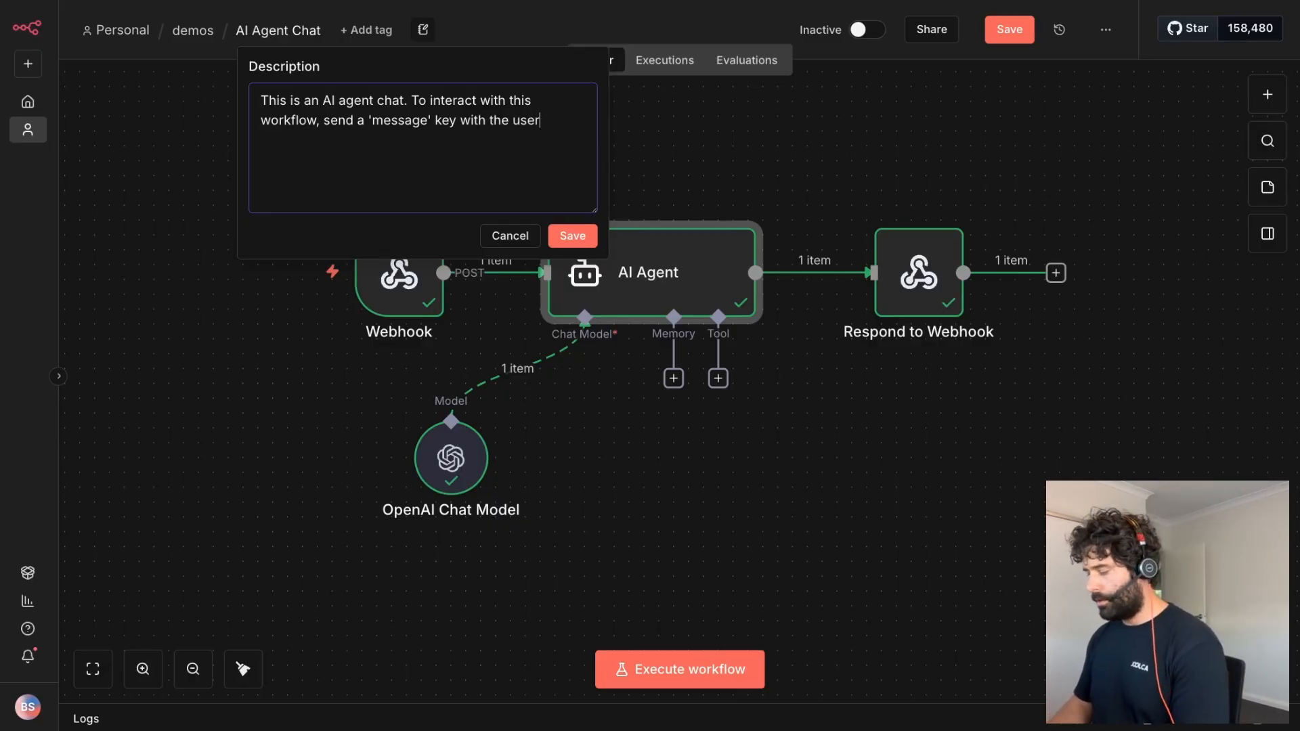
type("'s input. The the output is just an")
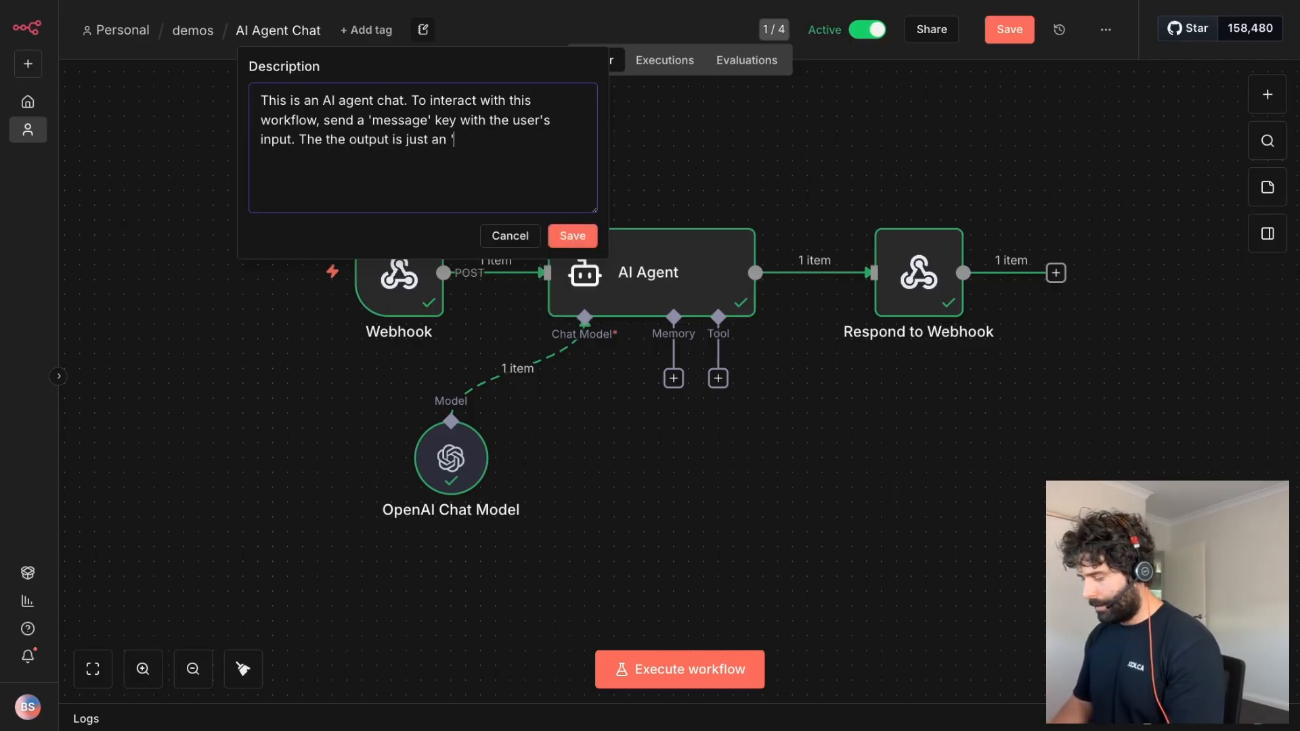
type("output' ke")
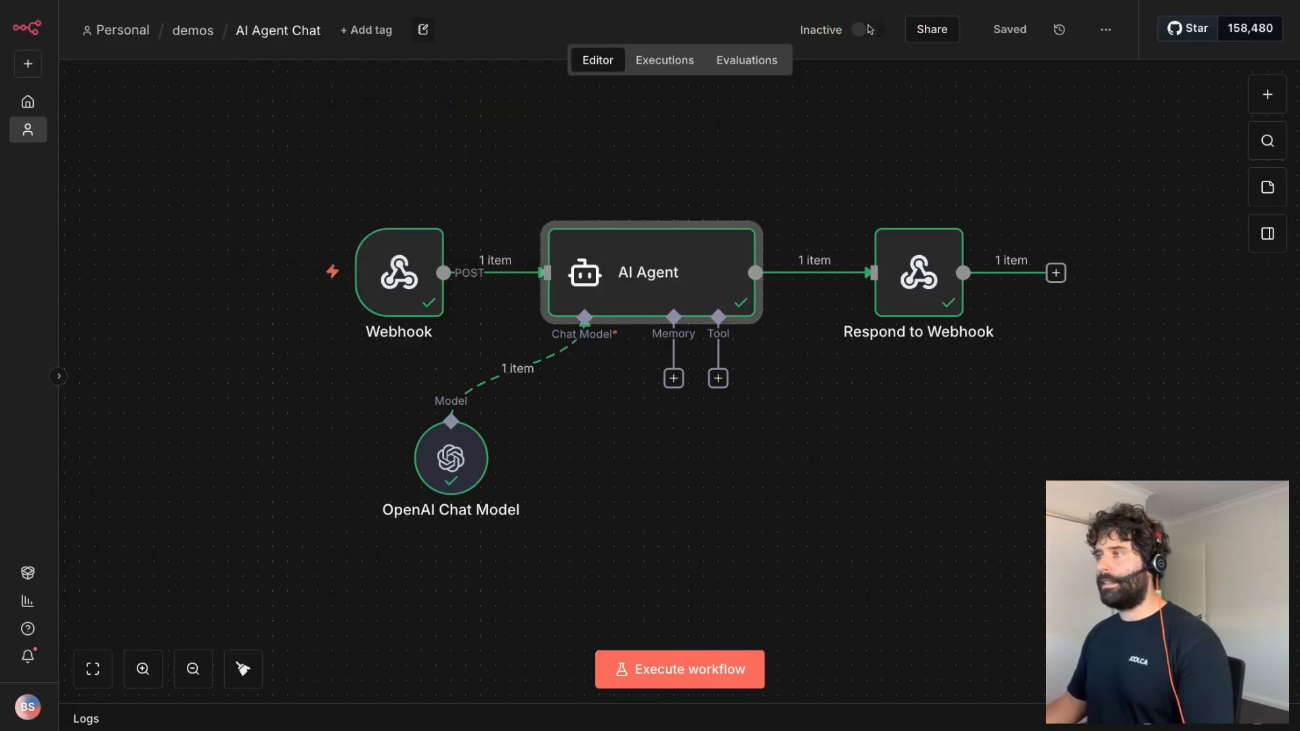
- Review the production checklist, then enable 'Available in MCP' in the workflow settings
left_click(866, 28)
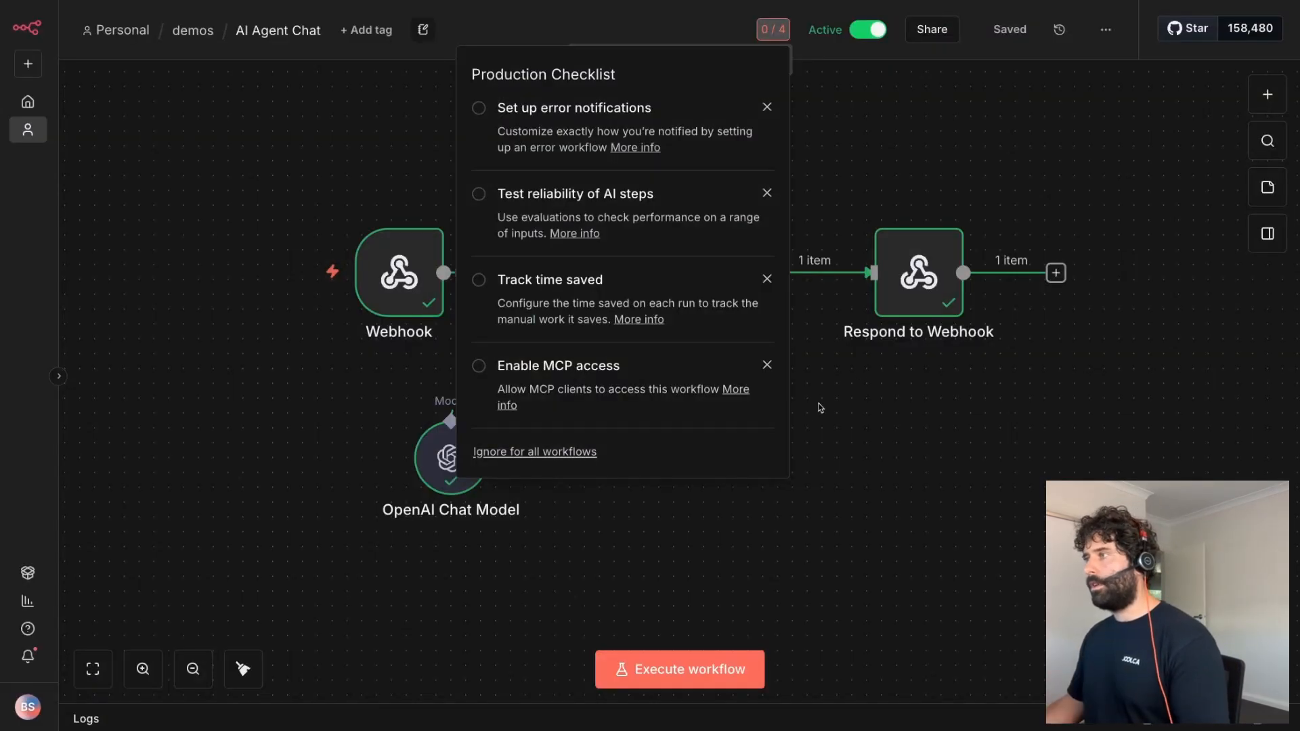
left_click(1105, 30)
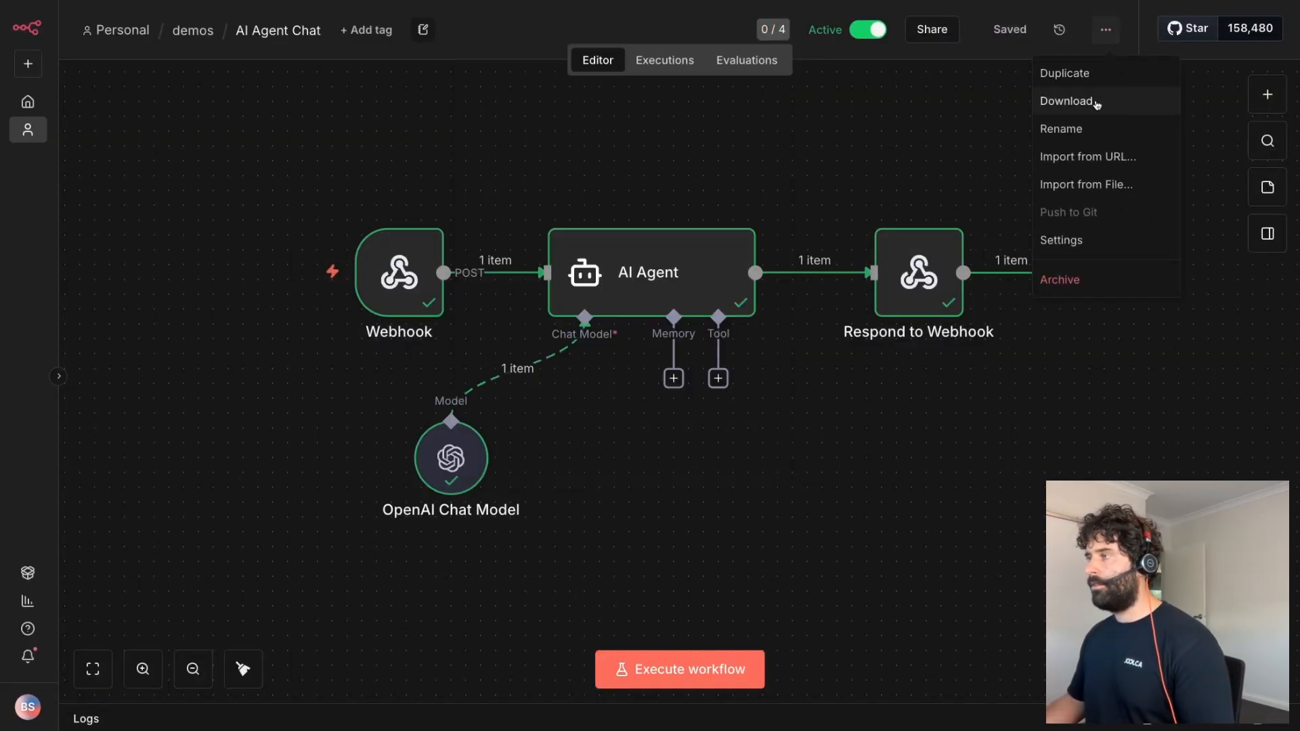
left_click(1062, 239)
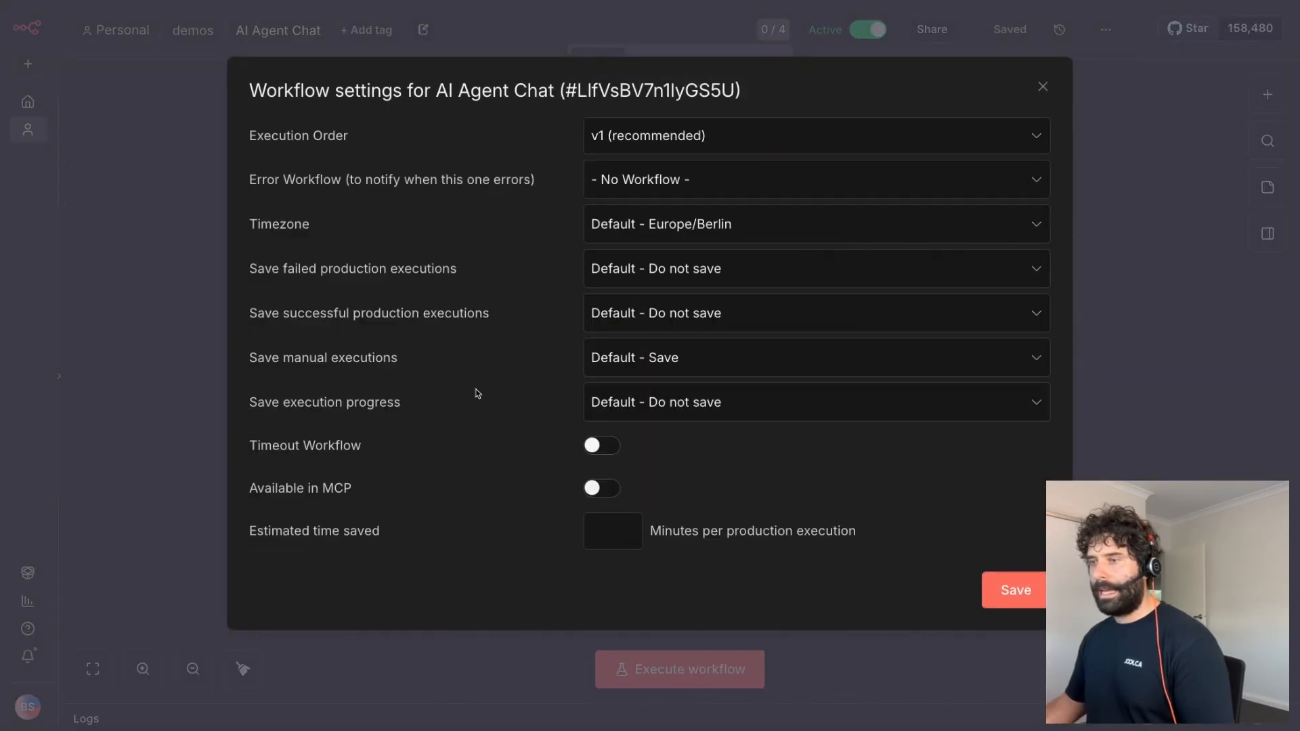
mouse_move(517, 496)
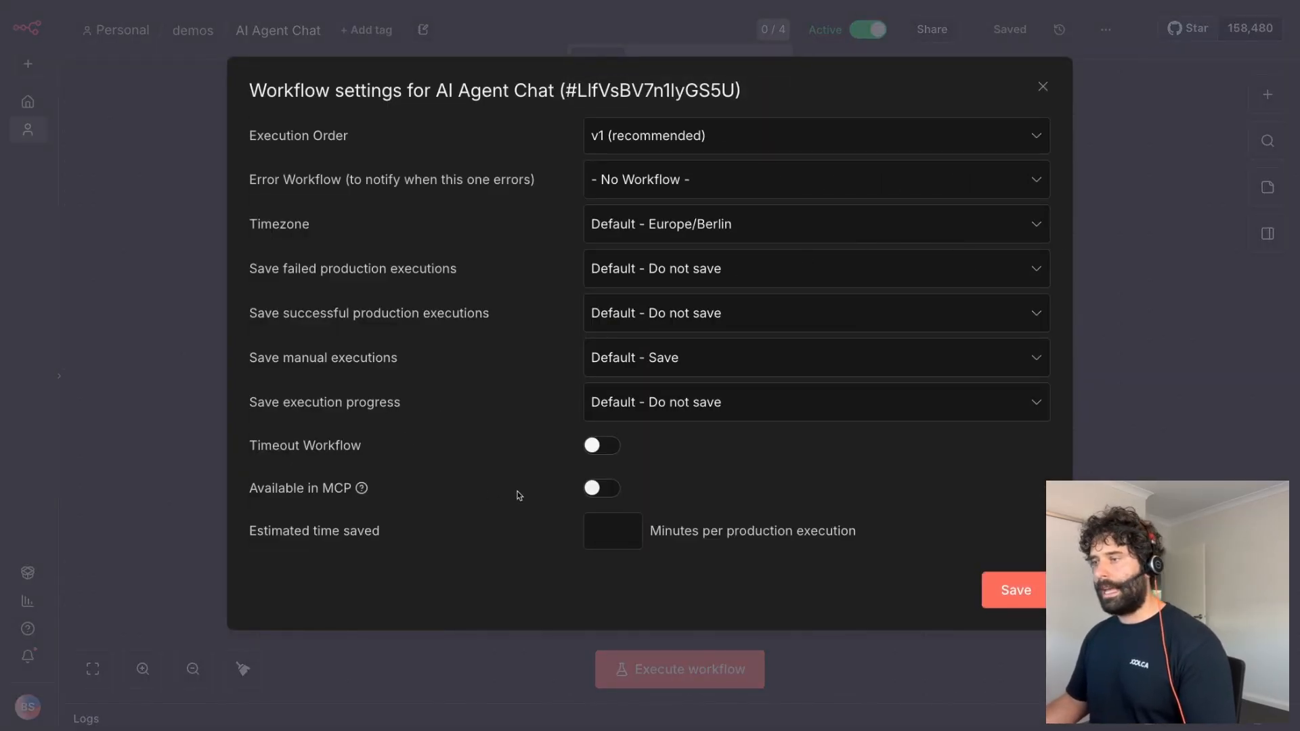
left_click(601, 488)
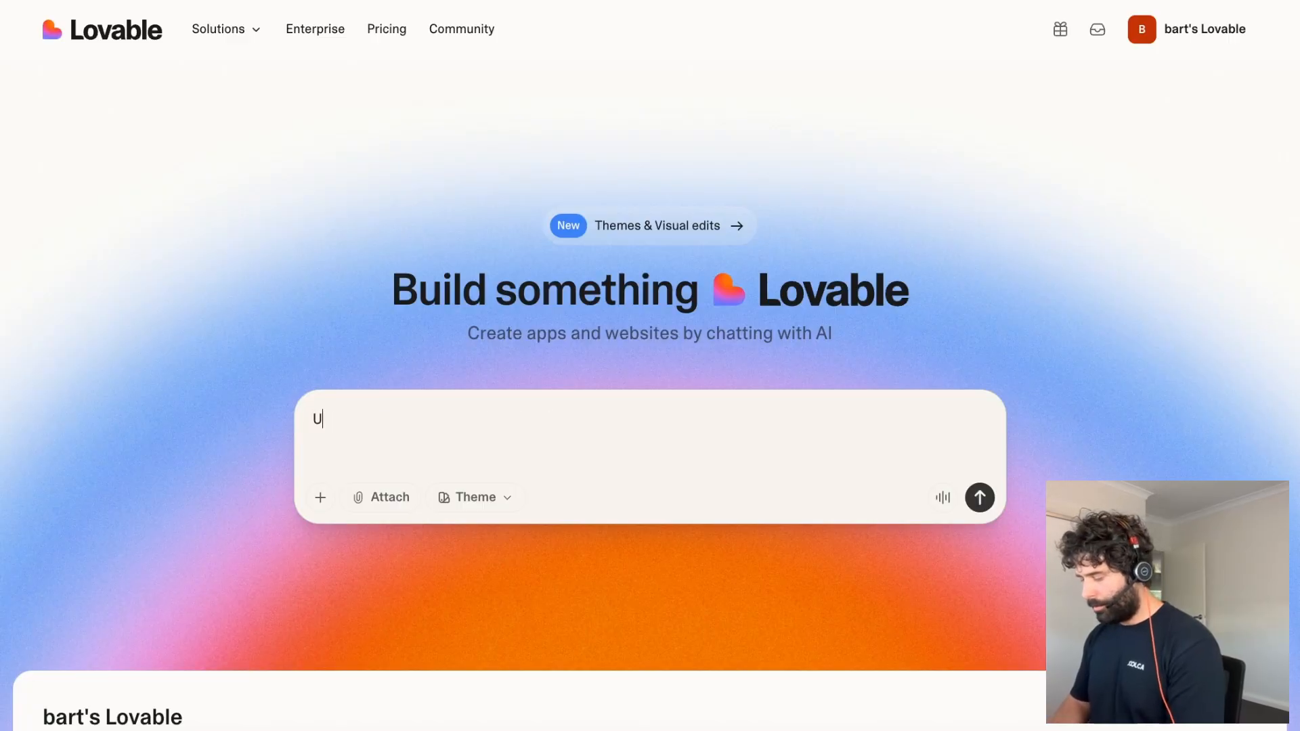
- Send the prompt 'Use my n8n MCP access and build me a front end for the AI Agent Chat workflow'
type("se my n8n")
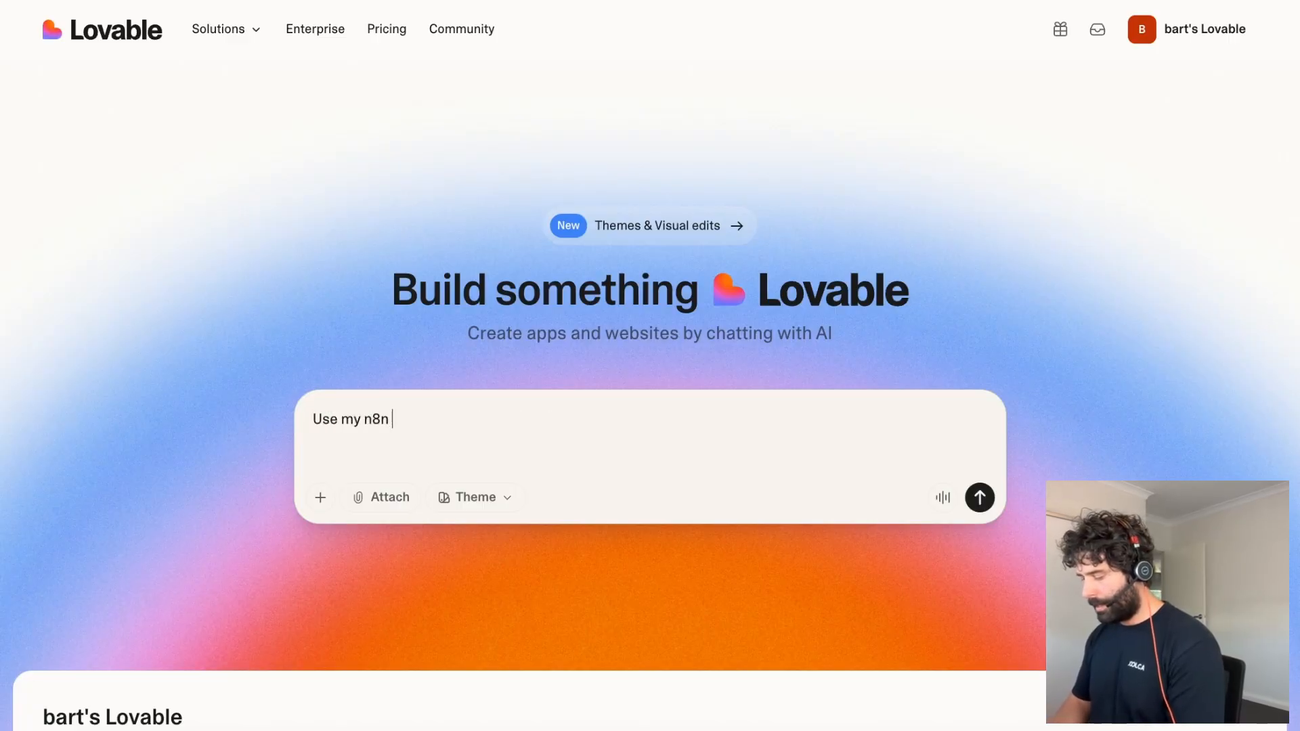
type("MCP access")
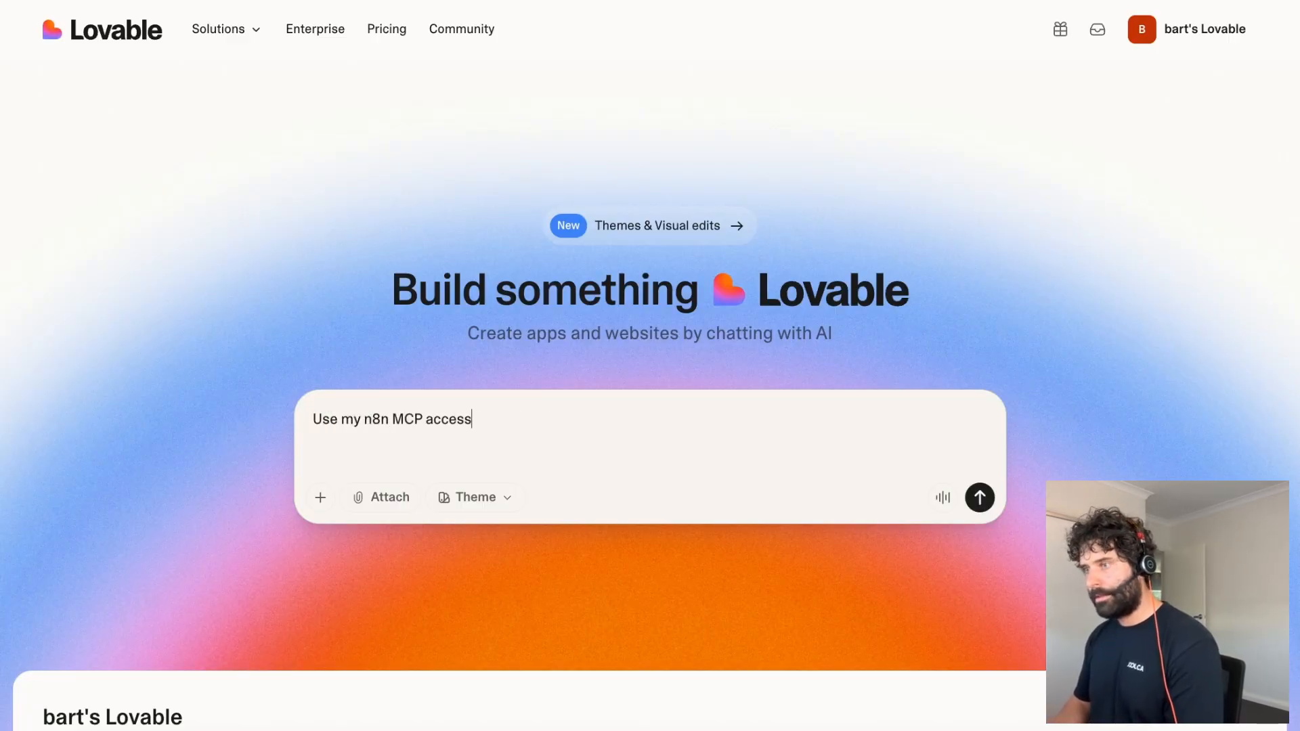
type("And build me a f")
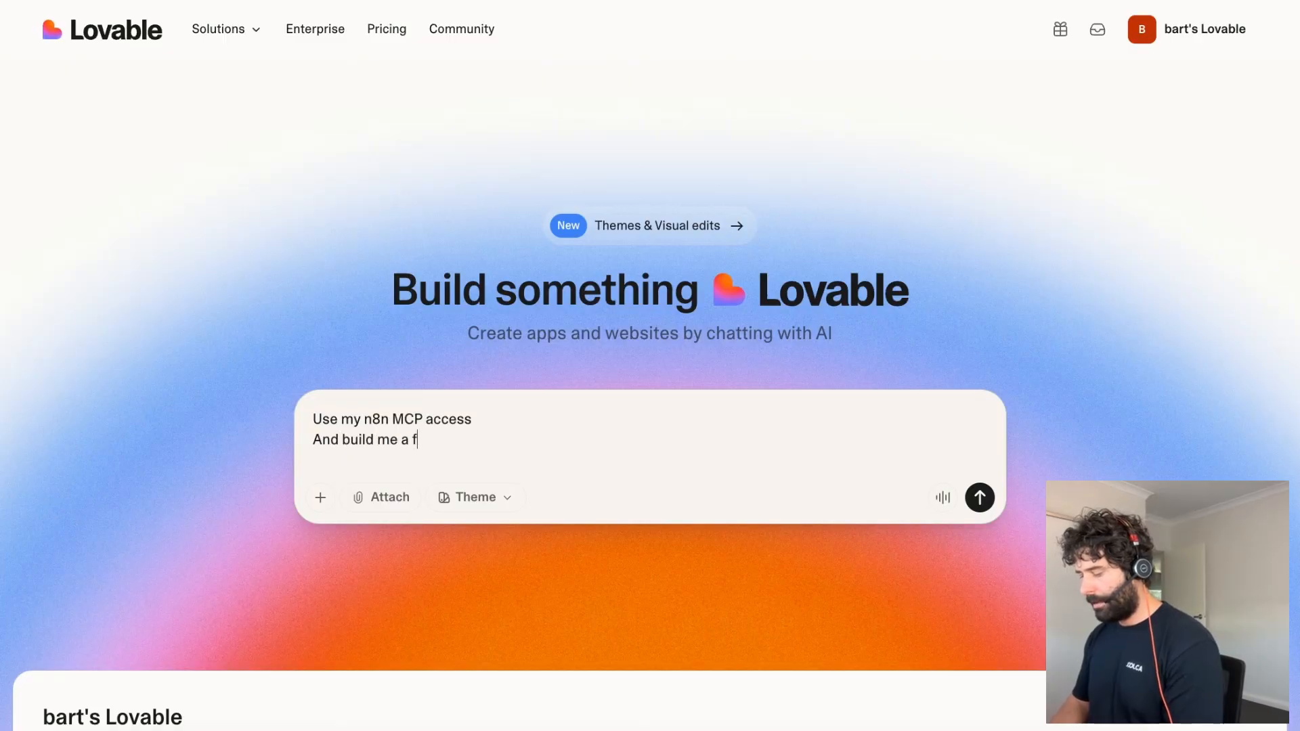
type("ront end for")
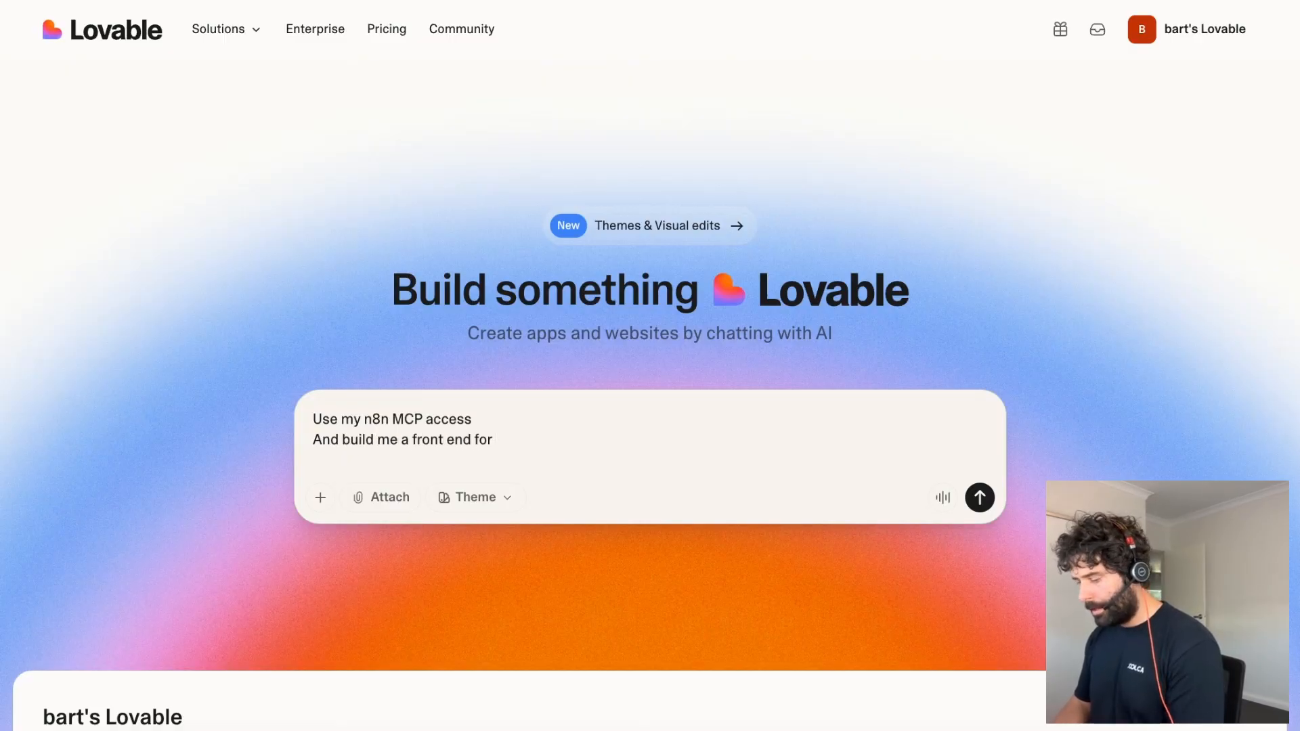
type("the AI Agent")
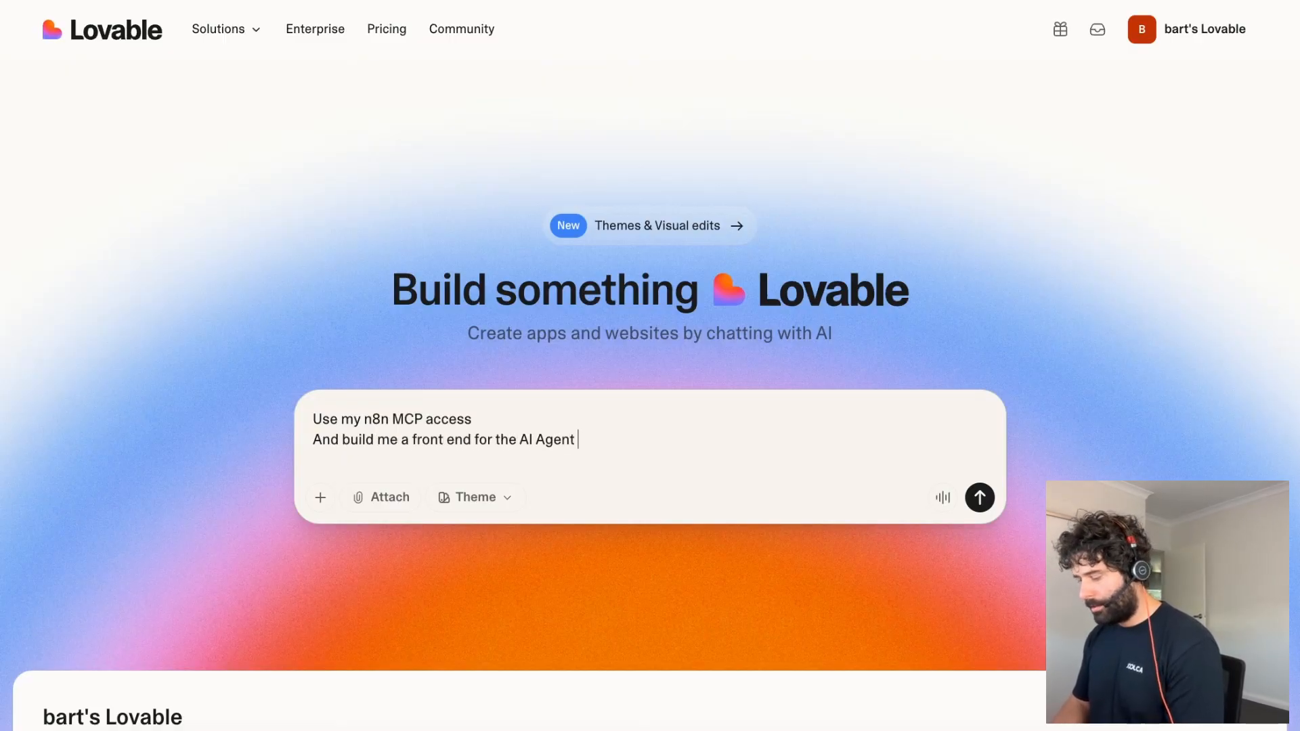
type("Chat workflow")
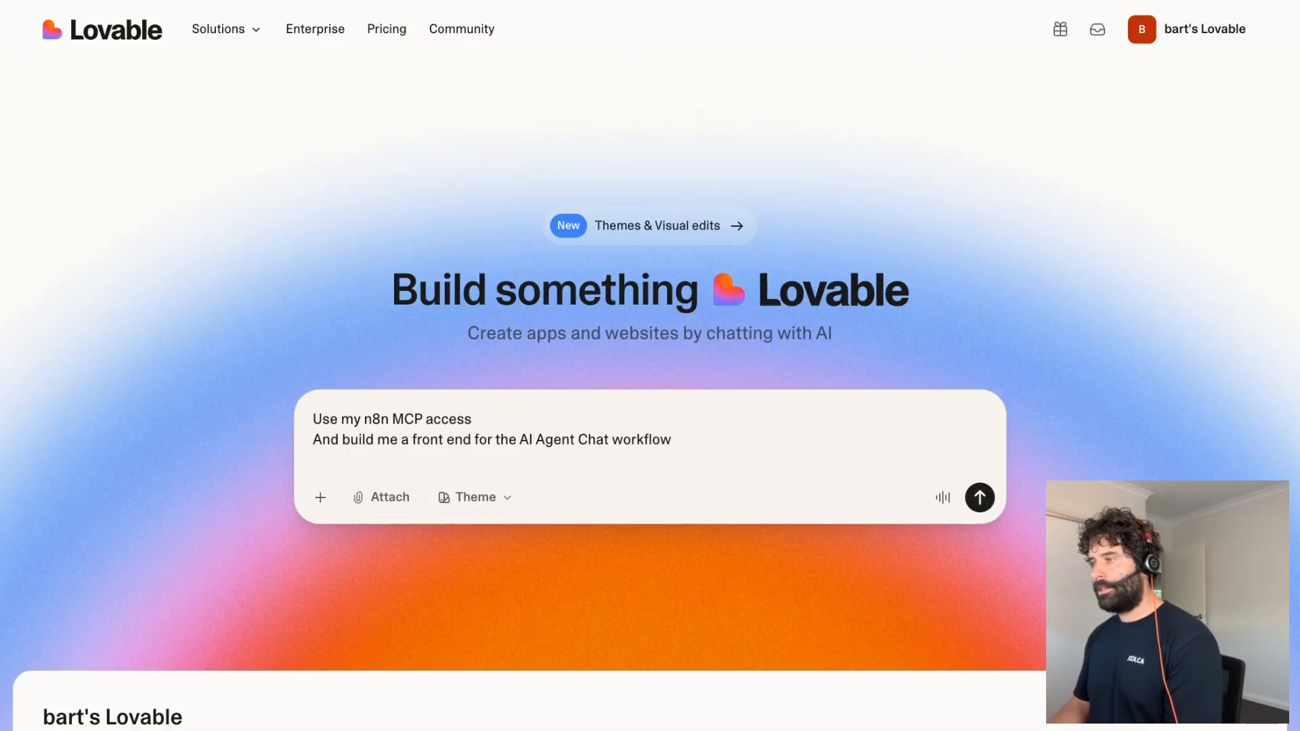
left_click(978, 497)
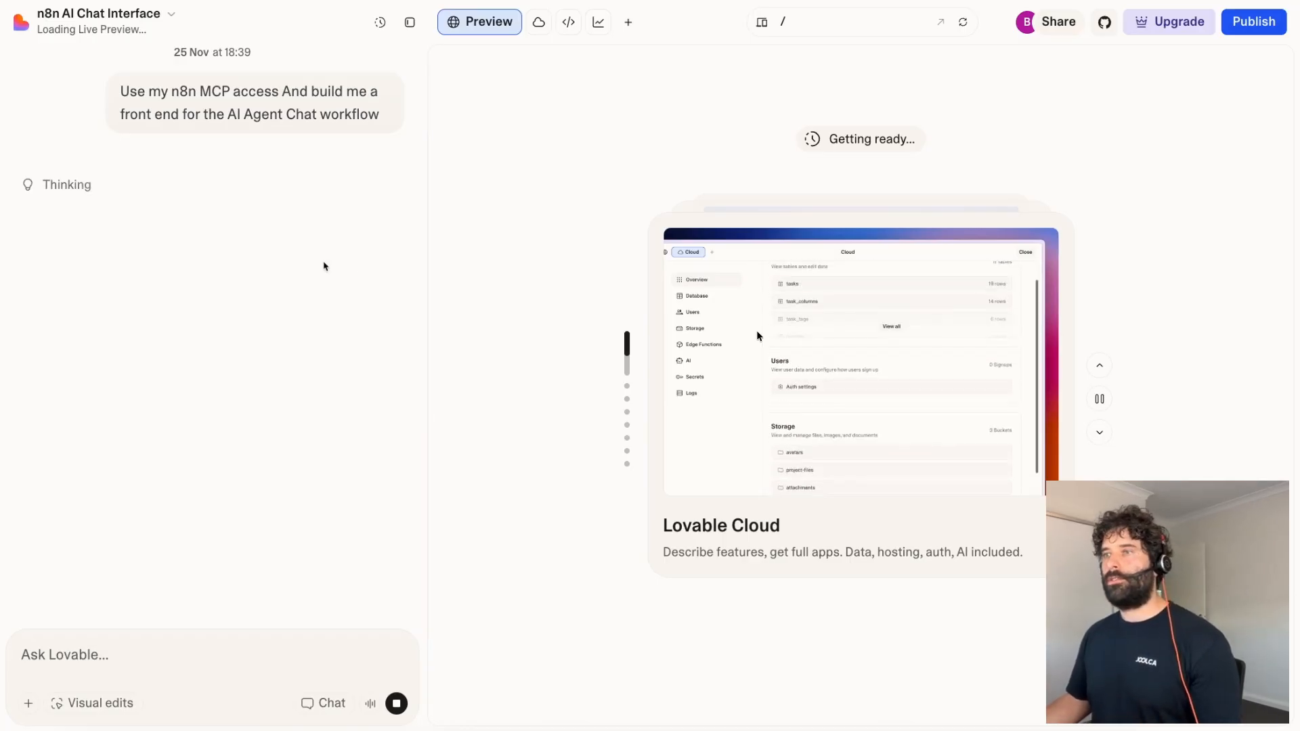
- Always allow the Search Workflows tool and let Lovable continue building
left_click(696, 296)
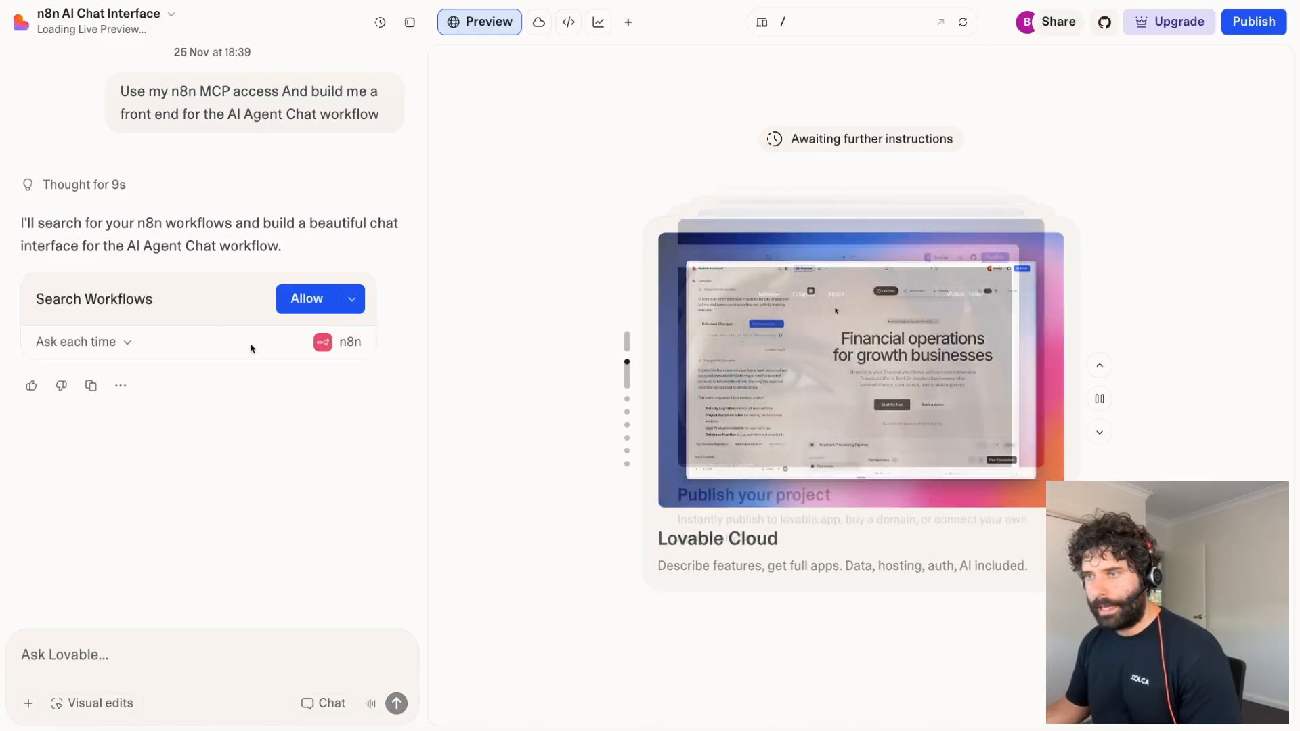
left_click(349, 298)
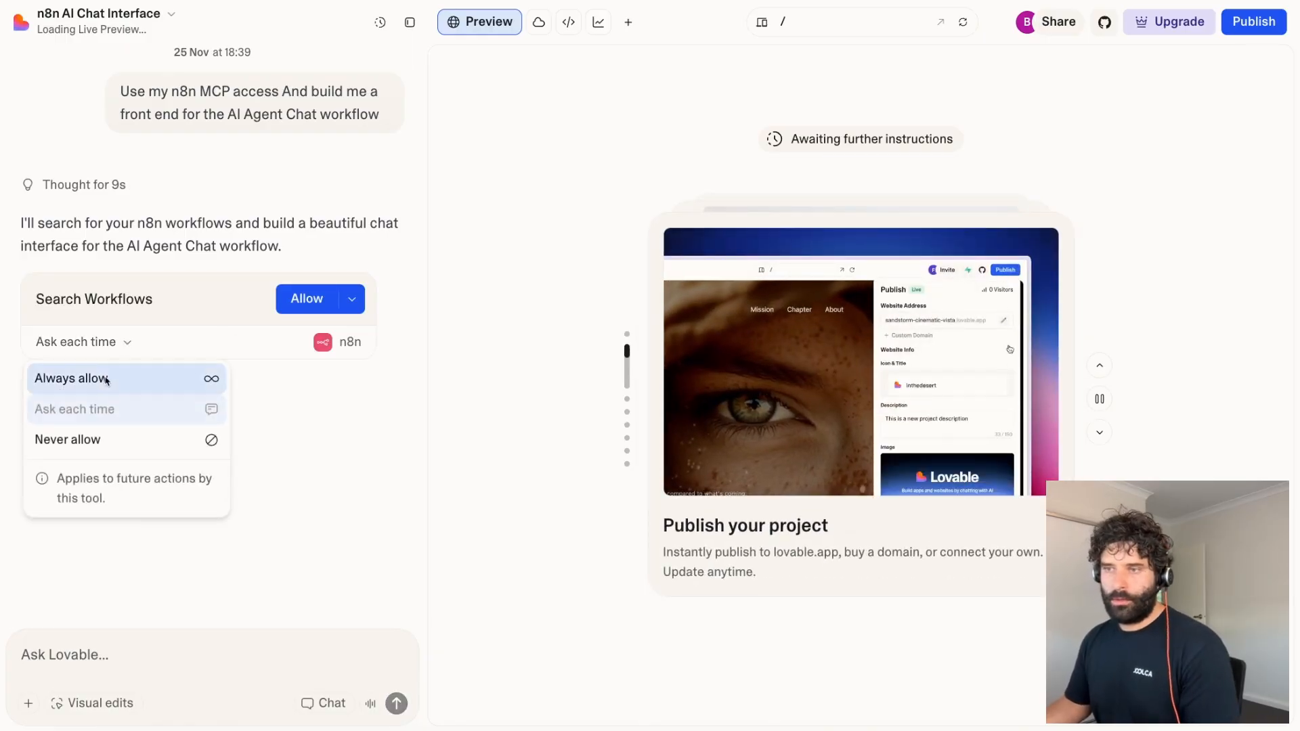
left_click(71, 378)
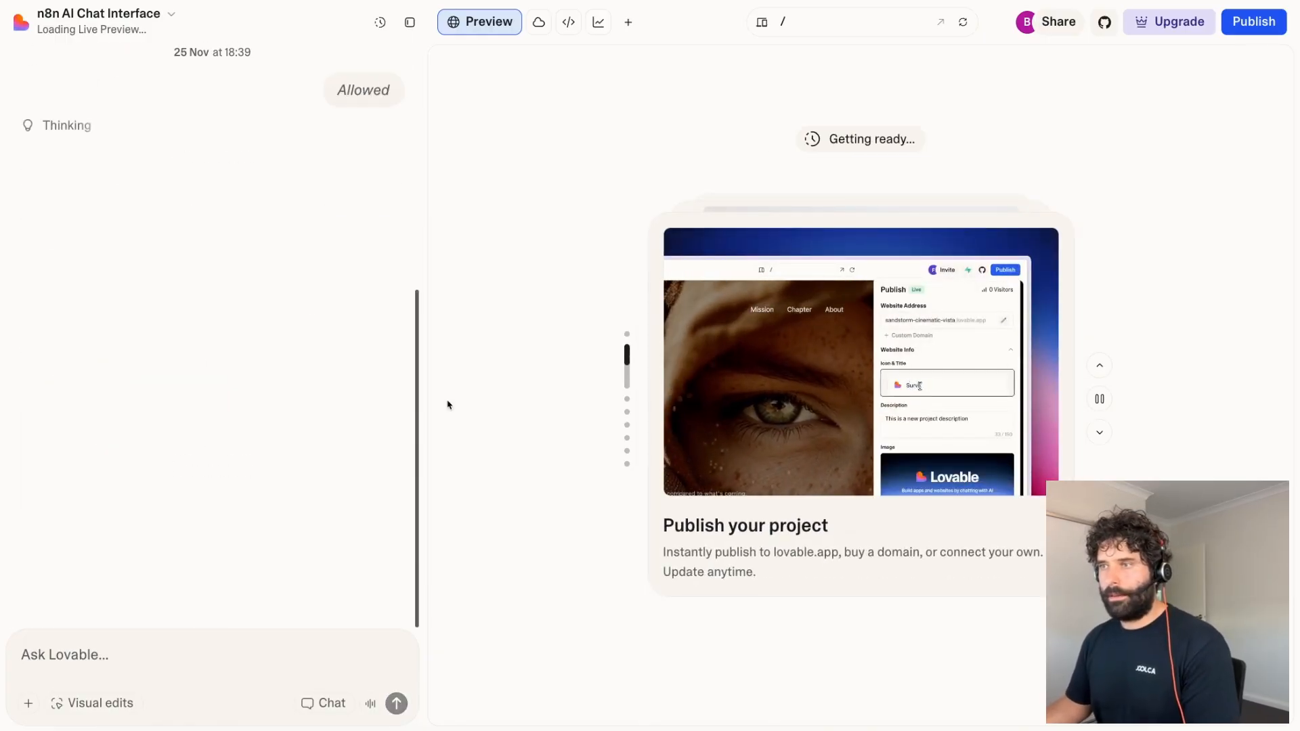
type("Survive the desert")
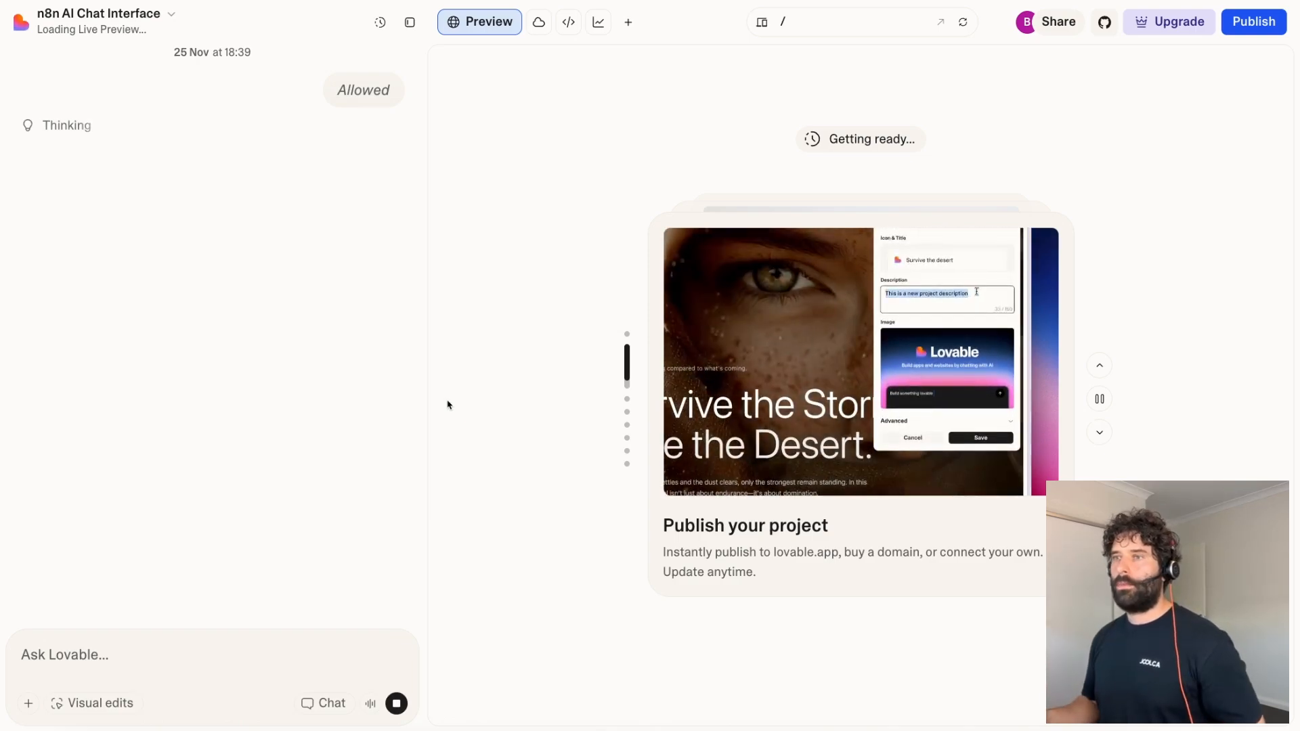
left_click(978, 437)
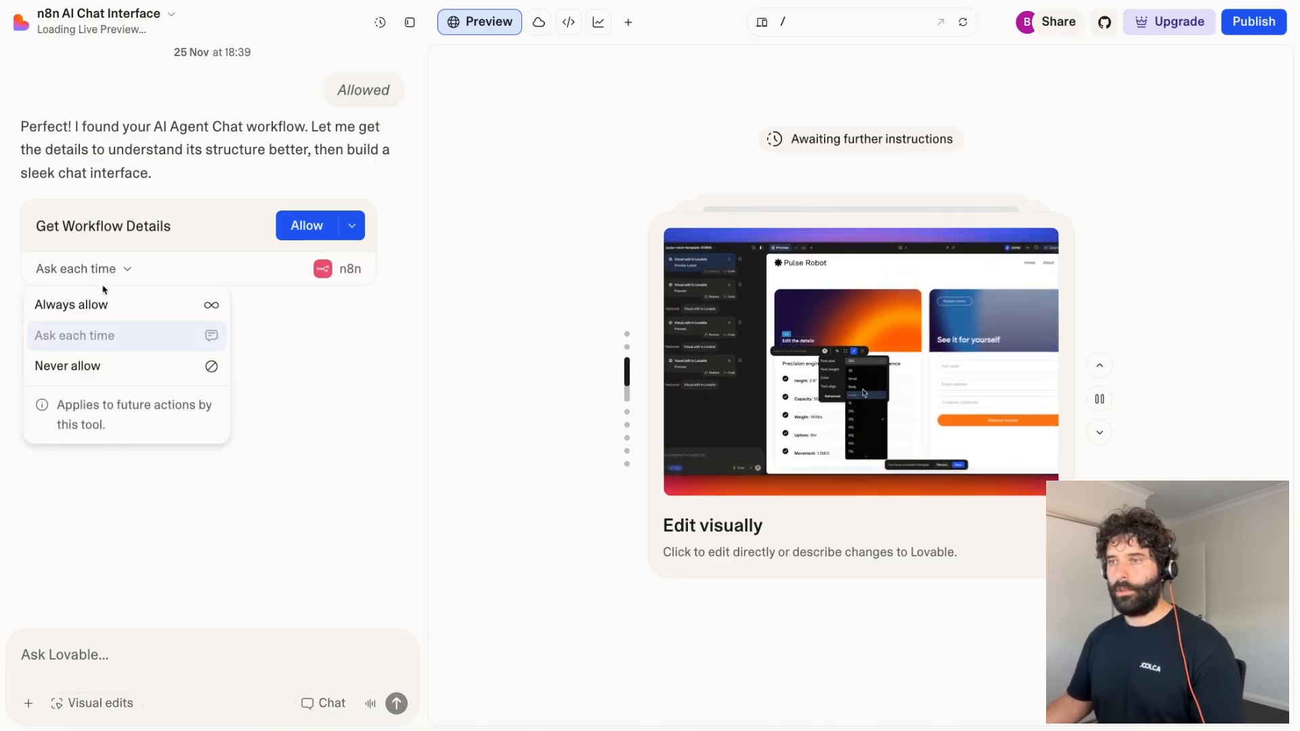
- Always allow Get Workflow Details and wait for the chat interface build to finish
left_click(306, 226)
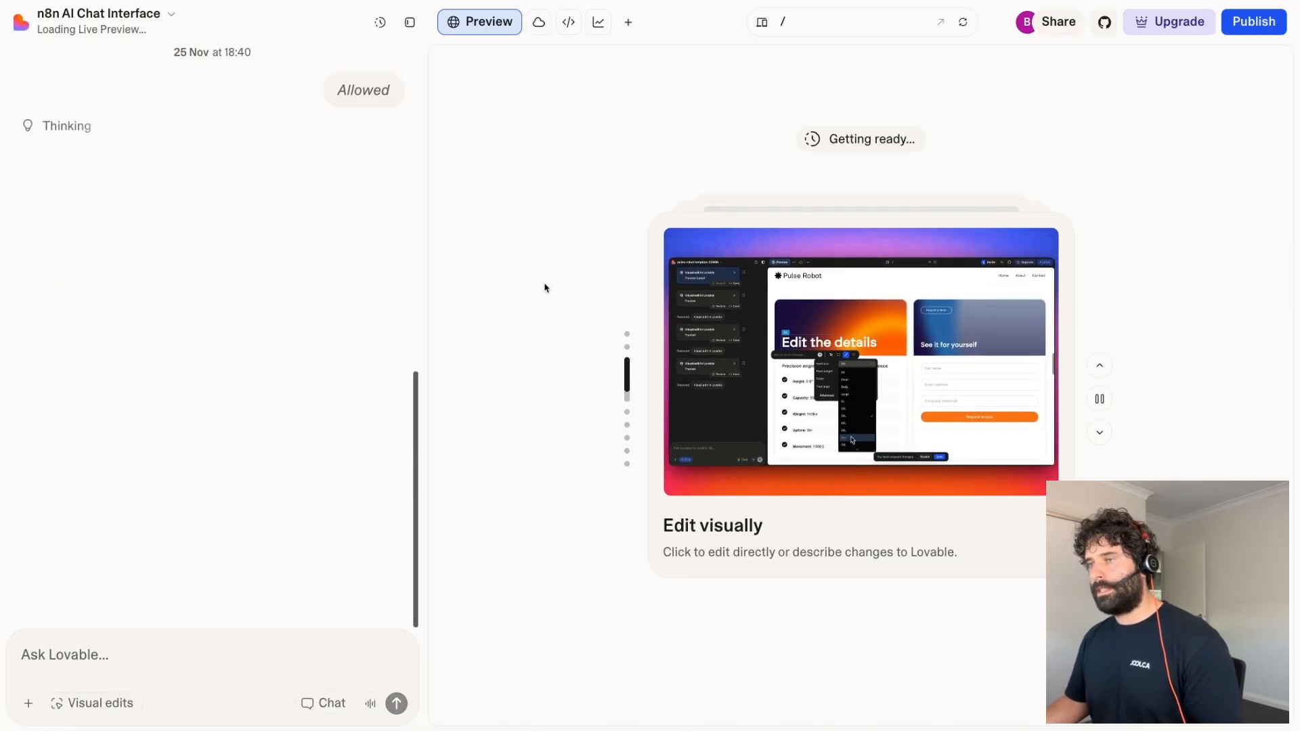
left_click(397, 704)
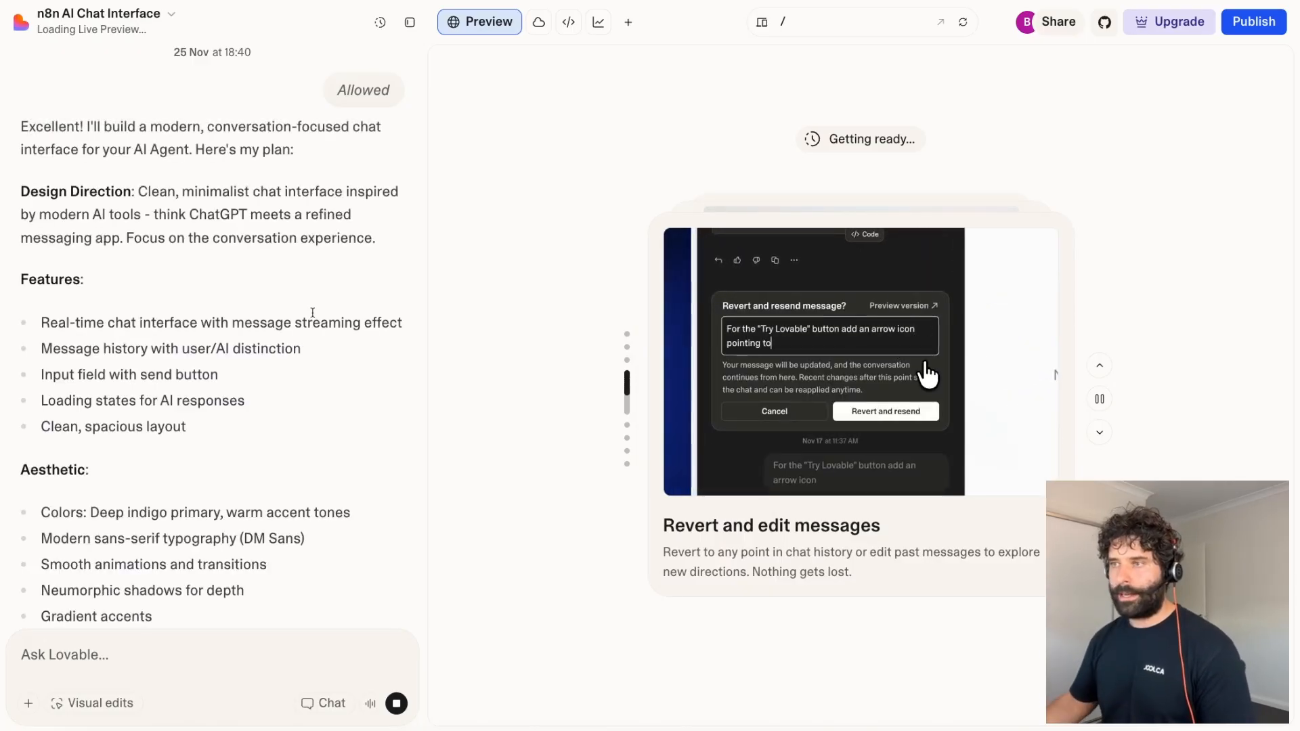
type("lovable.dev")
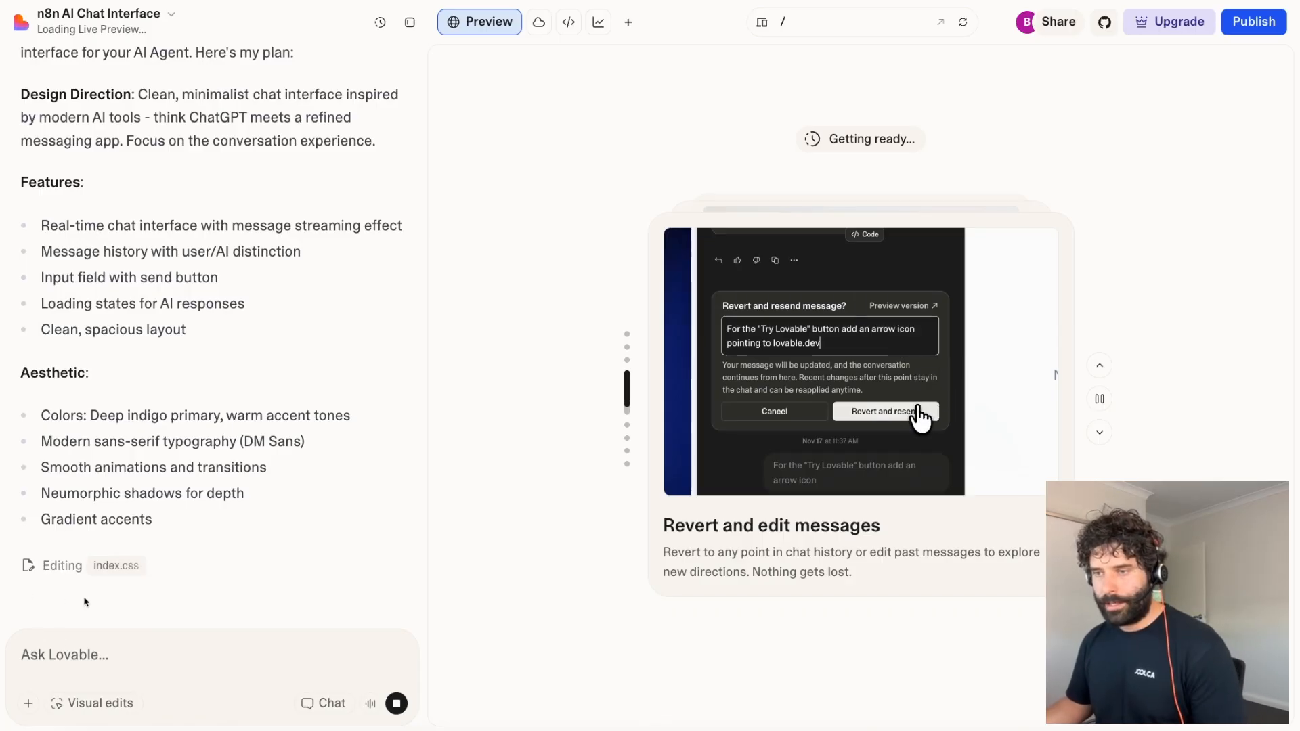
left_click(886, 411)
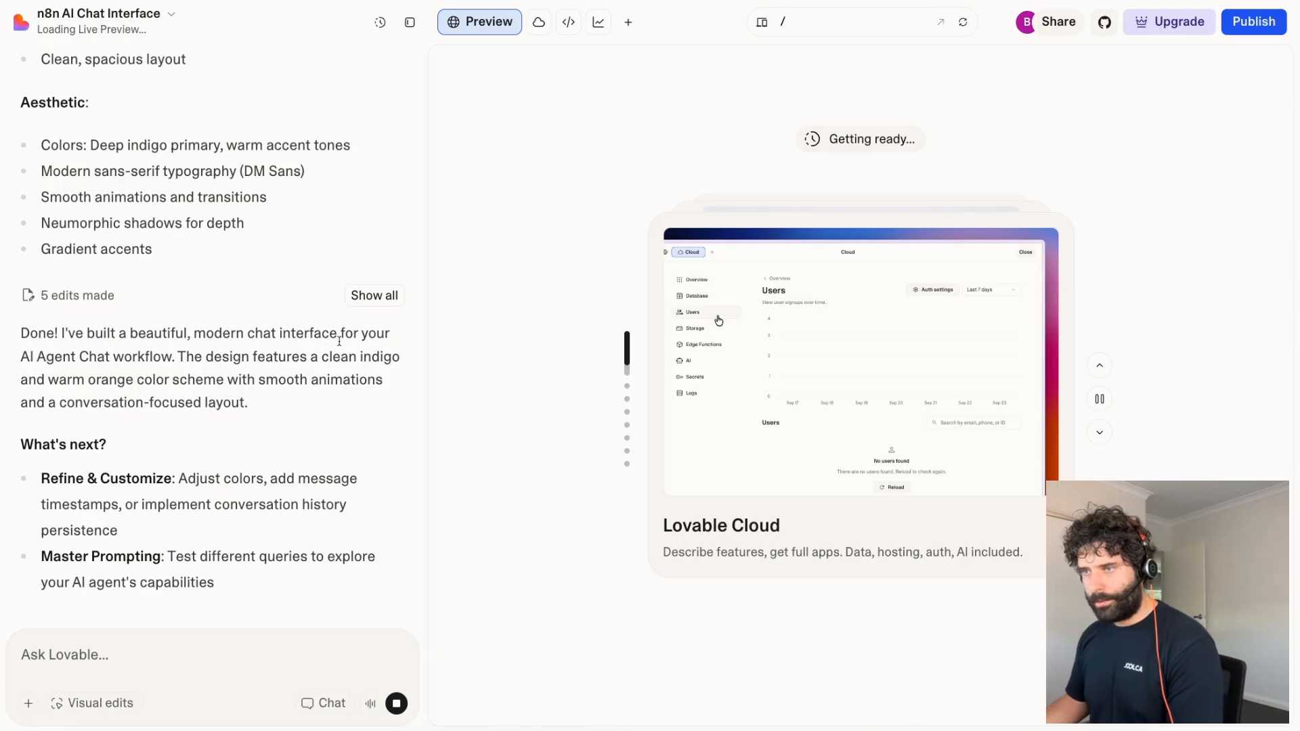
left_click(693, 328)
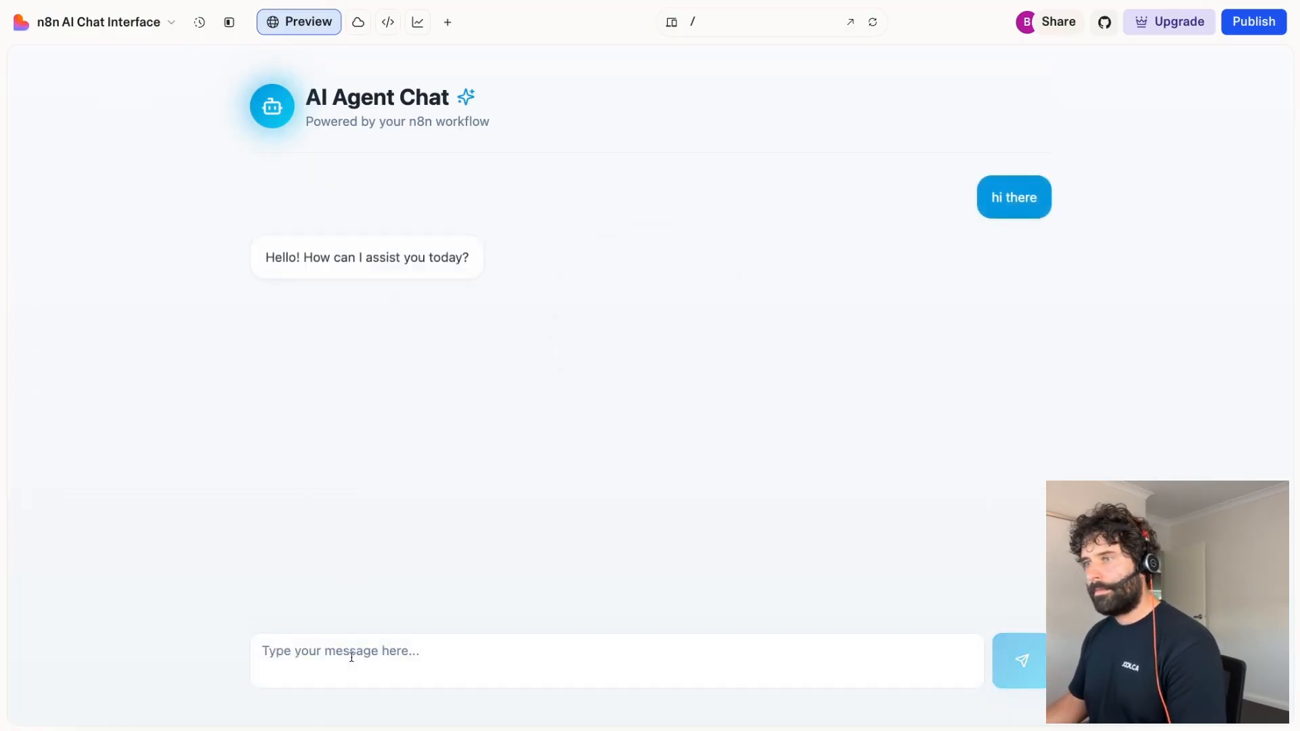
- Ask the chat preview a Melbourne weather question and get the agent's forecast back
type("wha")
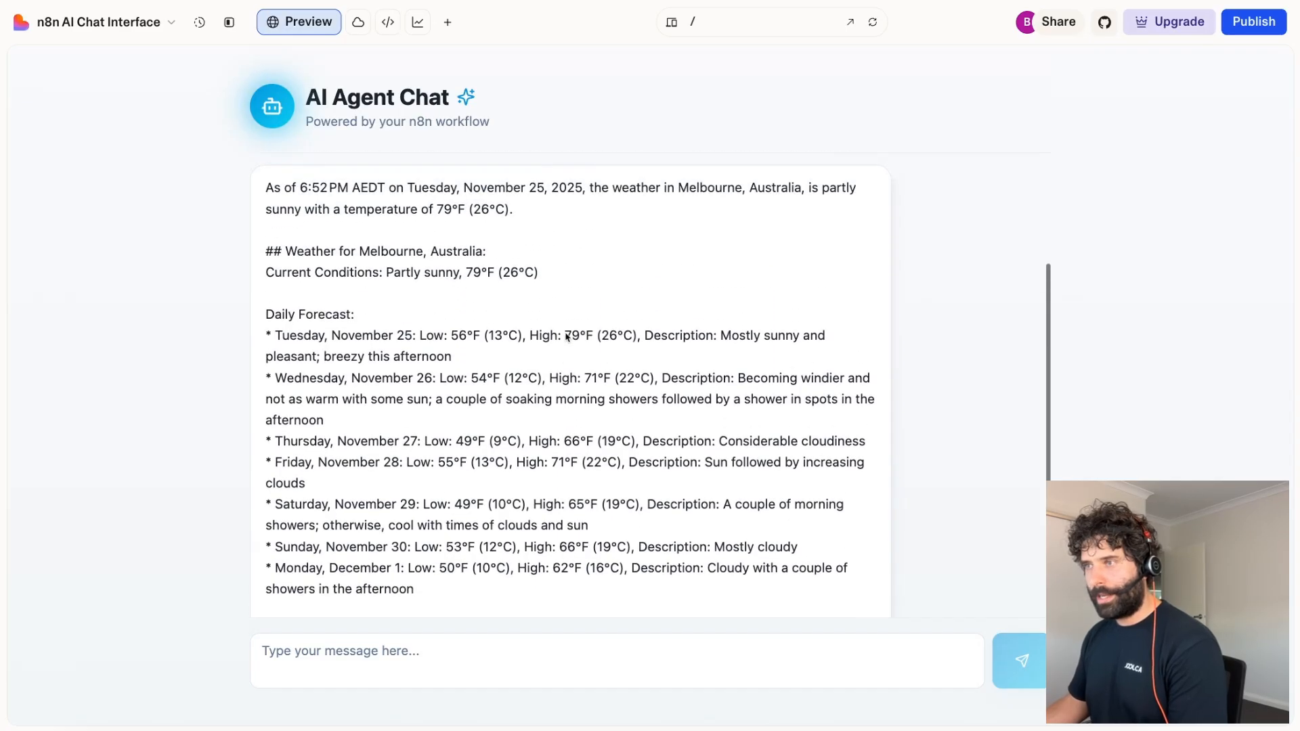
left_click(1018, 660)
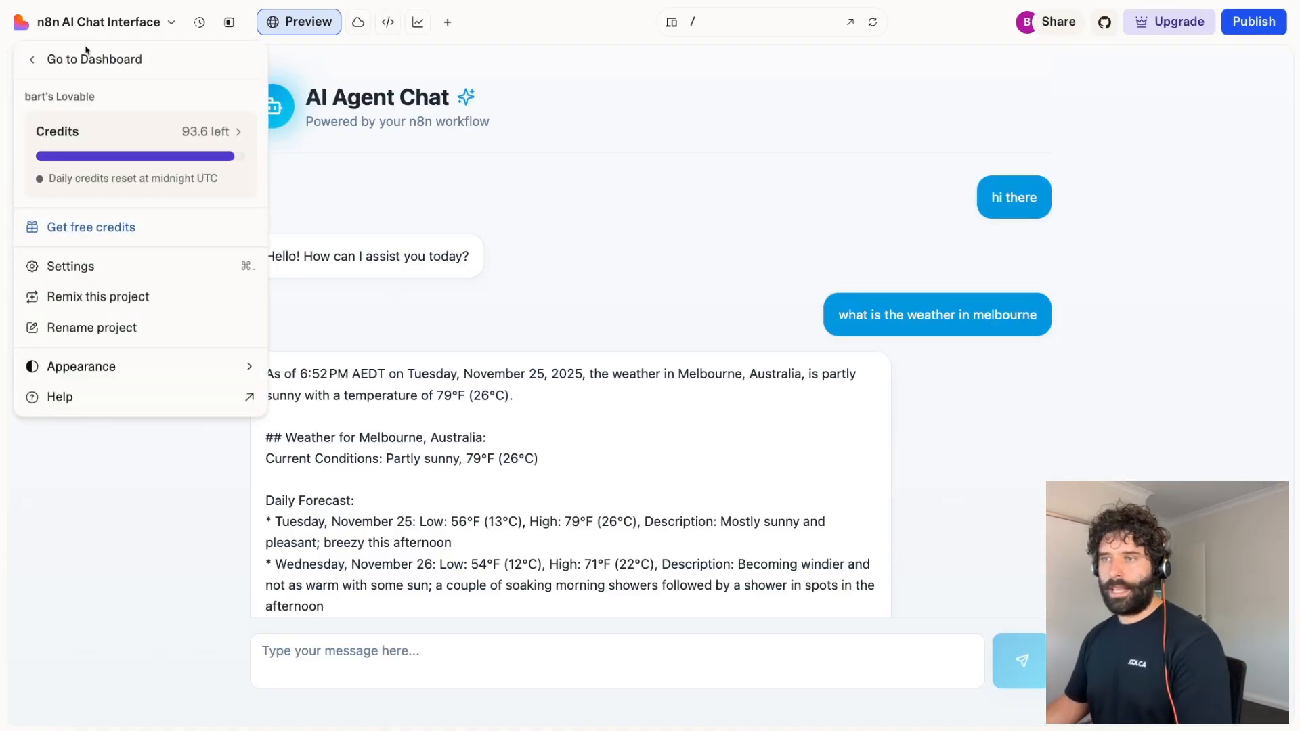
- Show the project's Integrations settings scrolled to Your MCP servers with n8n enabled
left_click(69, 267)
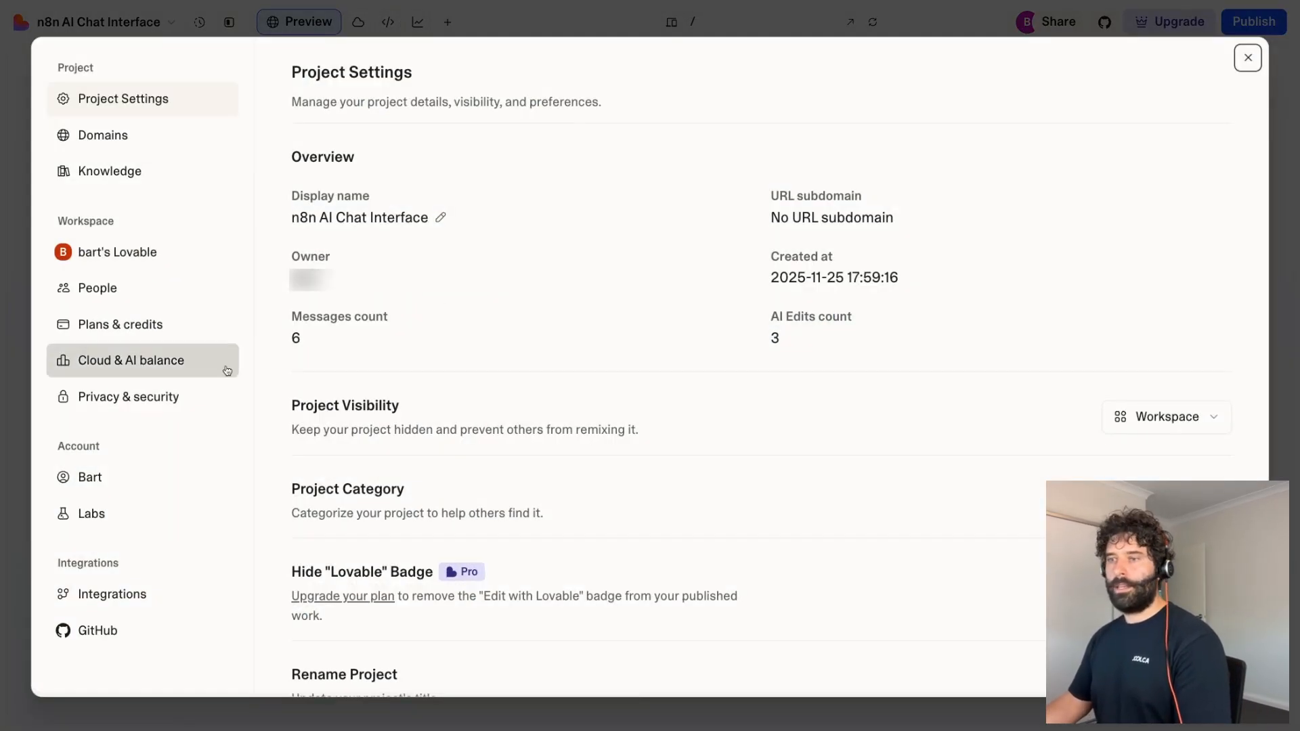
left_click(112, 592)
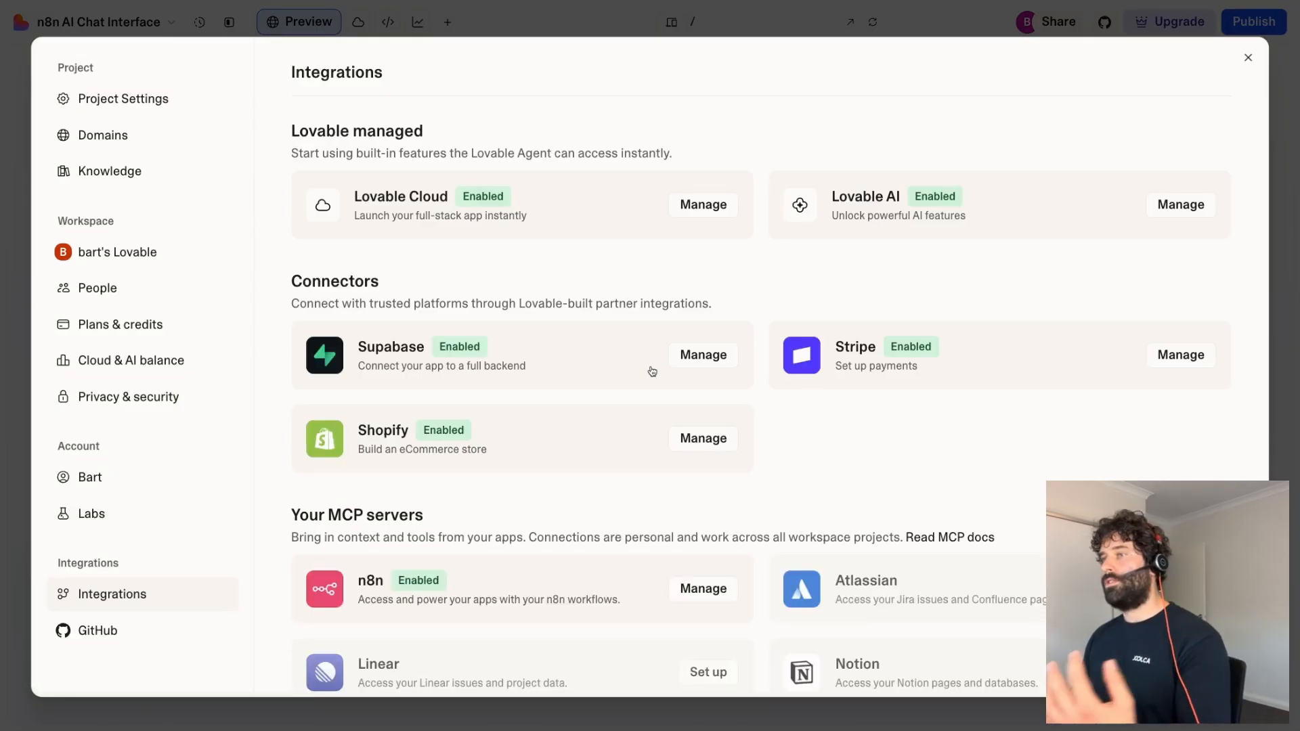
scroll("down", 3)
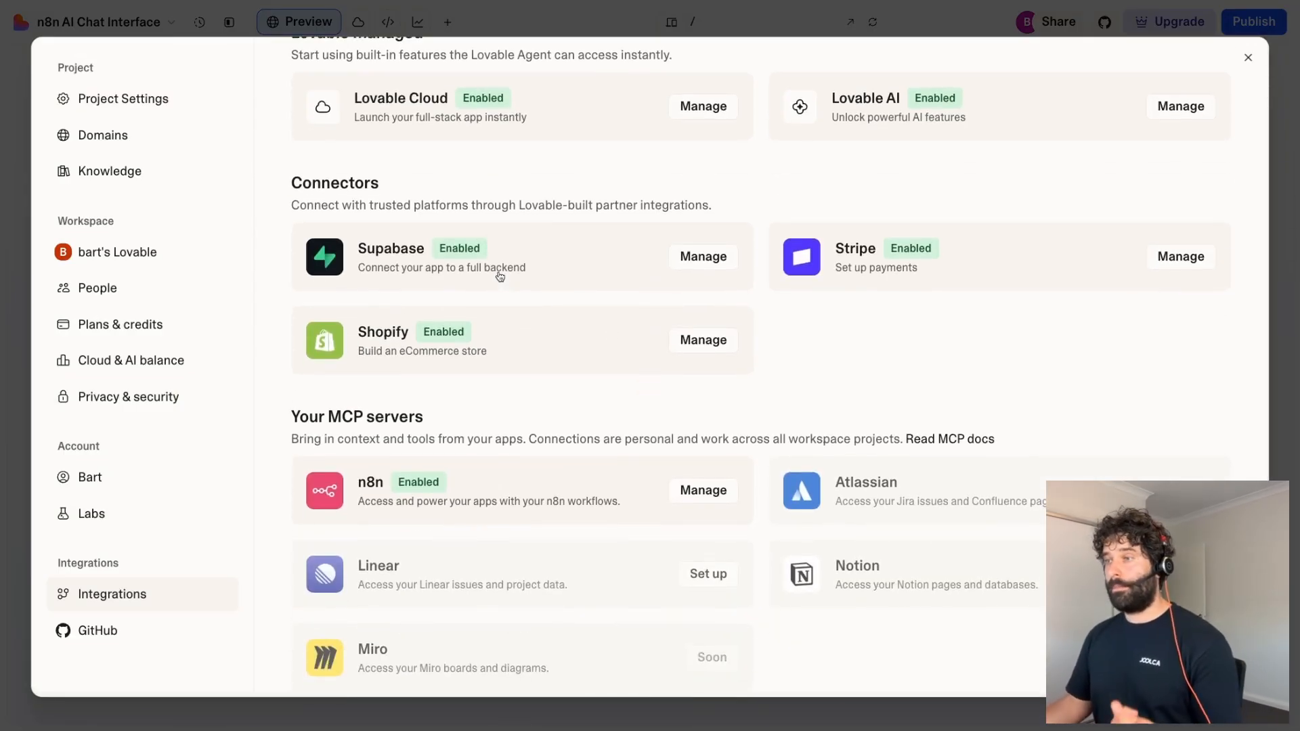
mouse_move(620, 275)
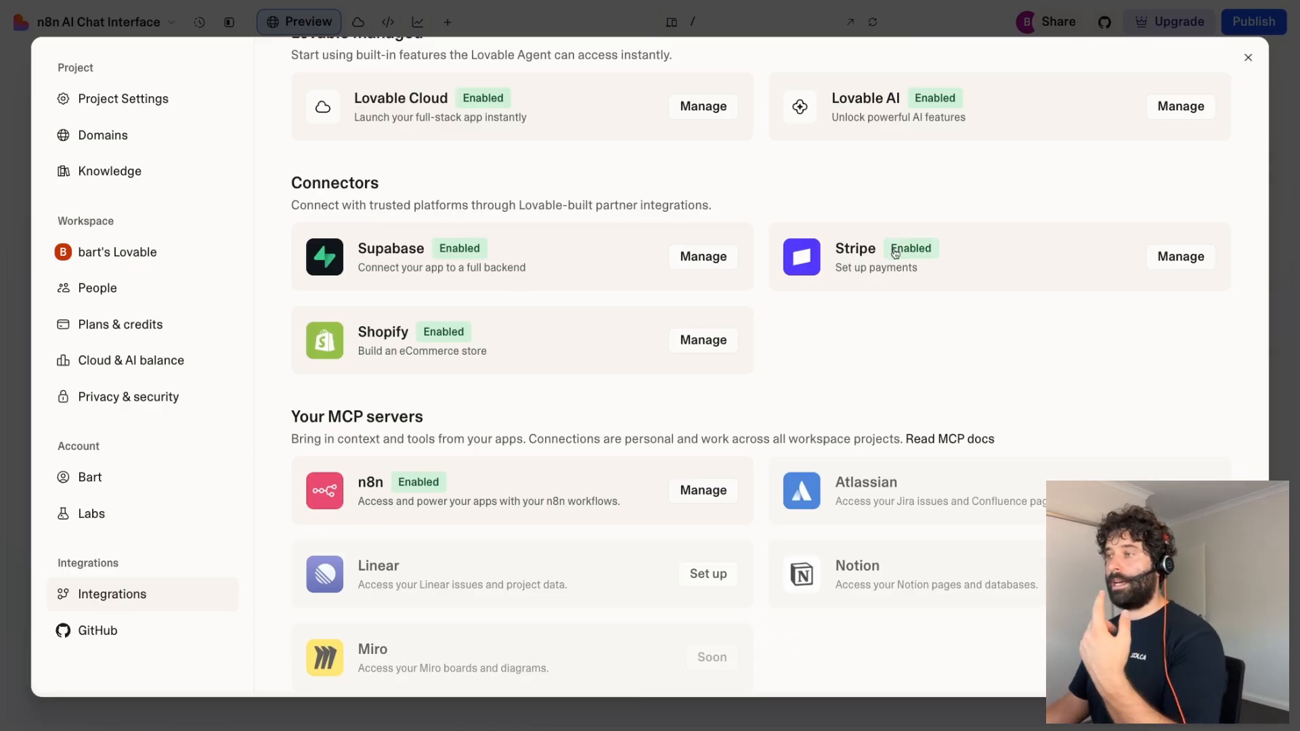
scroll("down", 3)
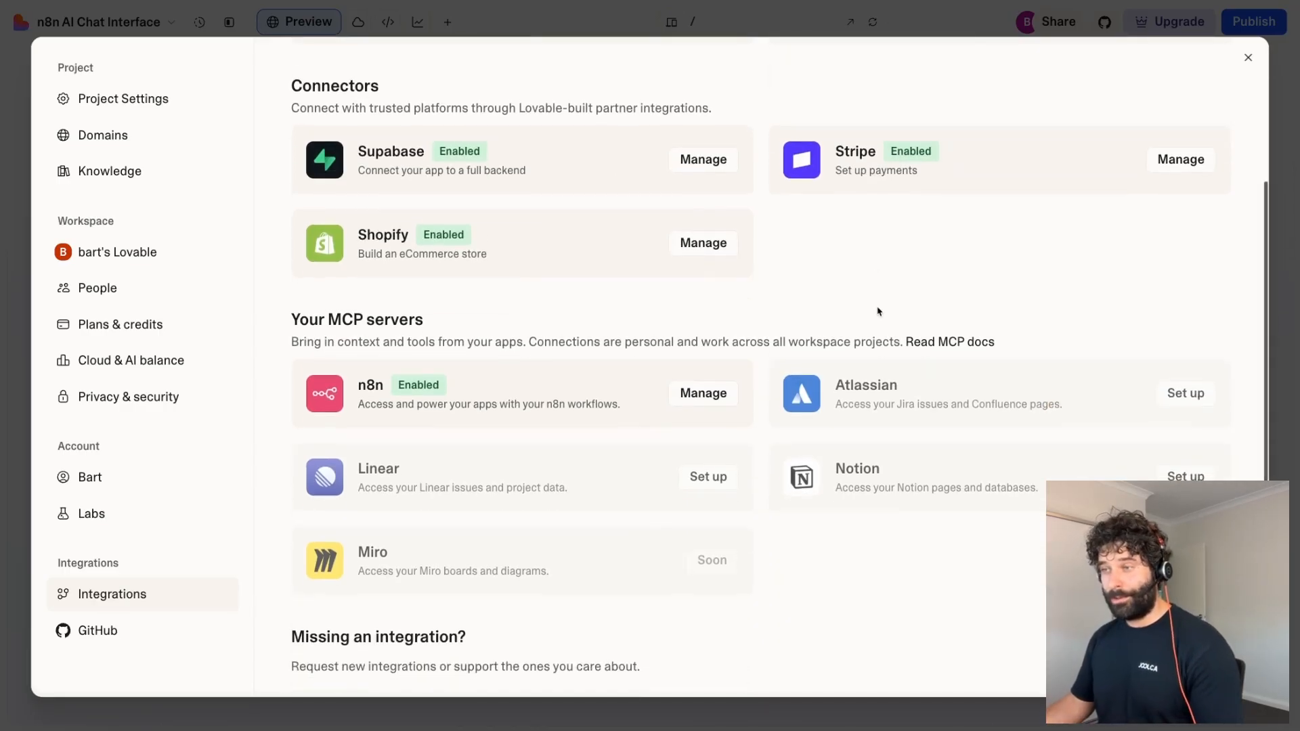
scroll("down", 3)
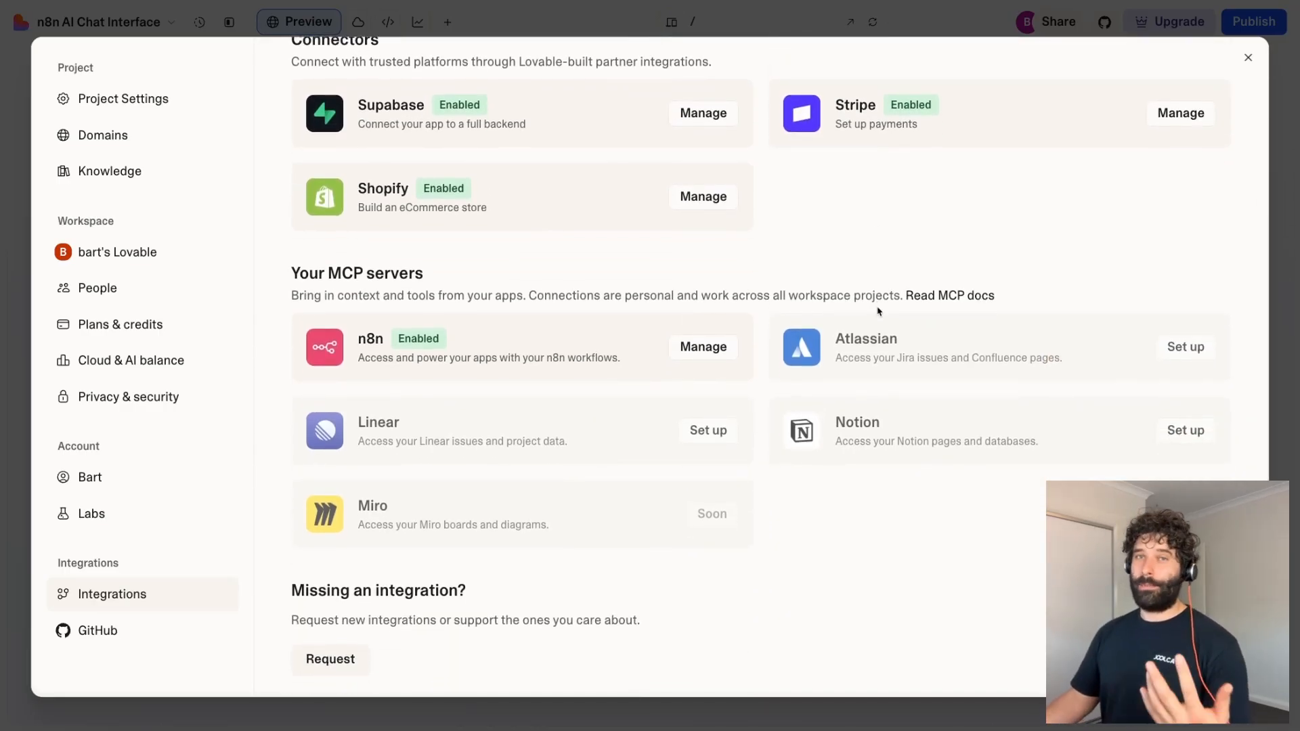